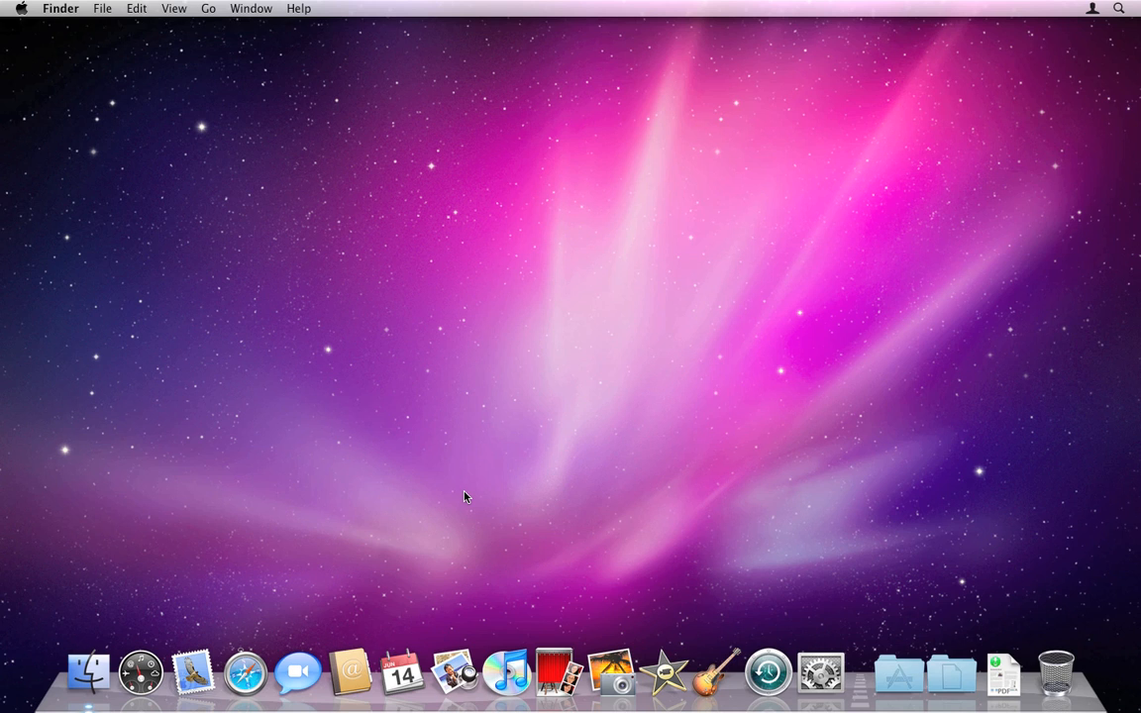
pyautogui.moveTo(194, 671)
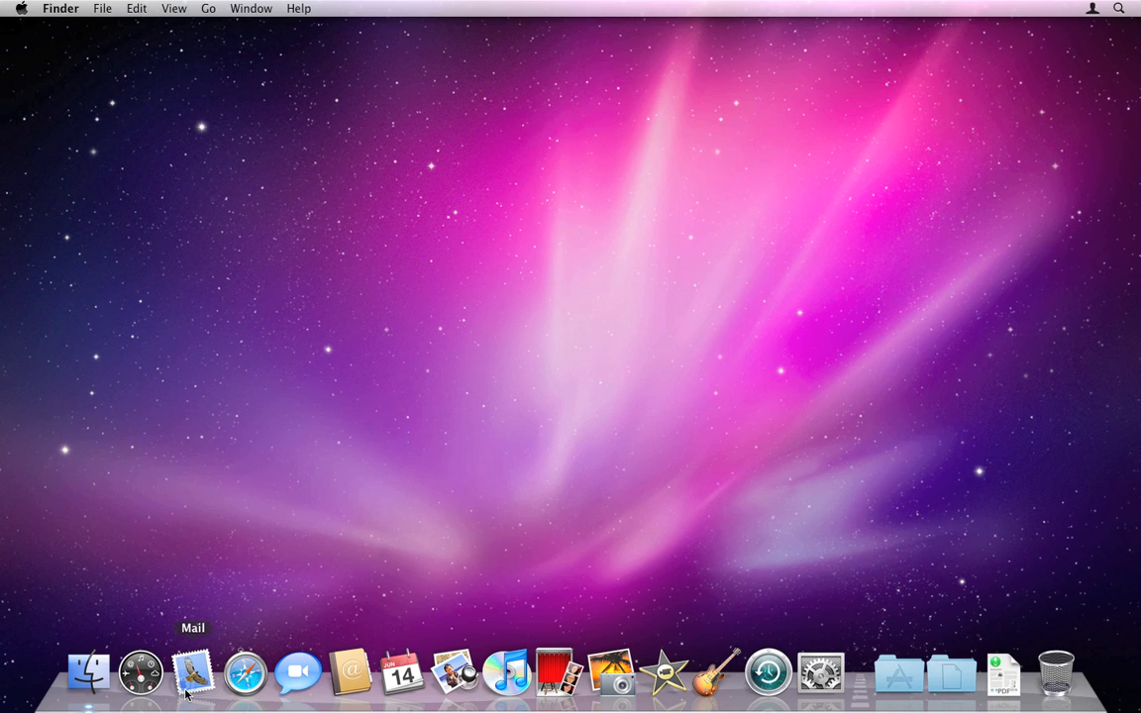
pyautogui.moveTo(400, 671)
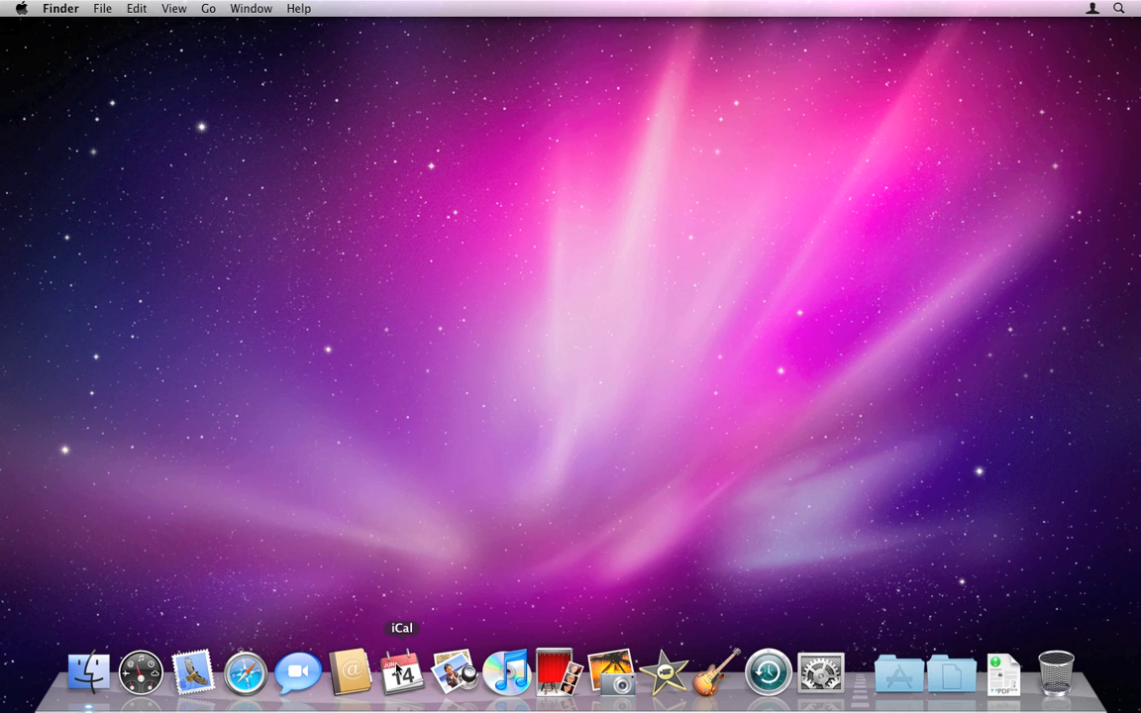
pyautogui.moveTo(194, 673)
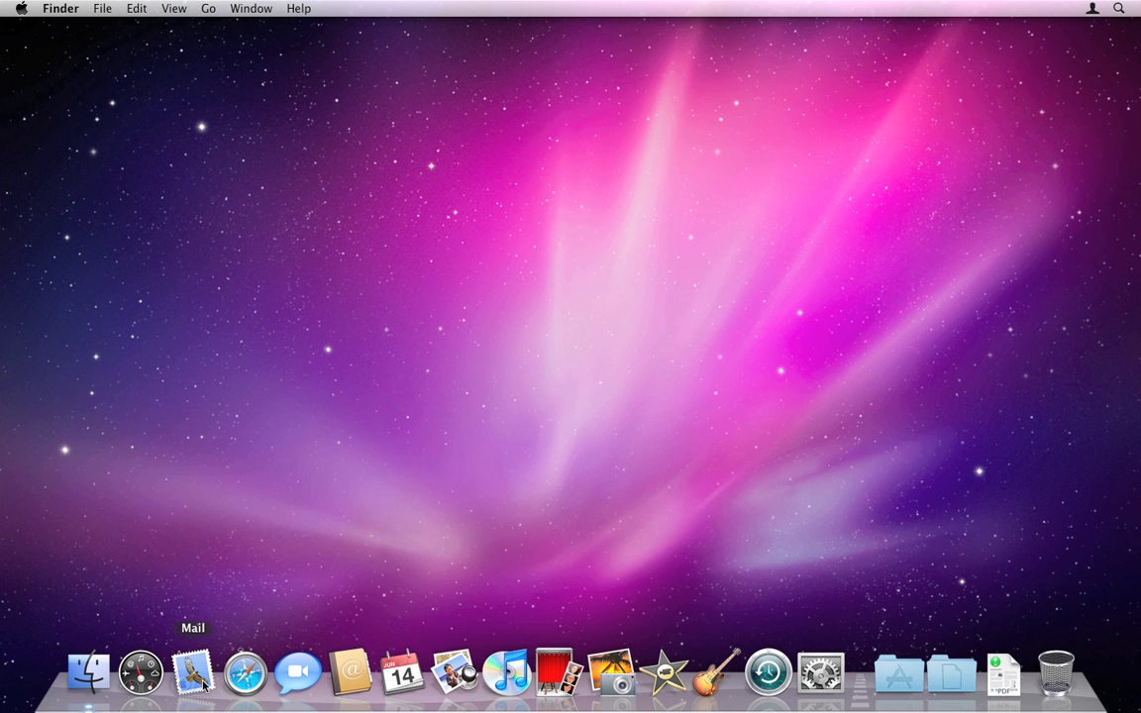
# - Launch Mail and begin entering the account's e-mail address in the setup assistant
pyautogui.click(192, 671)
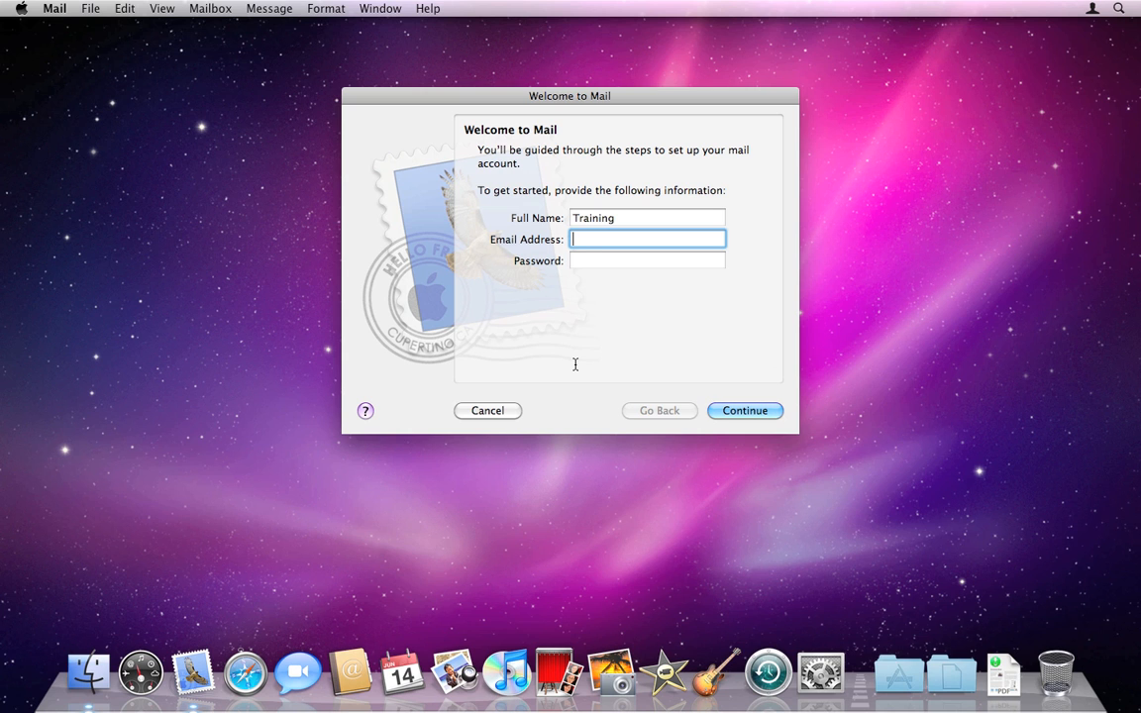
pyautogui.moveTo(697, 357)
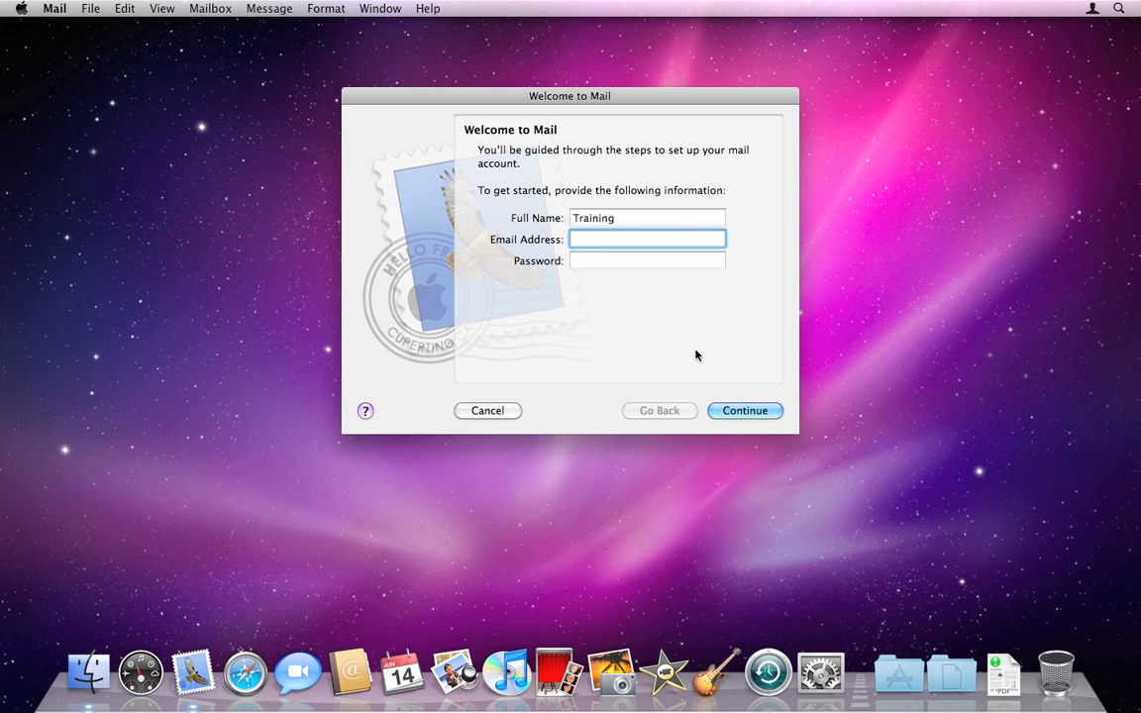
pyautogui.click(91, 8)
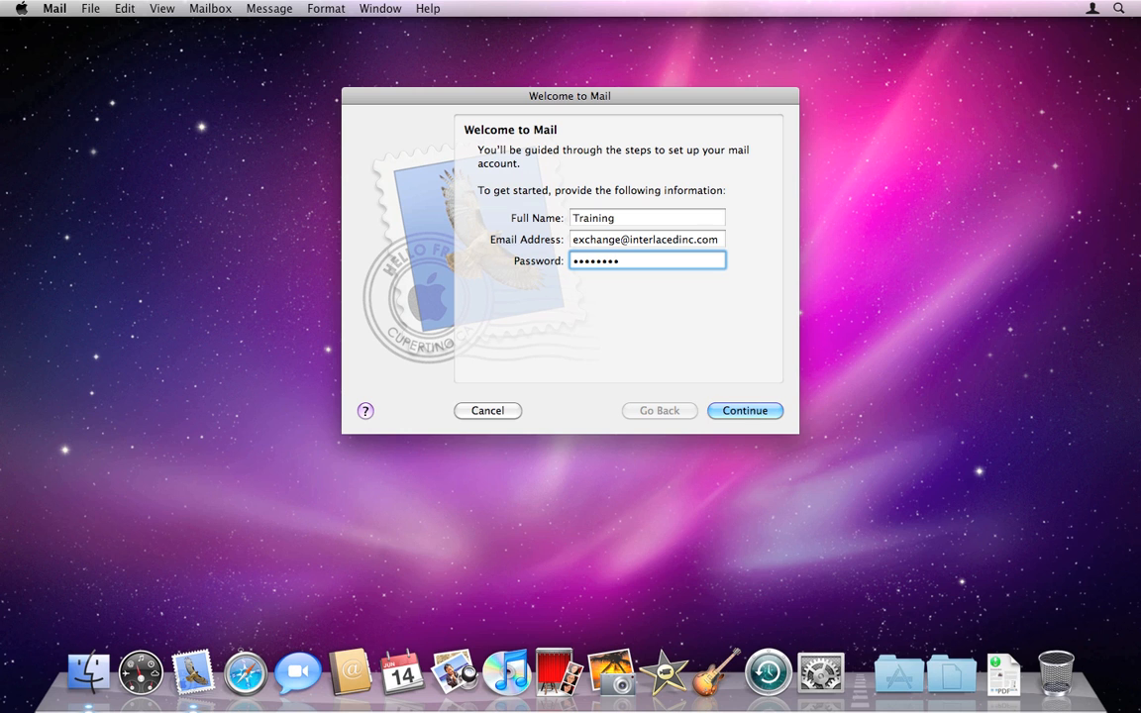
# - Submit the account details and connect despite the unverified autodiscover certificate
pyautogui.click(745, 410)
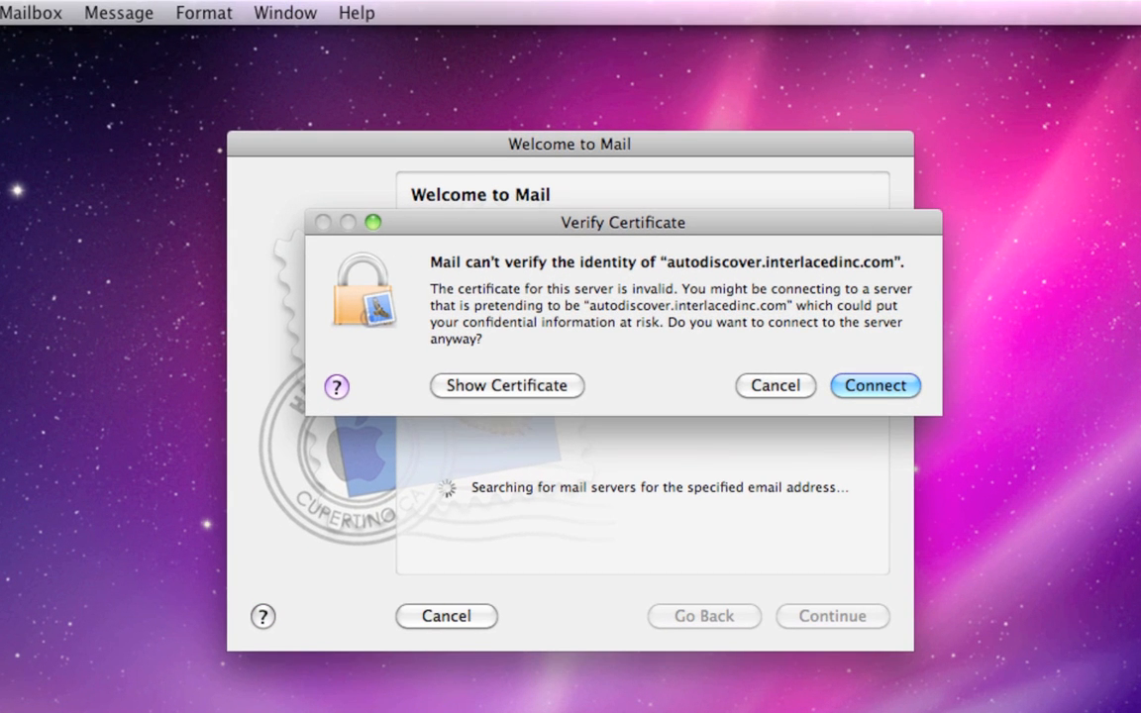
pyautogui.moveTo(653, 357)
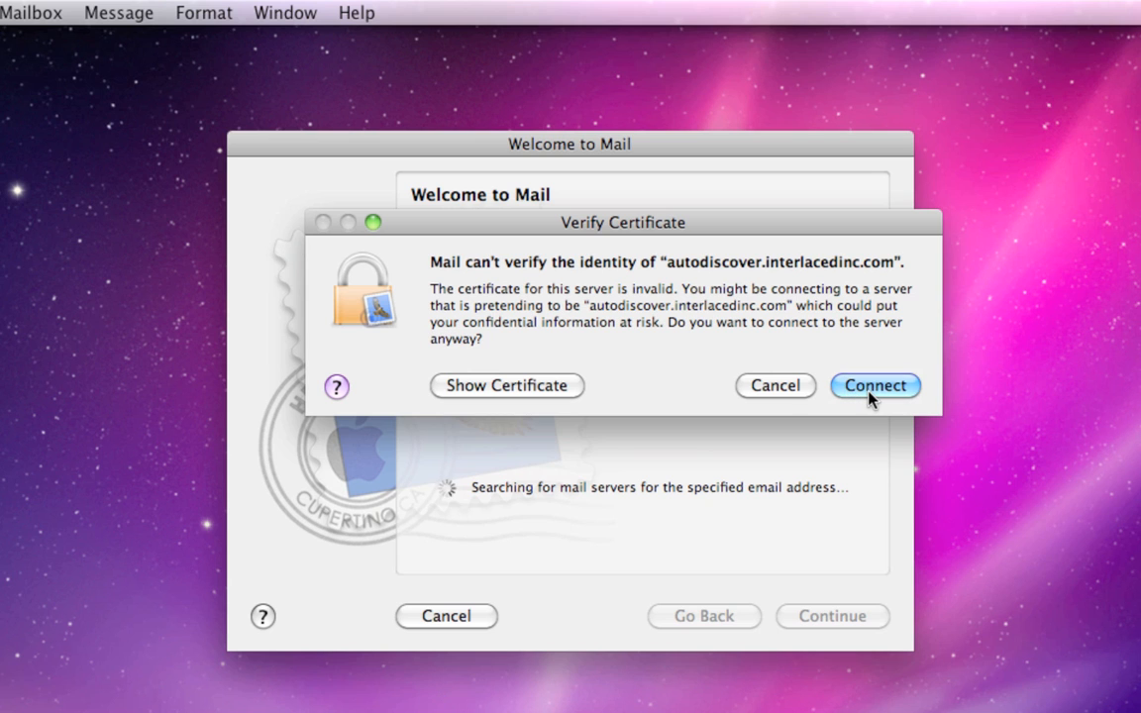
pyautogui.click(874, 384)
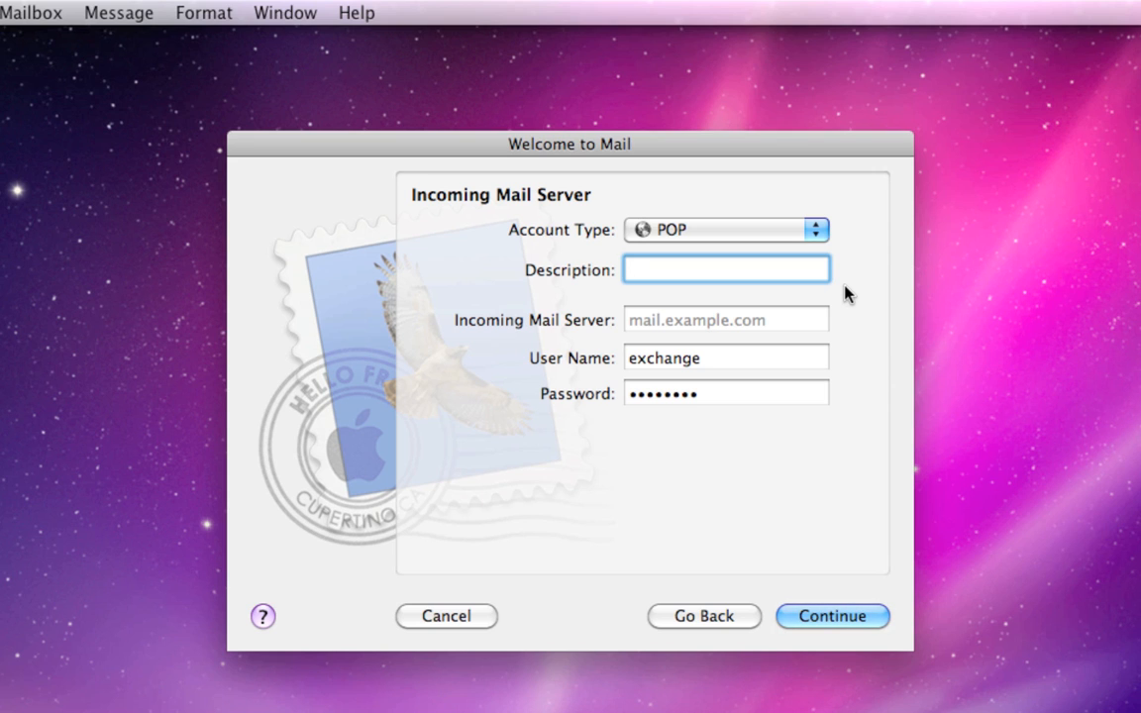
pyautogui.moveTo(788, 250)
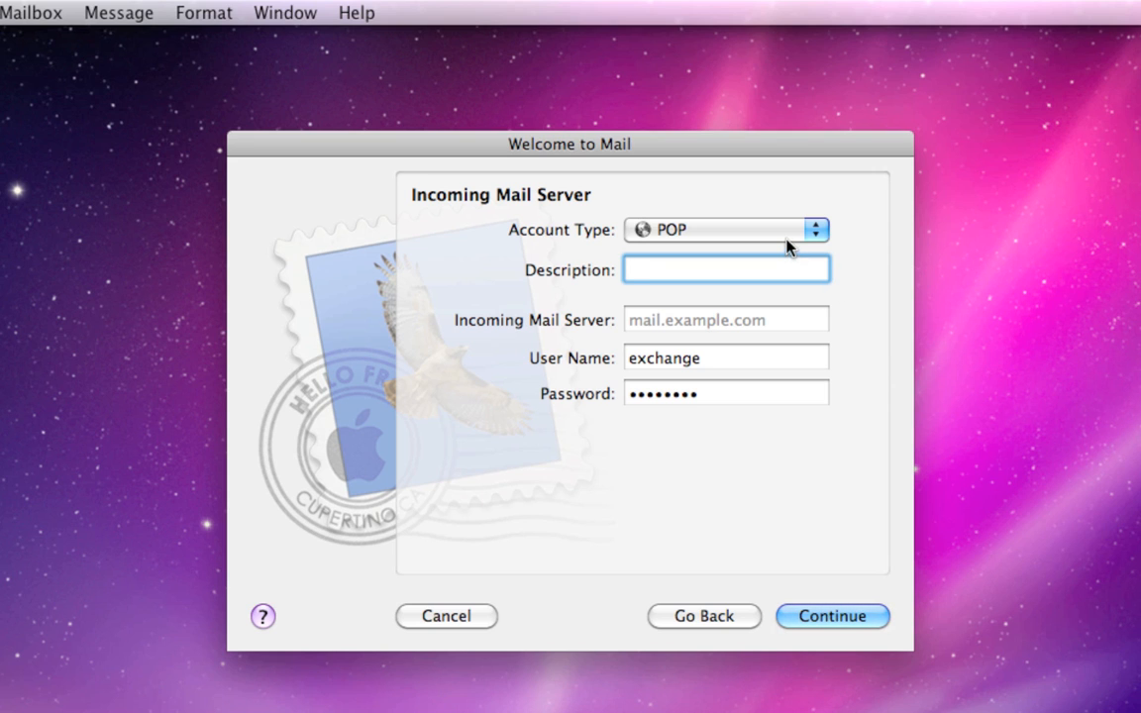
# - Choose Exchange 2007 from the Account Type choices
pyautogui.click(725, 229)
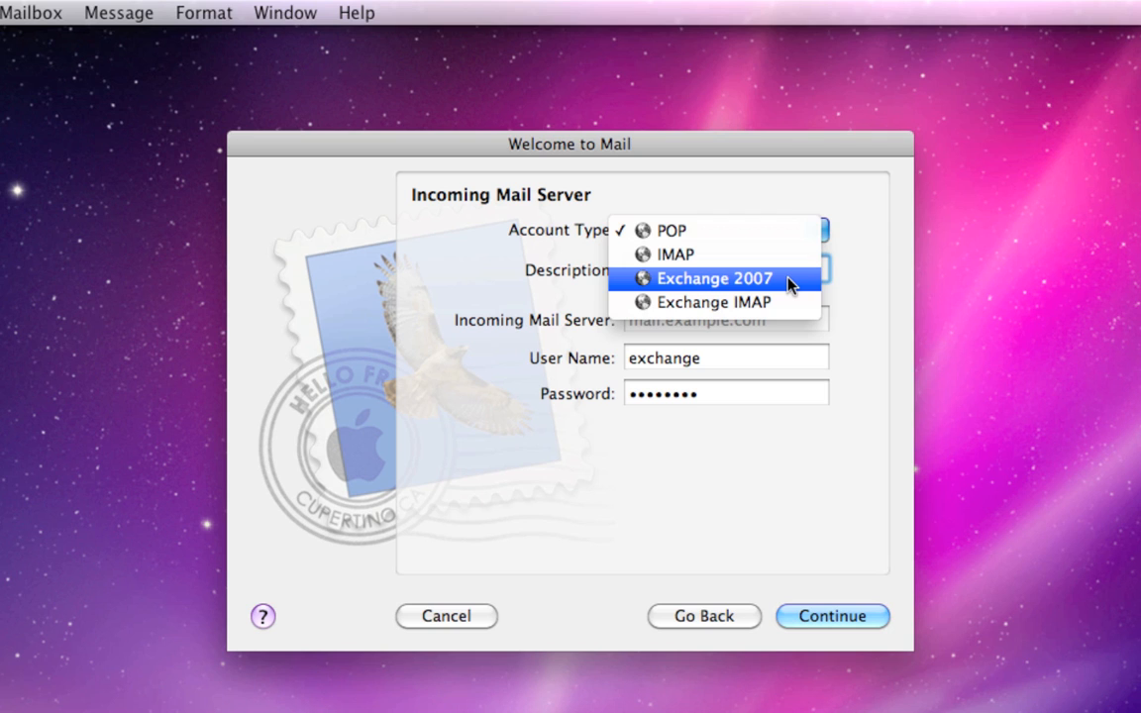
pyautogui.click(711, 277)
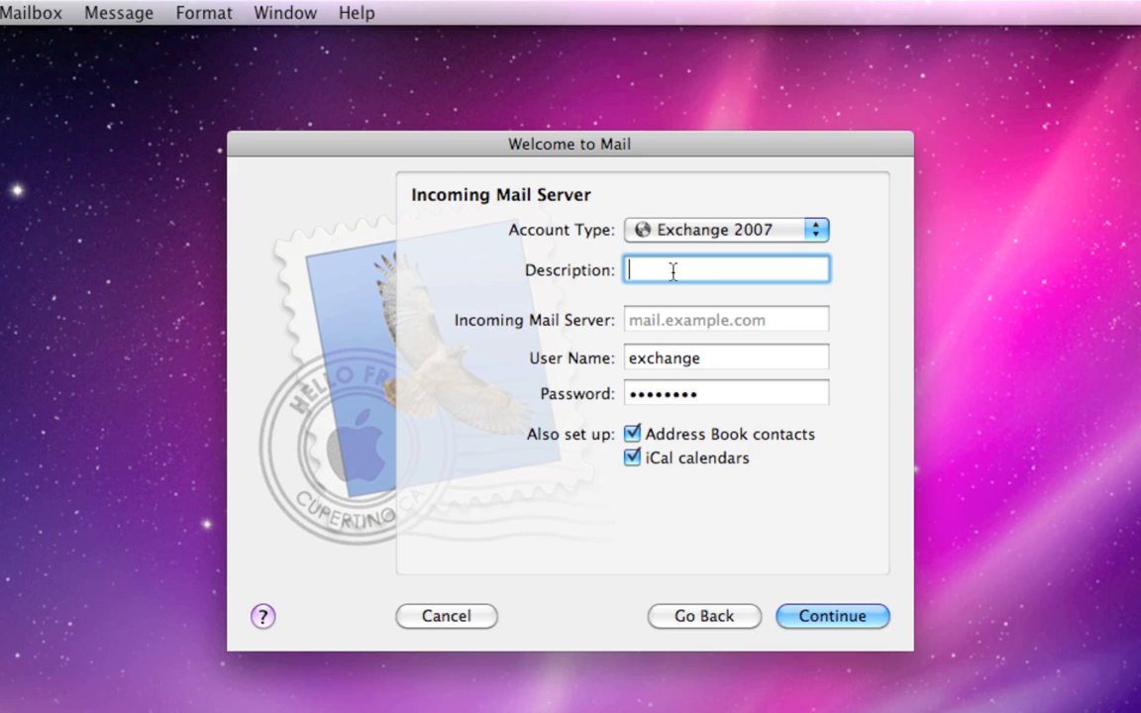
# - Describe the account as Exchange with incoming server red001.mail.microsoftonline.com
pyautogui.write('Exchange')
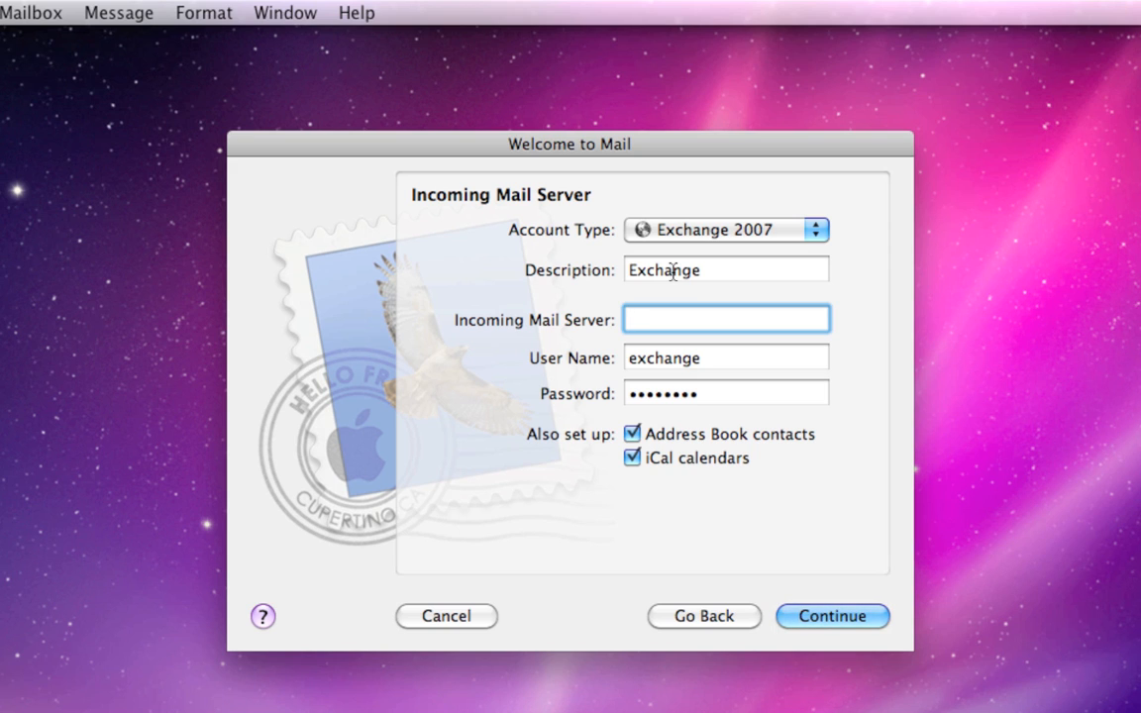
pyautogui.write('red001')
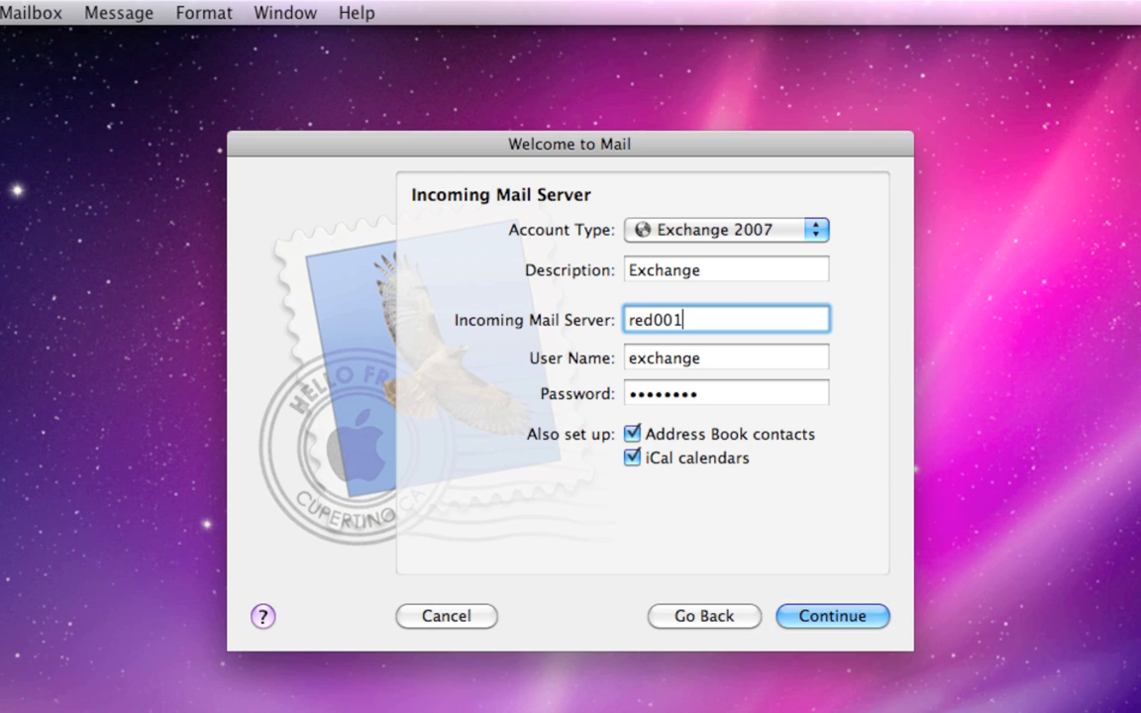
pyautogui.write('.mail.')
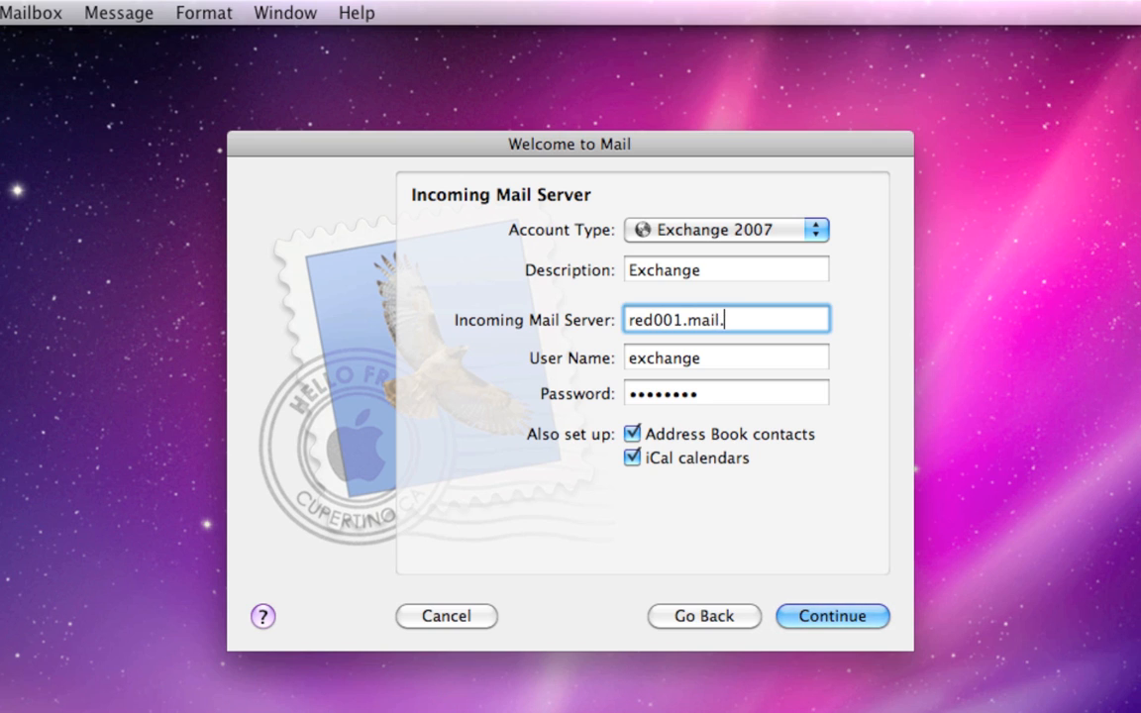
pyautogui.write('microsoftonli')
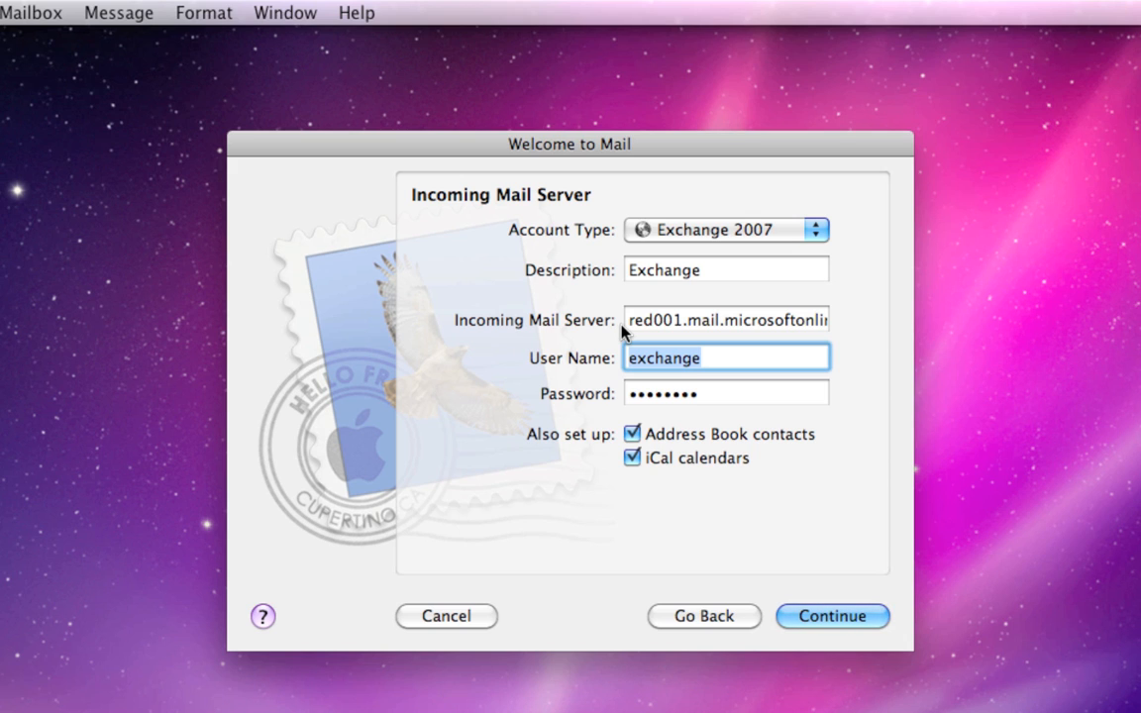
# - Replace the short user name with the full e-mail address and move to the password
pyautogui.click(725, 357)
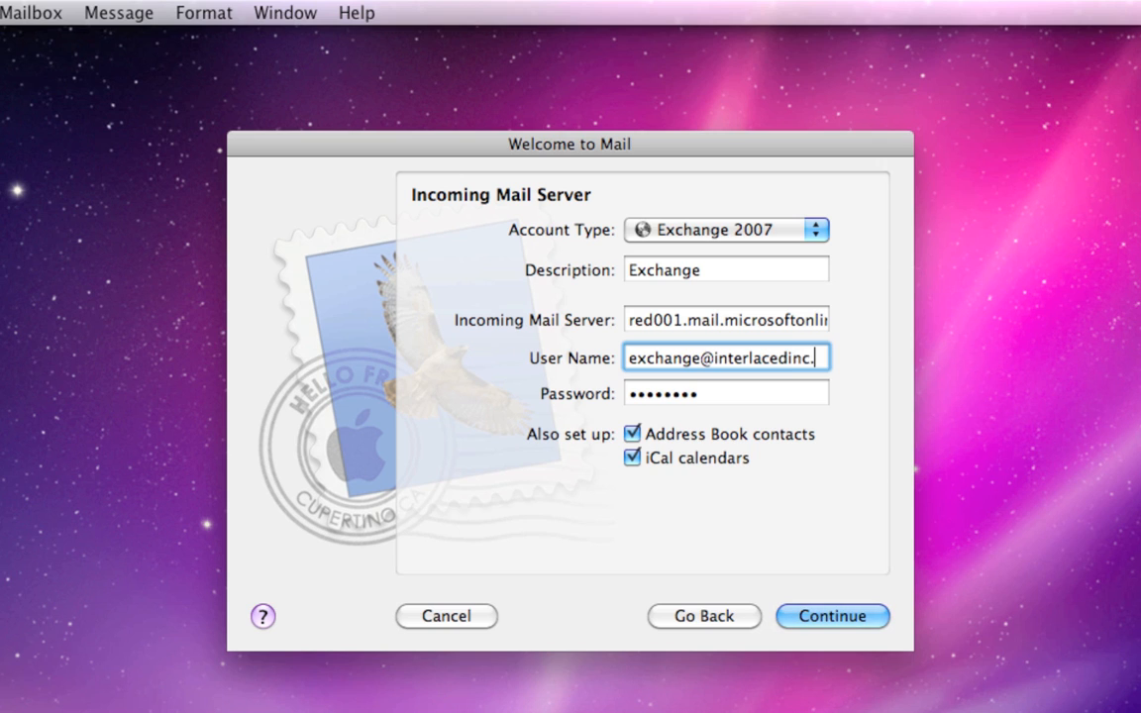
pyautogui.click(724, 392)
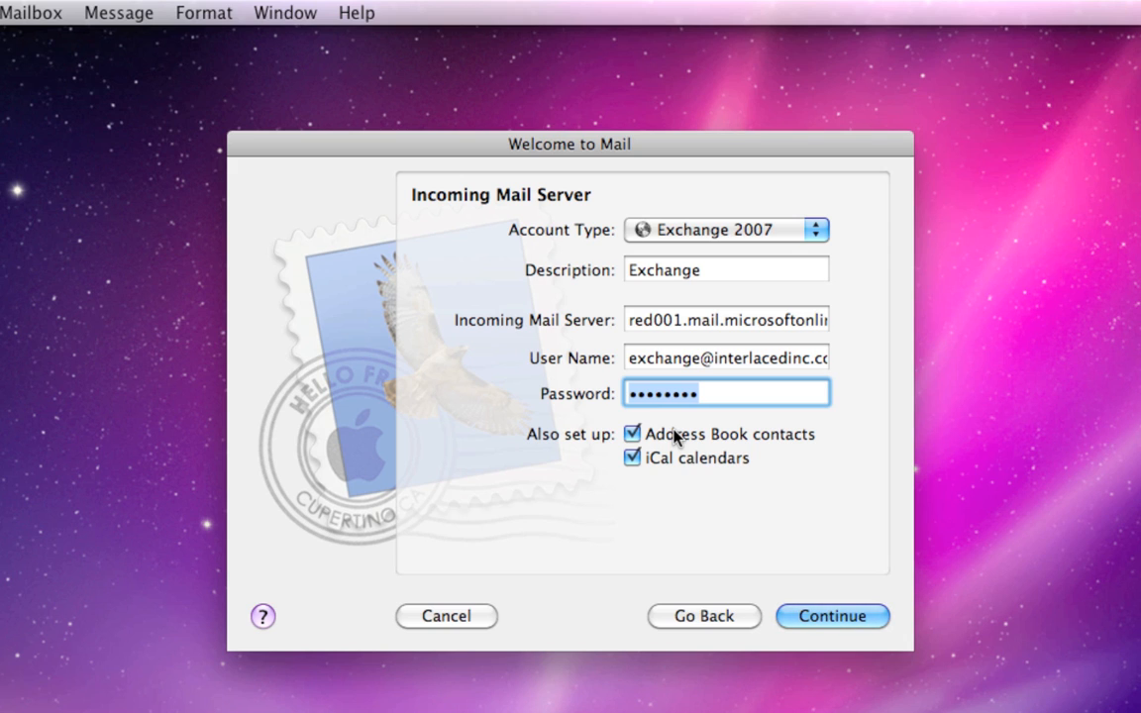
pyautogui.moveTo(695, 440)
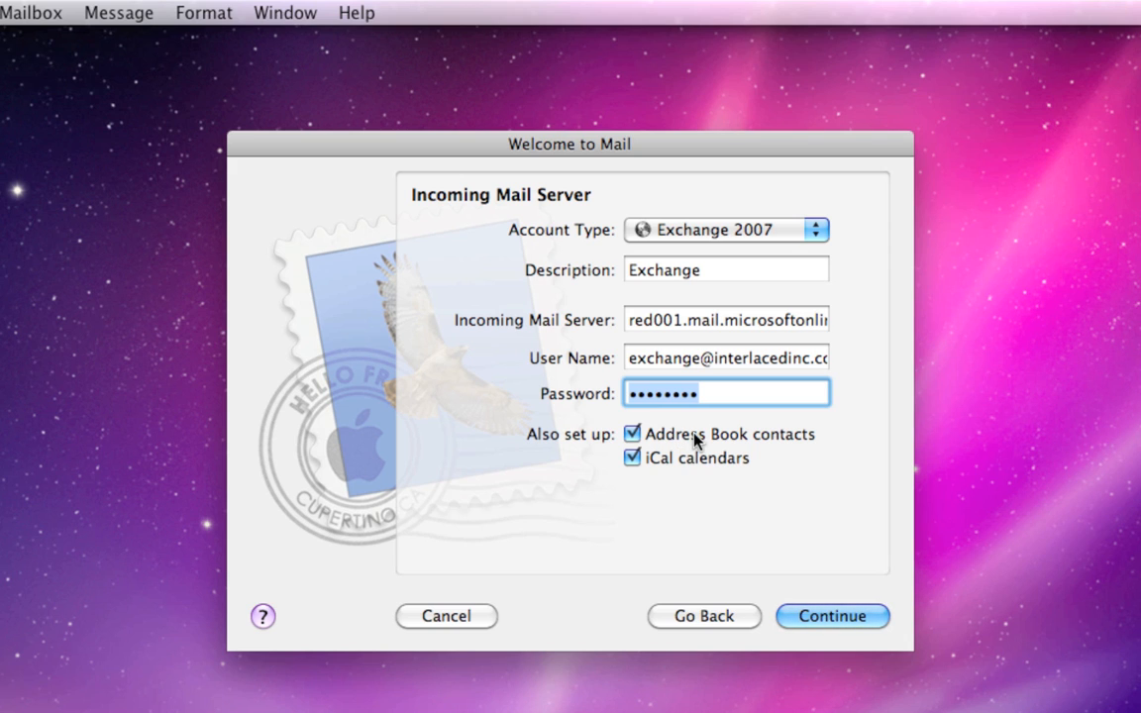
pyautogui.moveTo(689, 468)
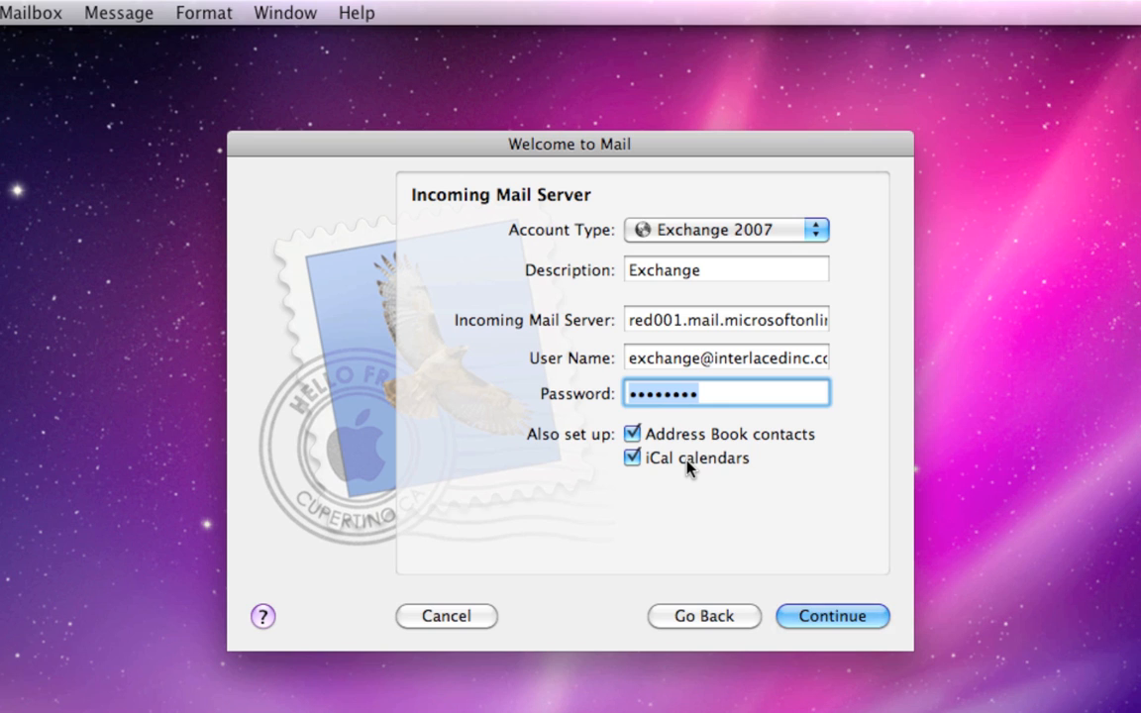
pyautogui.moveTo(685, 463)
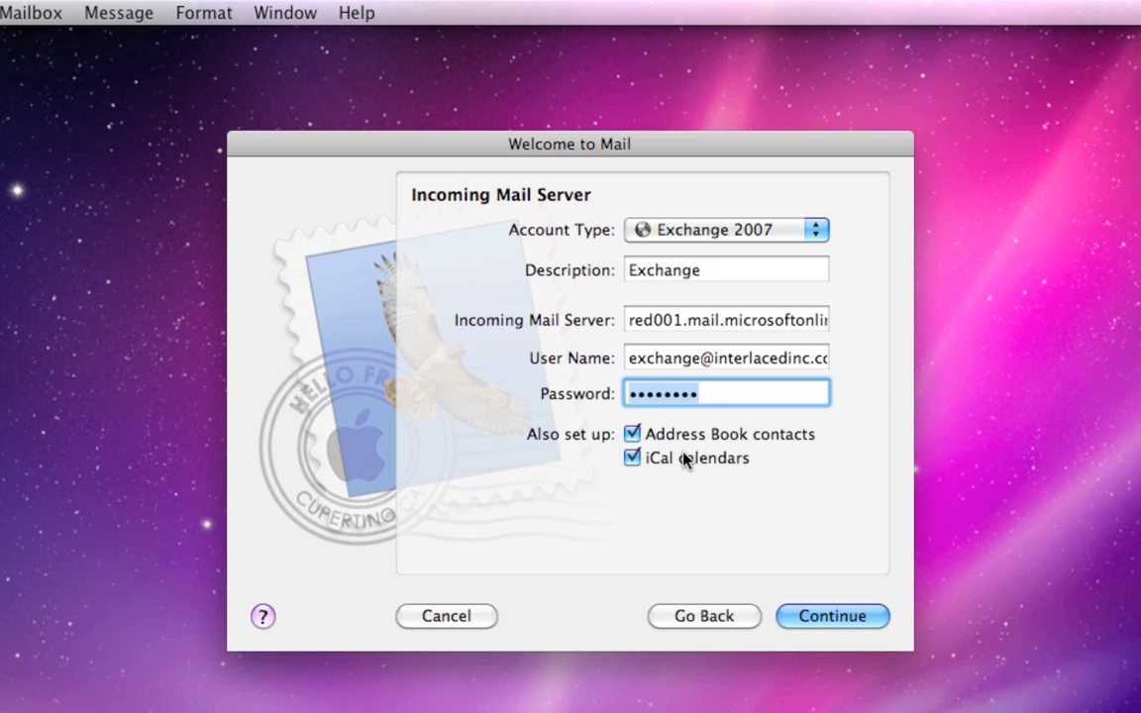
pyautogui.moveTo(697, 467)
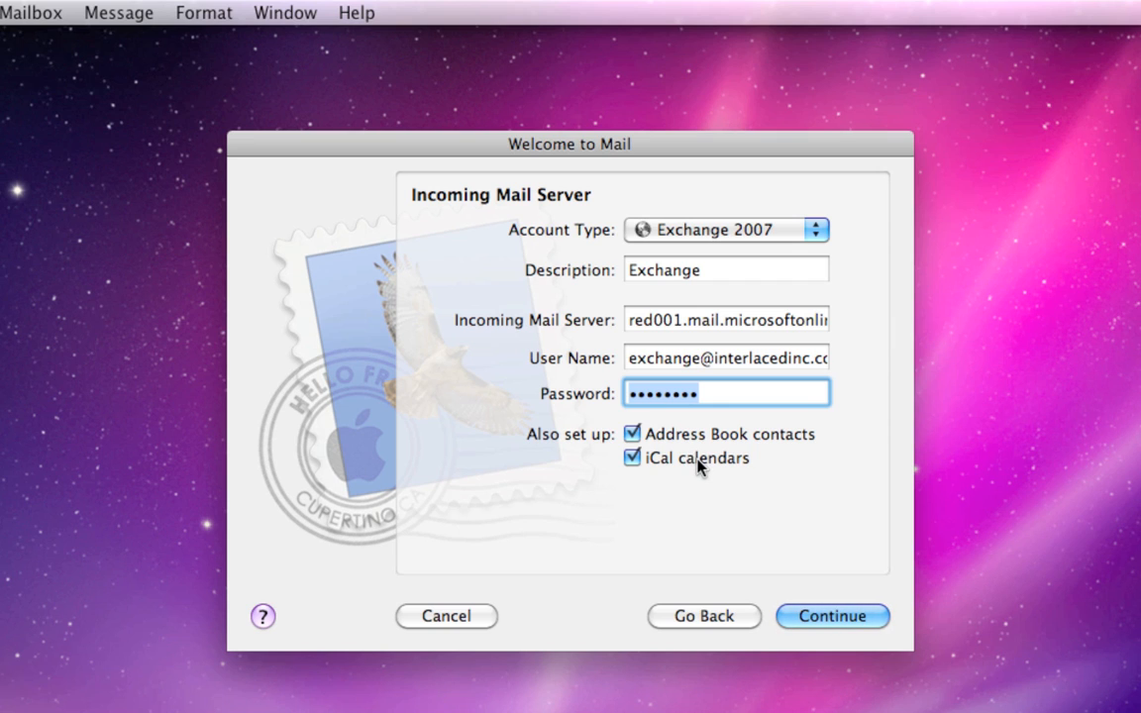
pyautogui.moveTo(744, 524)
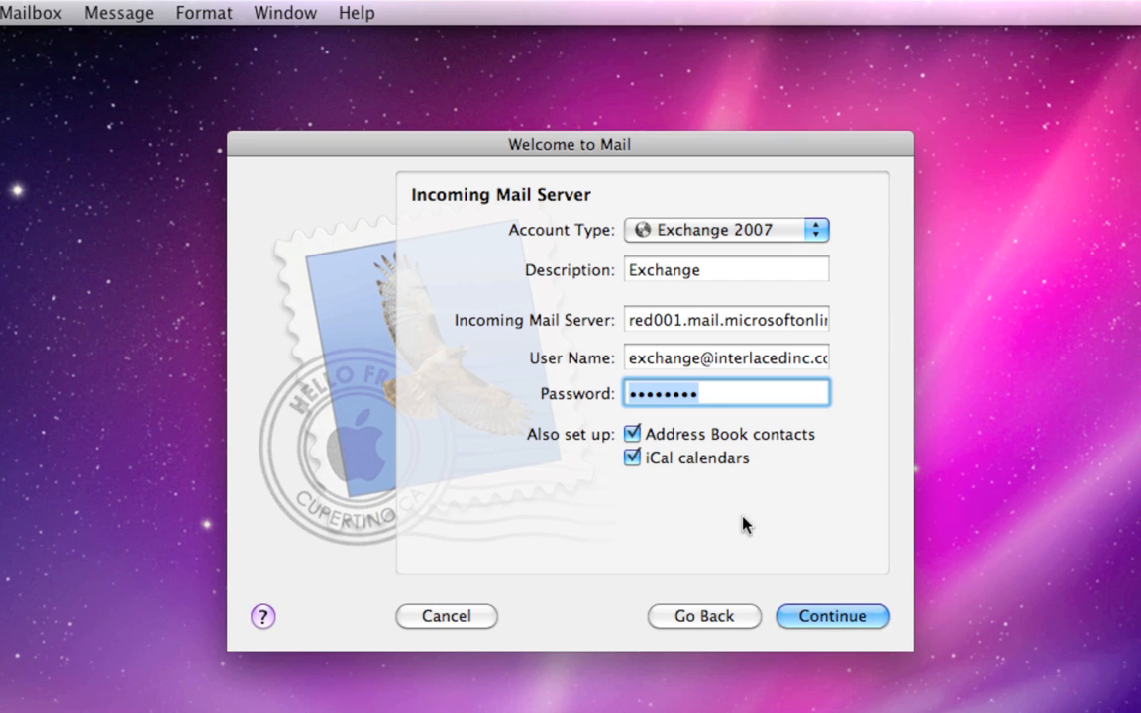
# - Submit the server settings, pass the connection test and reach the Account Summary
pyautogui.click(831, 614)
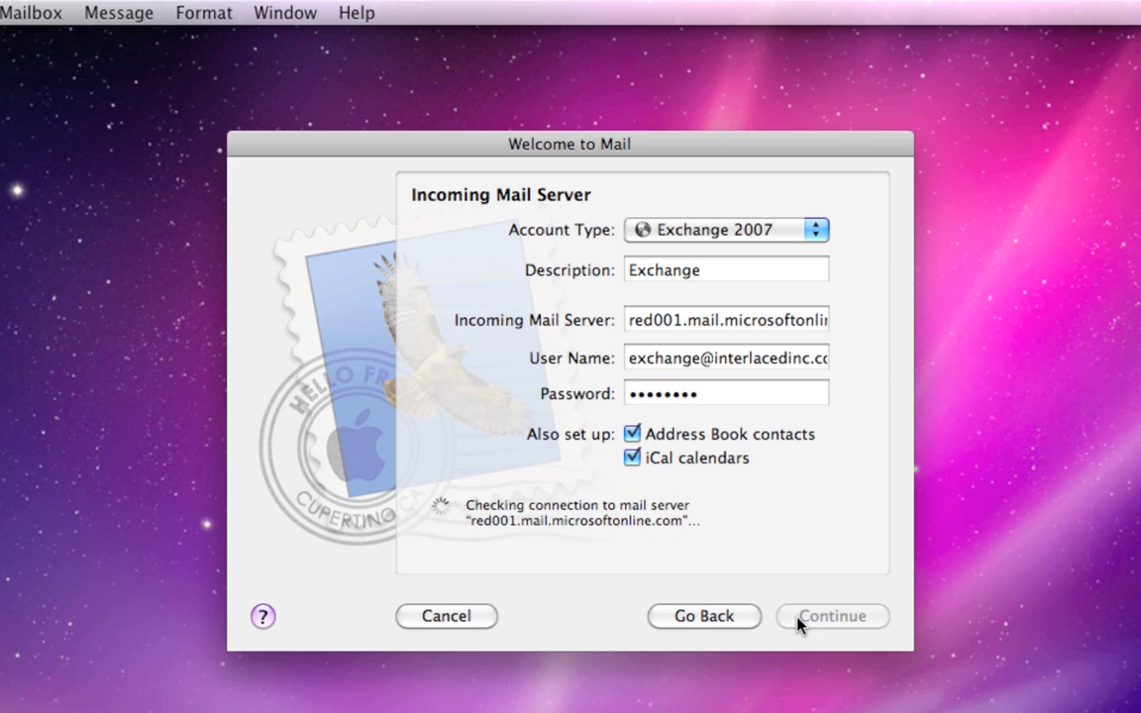
pyautogui.click(832, 614)
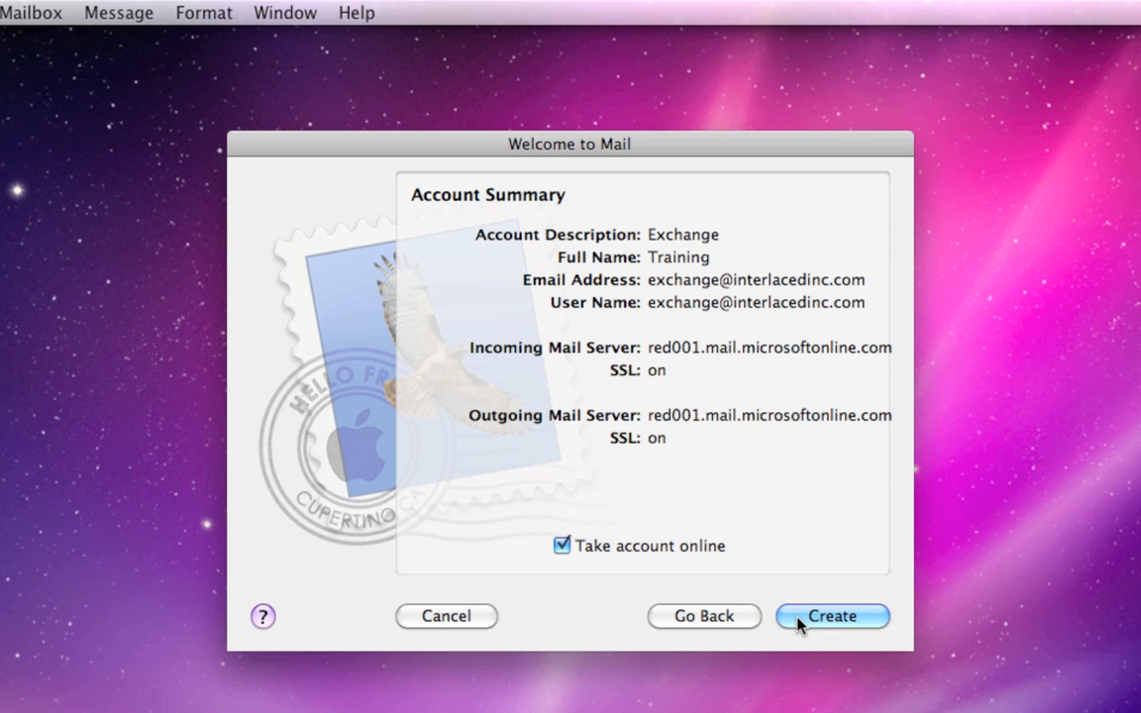
pyautogui.moveTo(685, 424)
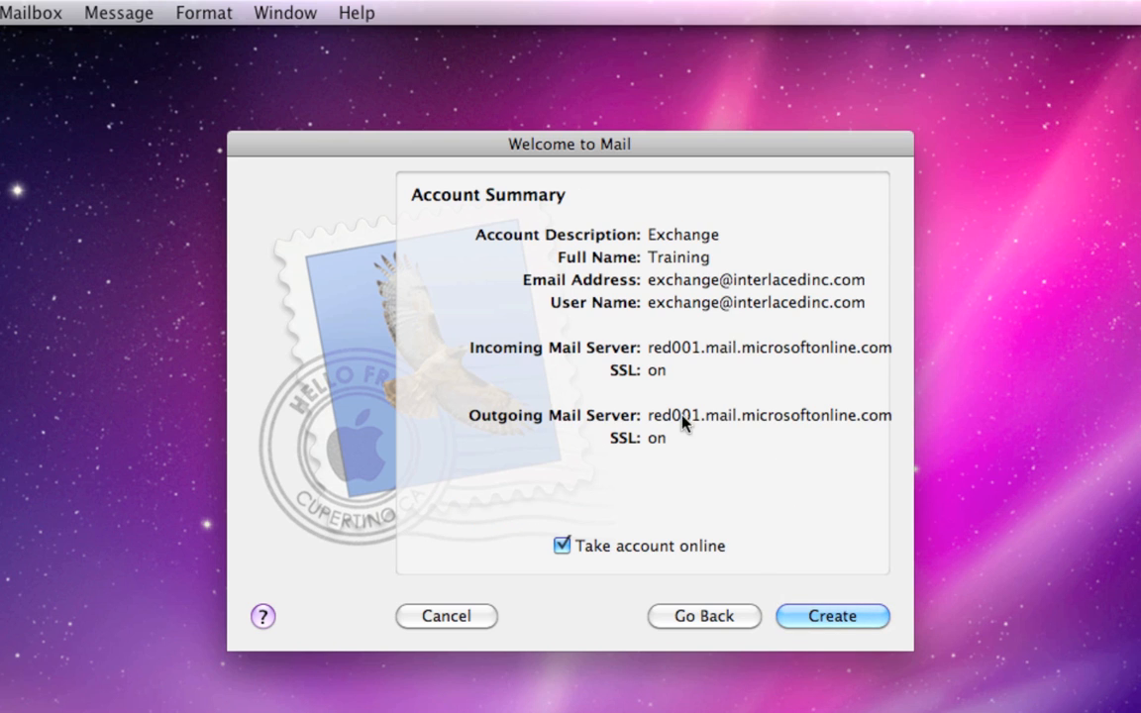
pyautogui.moveTo(658, 257)
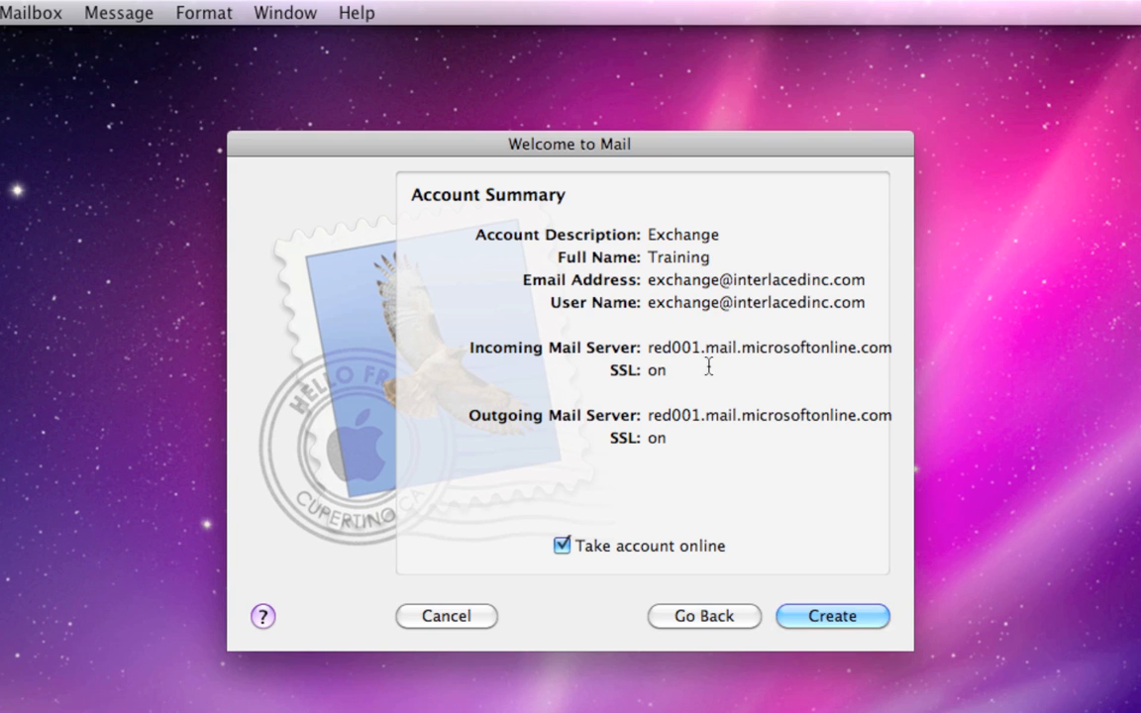
pyautogui.moveTo(683, 410)
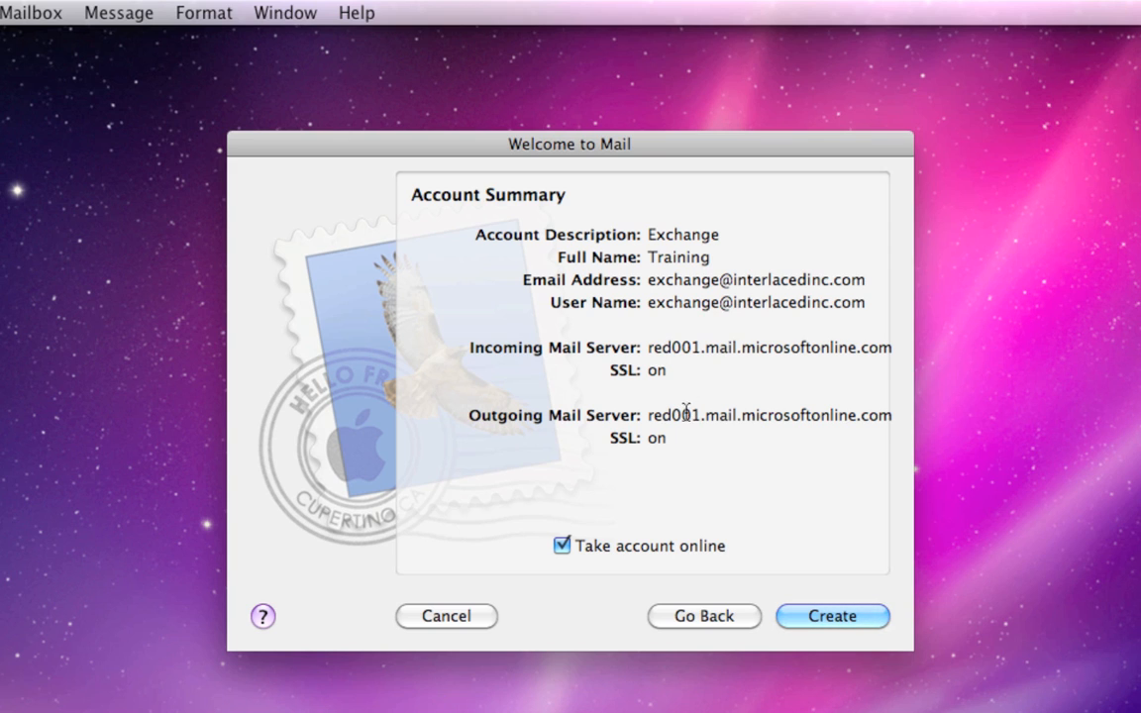
pyautogui.moveTo(670, 434)
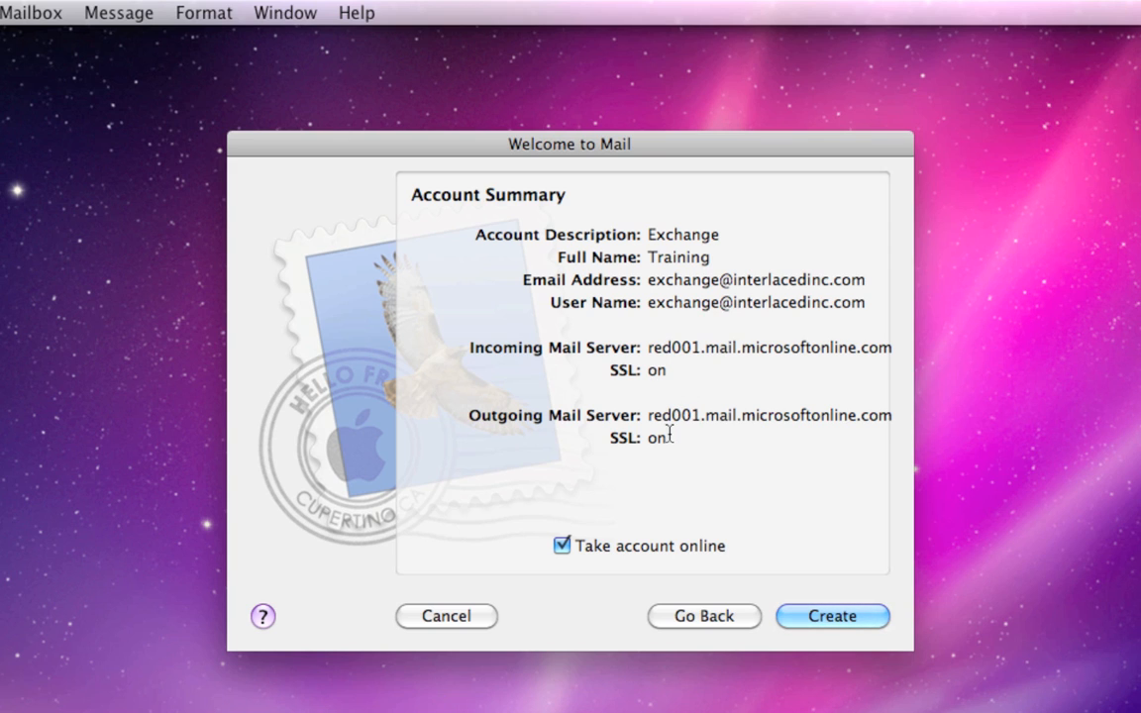
pyautogui.moveTo(655, 566)
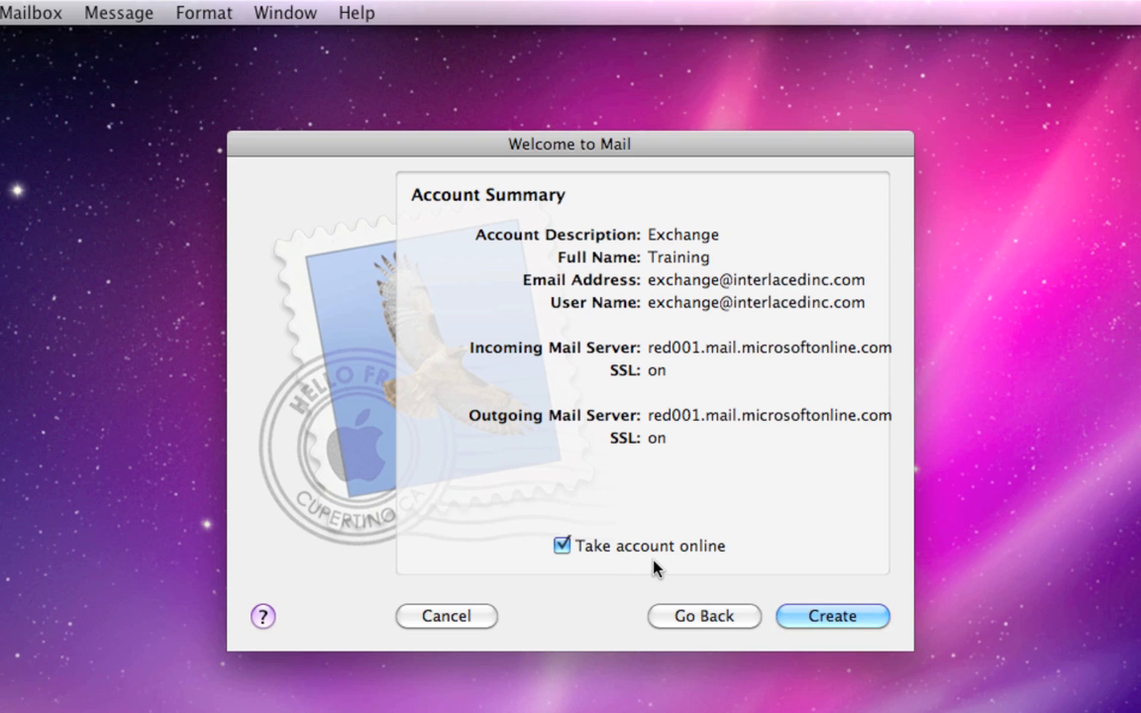
pyautogui.moveTo(748, 572)
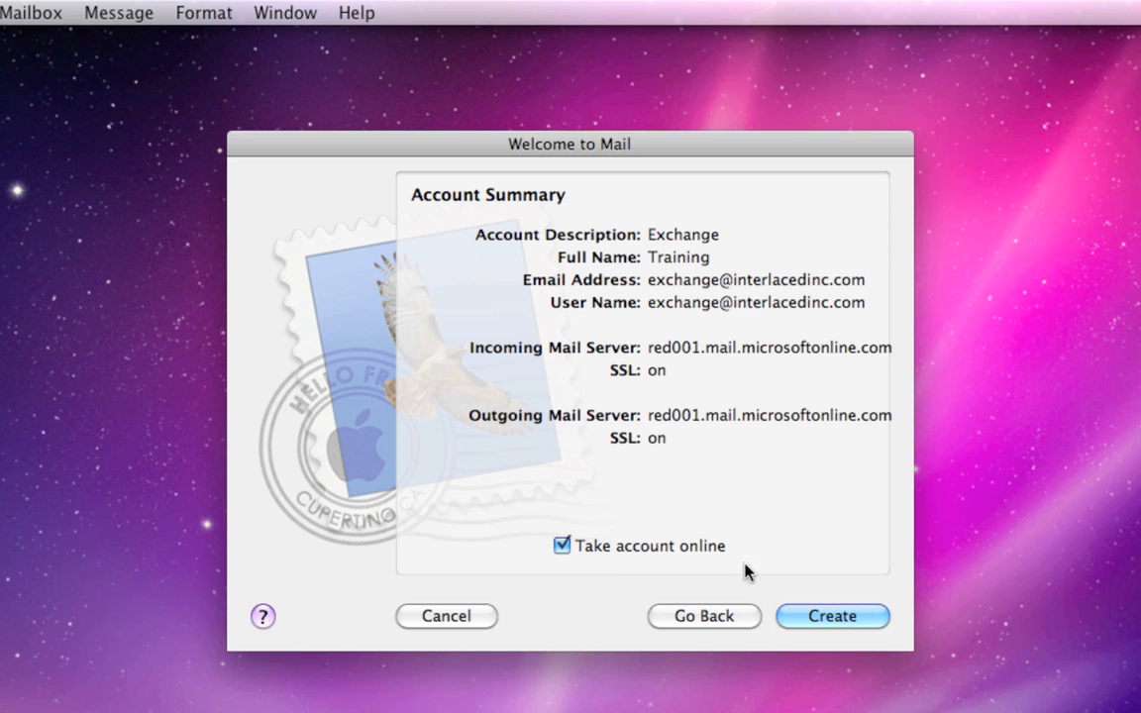
# - Create the Exchange account so its section appears in the mailbox list
pyautogui.click(831, 613)
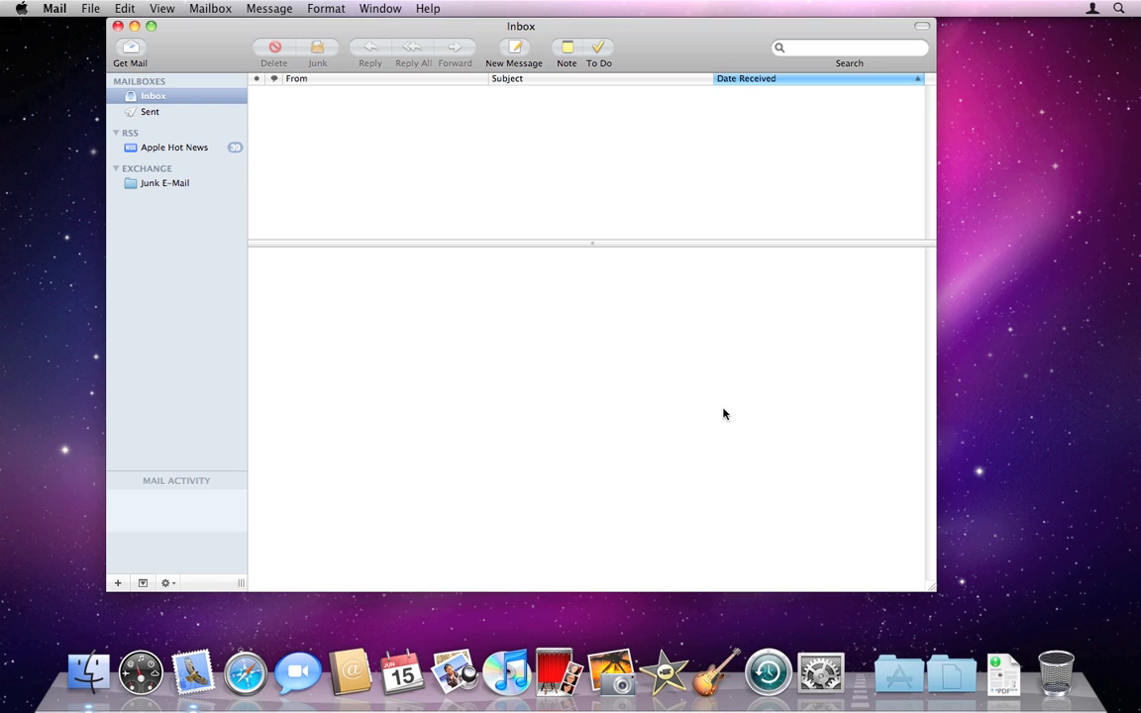
pyautogui.moveTo(452, 254)
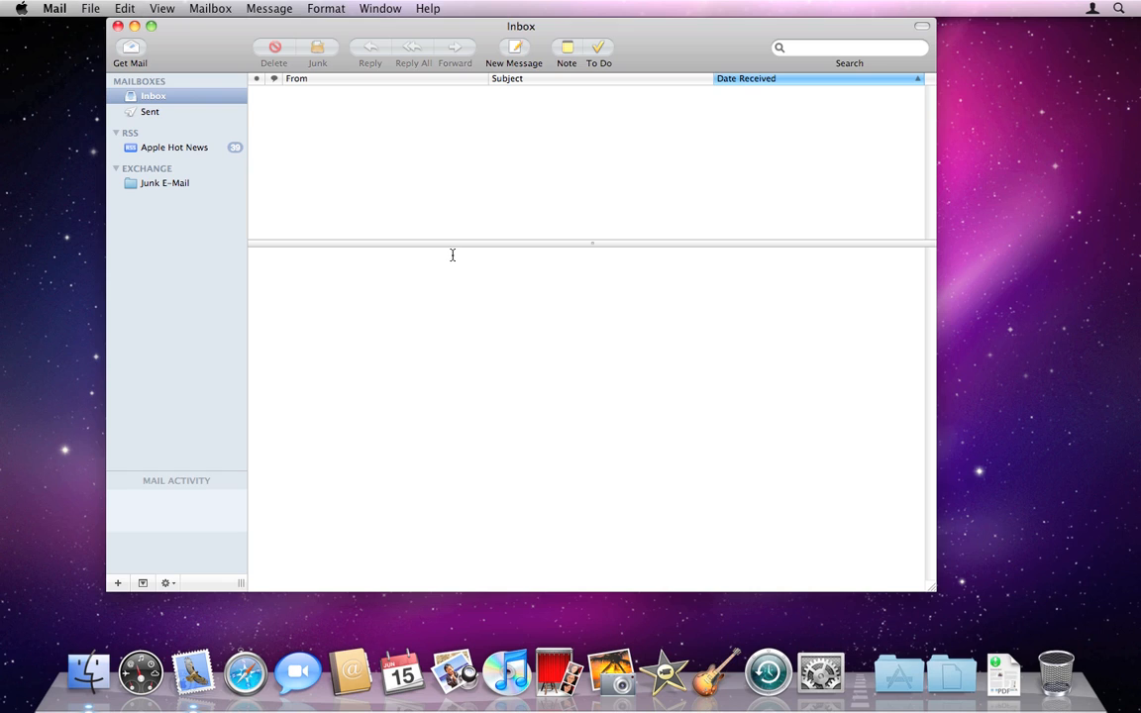
pyautogui.moveTo(264, 174)
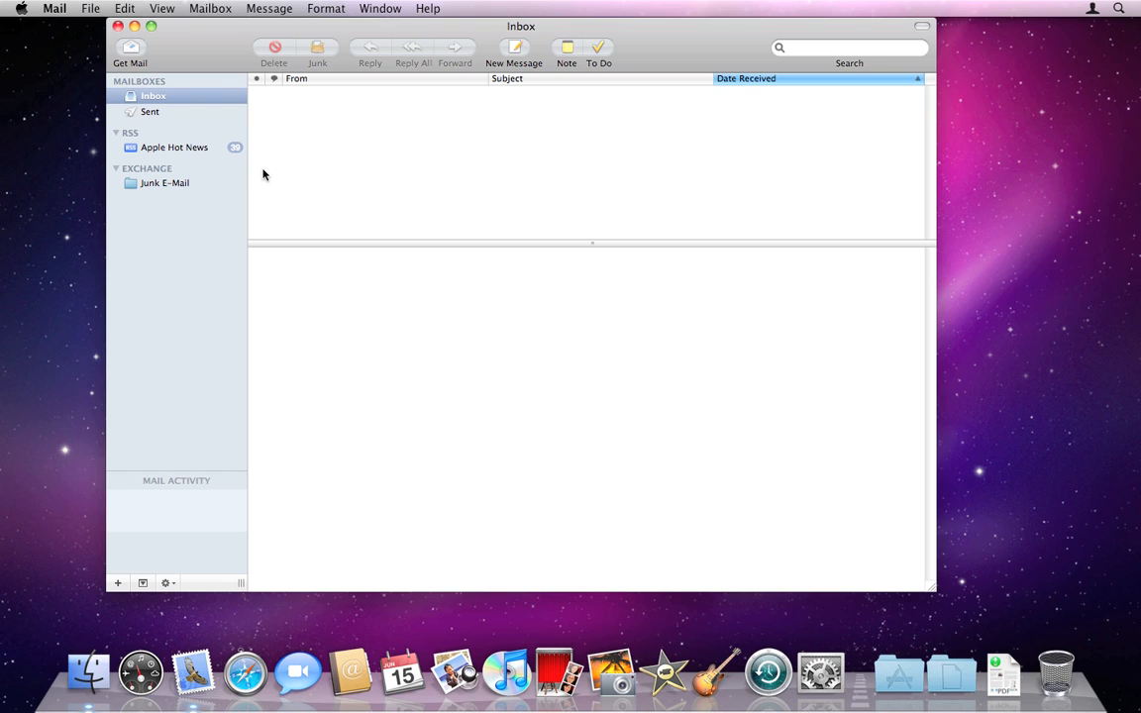
pyautogui.moveTo(151, 189)
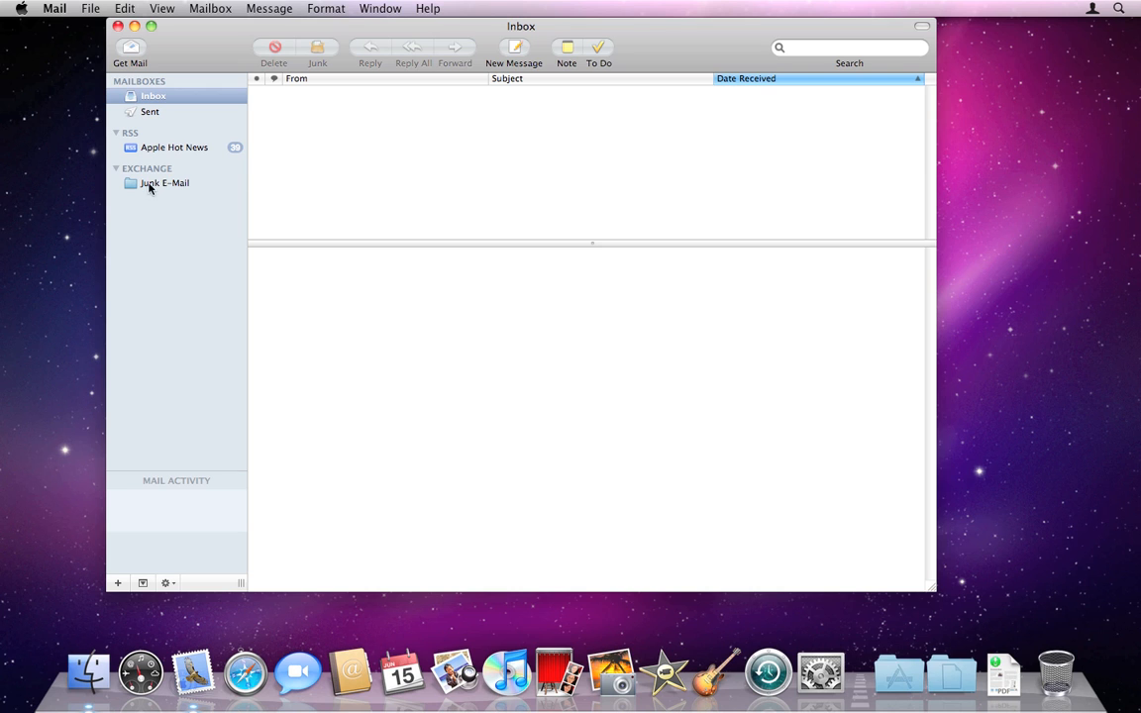
pyautogui.moveTo(164, 186)
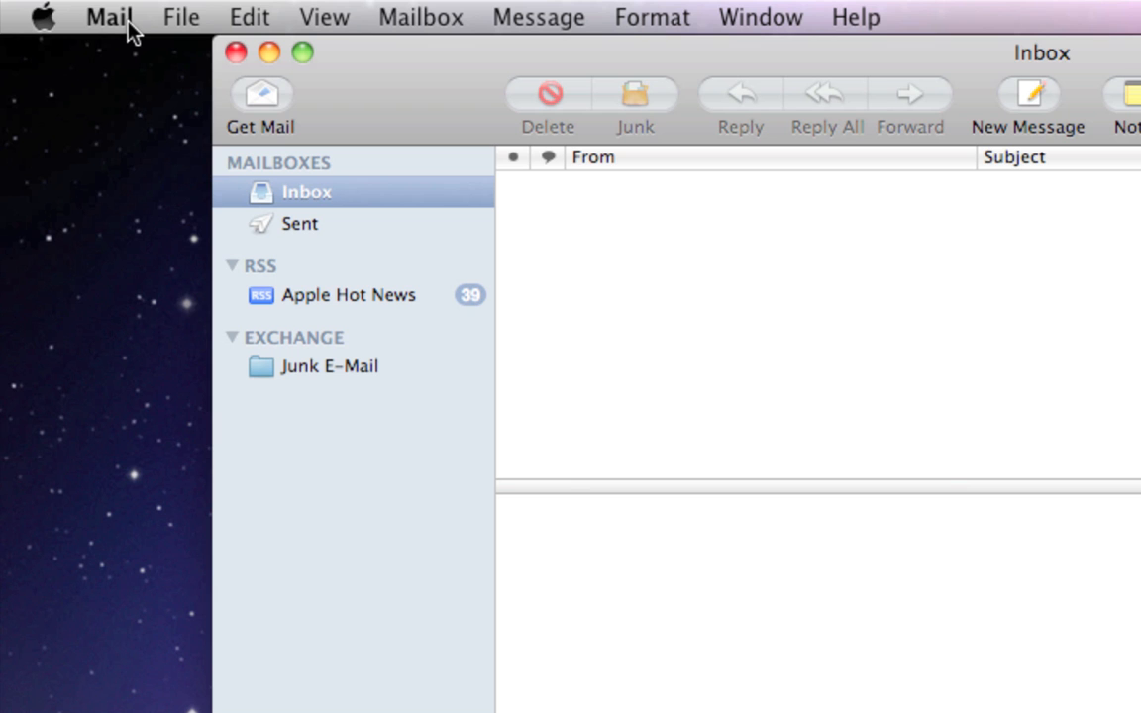
# - Go to the Accounts pane of Mail's preferences
pyautogui.click(107, 16)
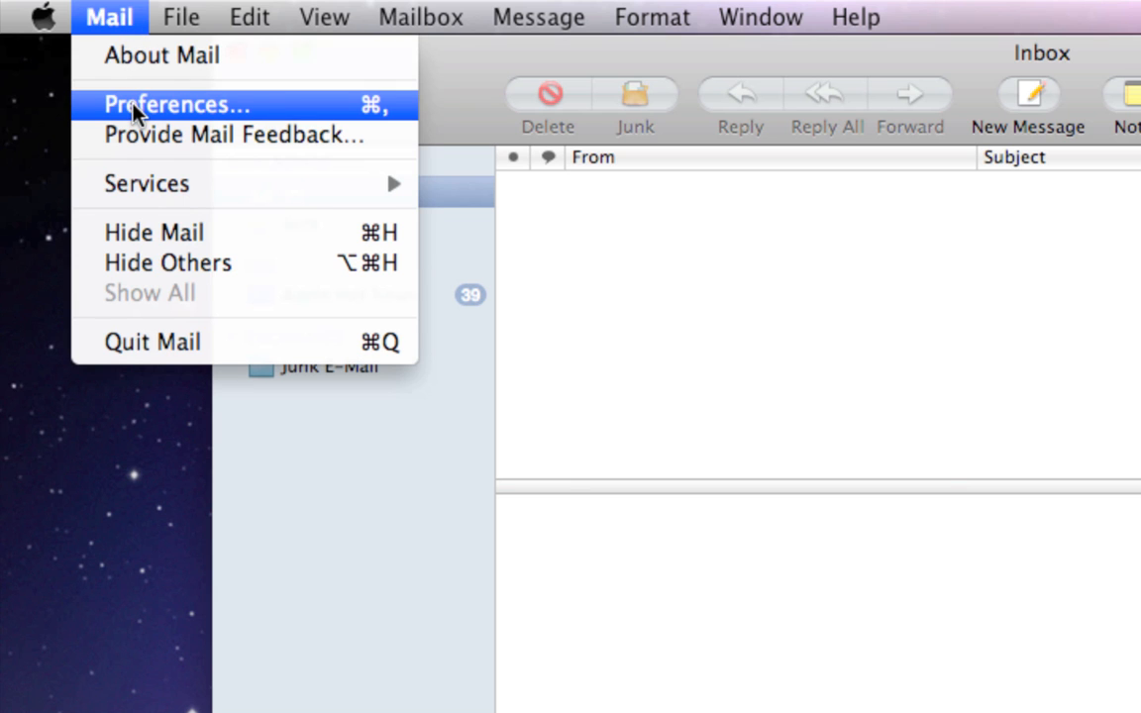
pyautogui.click(176, 103)
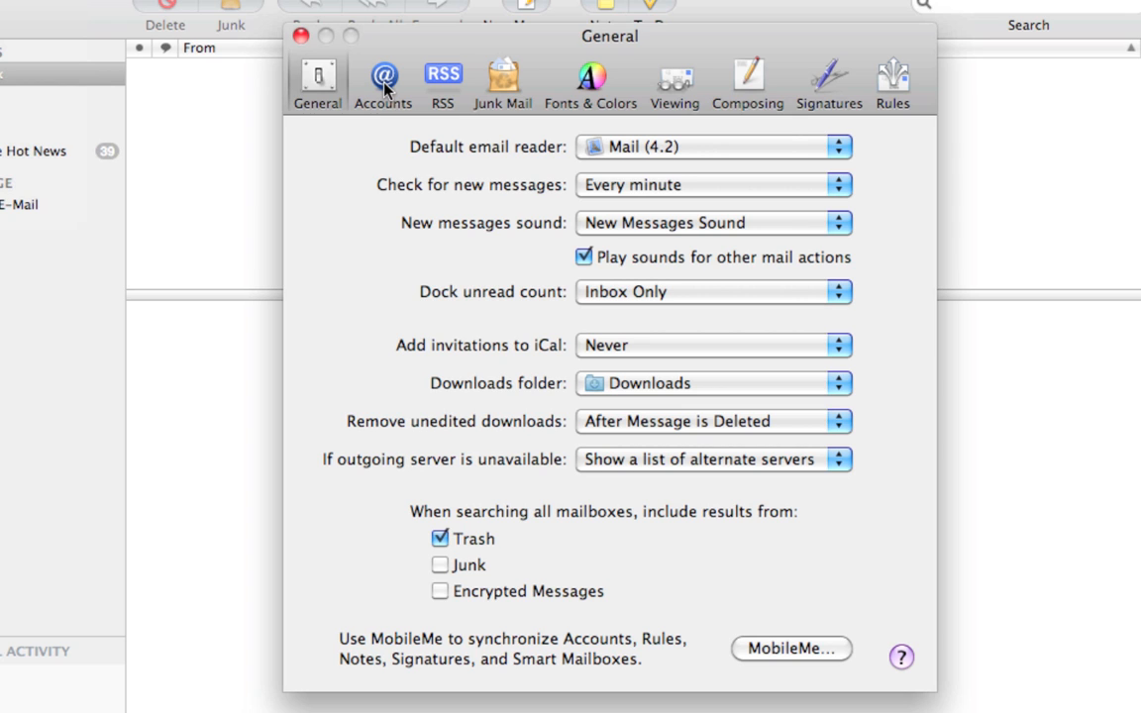
pyautogui.click(382, 83)
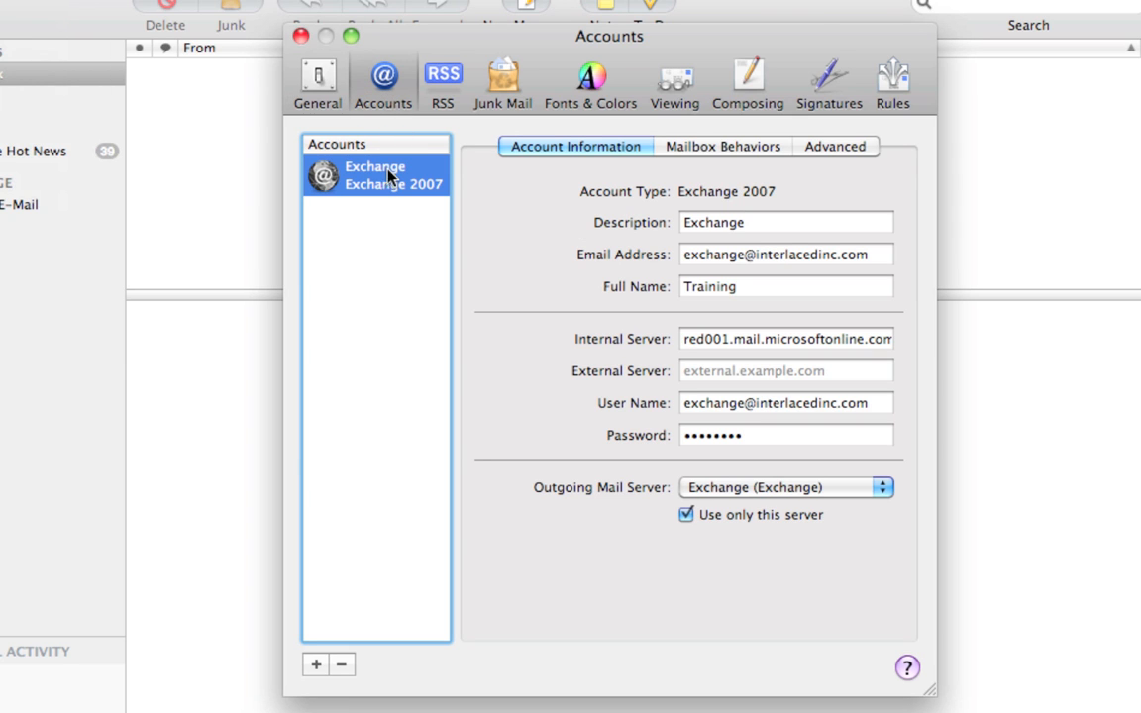
pyautogui.moveTo(347, 184)
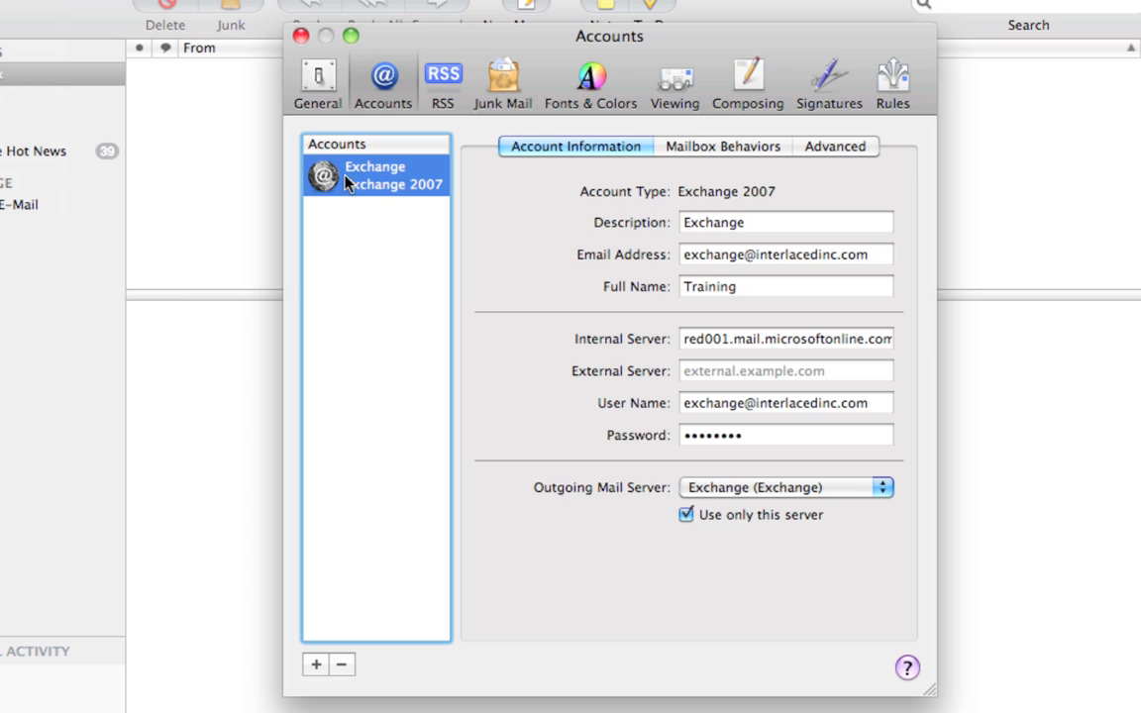
pyautogui.moveTo(404, 186)
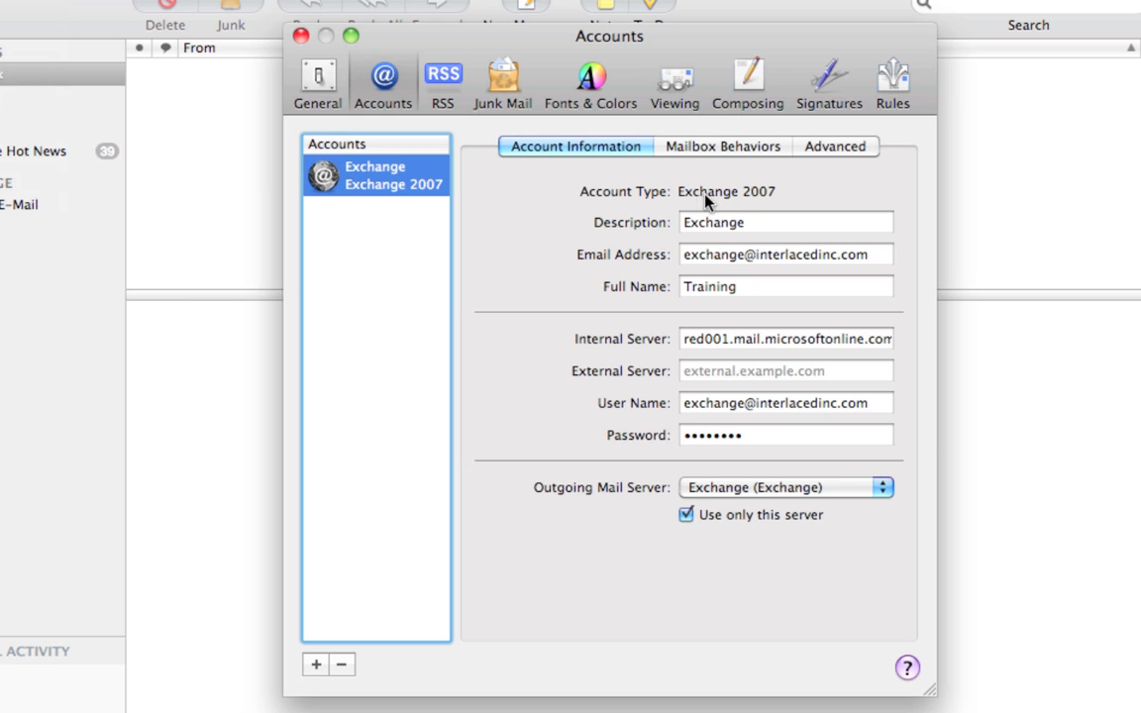
pyautogui.moveTo(717, 328)
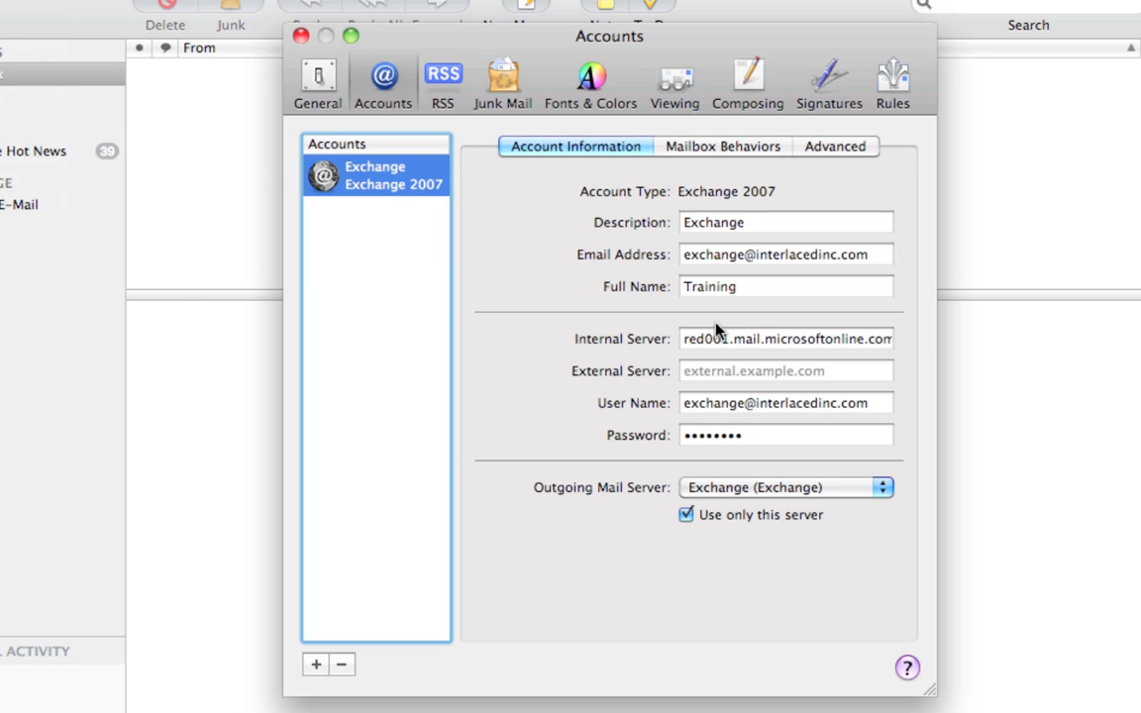
pyautogui.moveTo(729, 370)
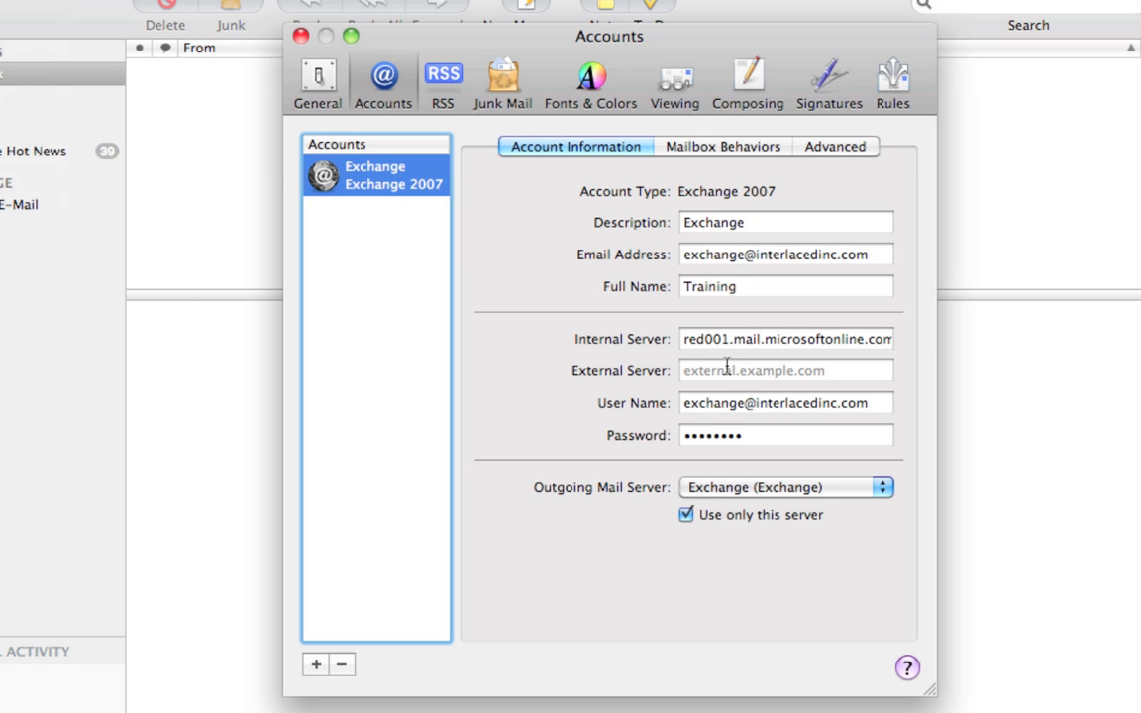
# - Enter red001.mail.microsoftonline.com as the Exchange account's external server
pyautogui.click(784, 339)
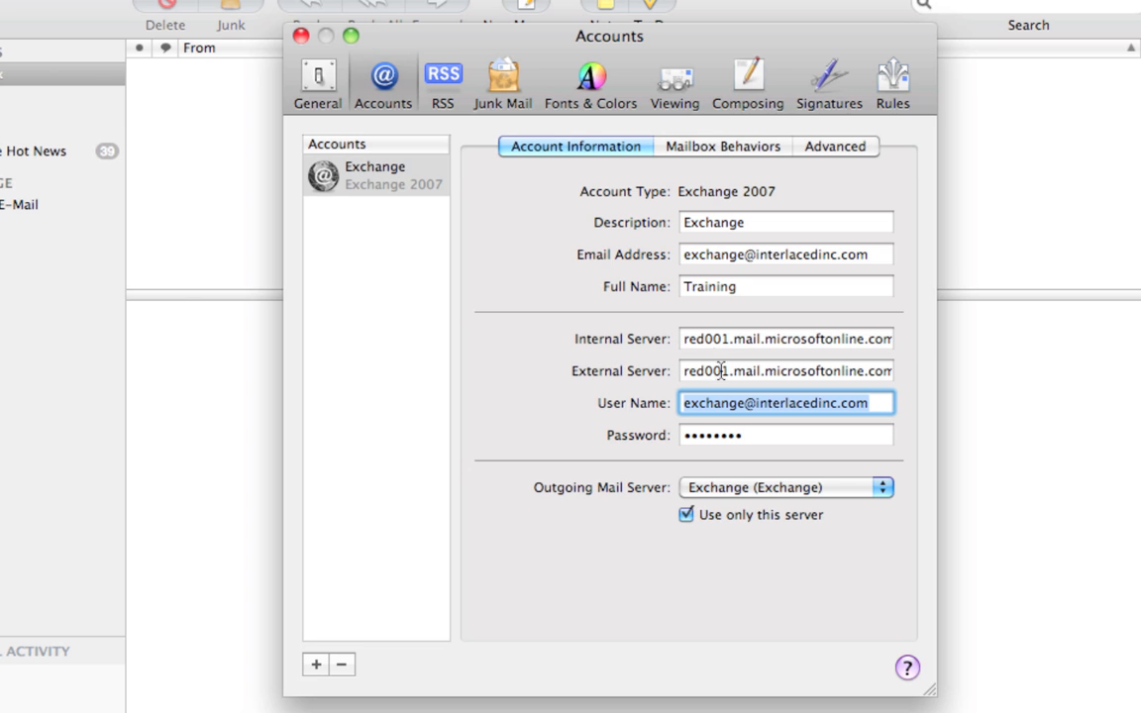
pyautogui.moveTo(679, 357)
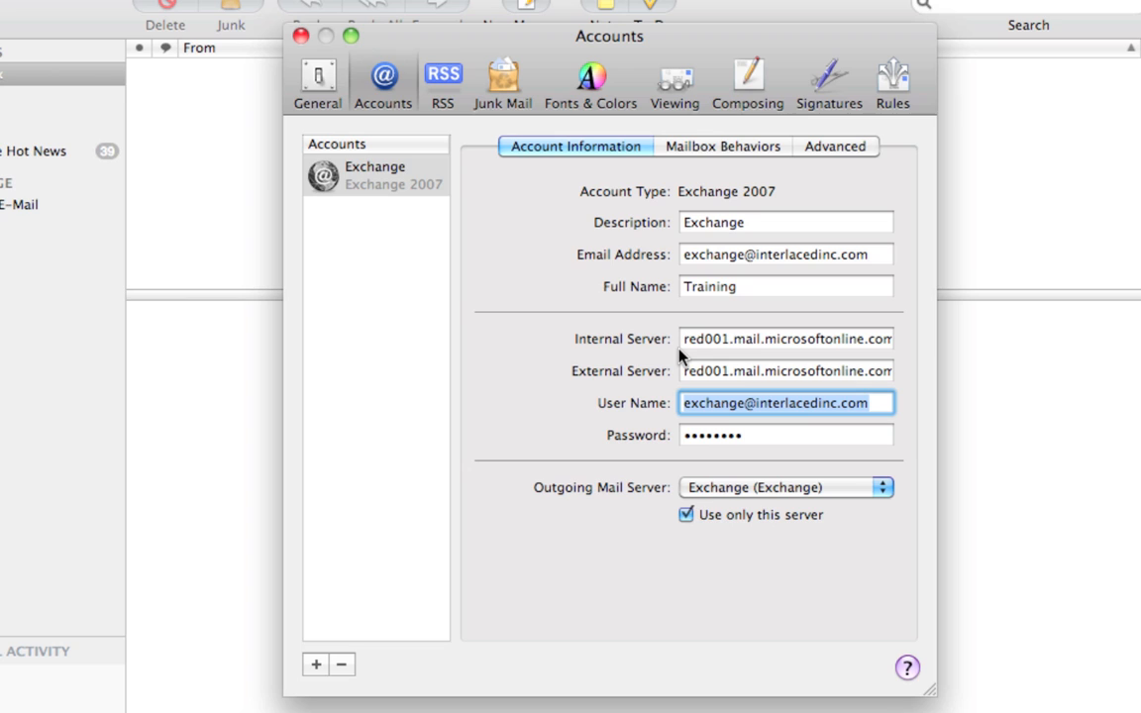
pyautogui.moveTo(697, 357)
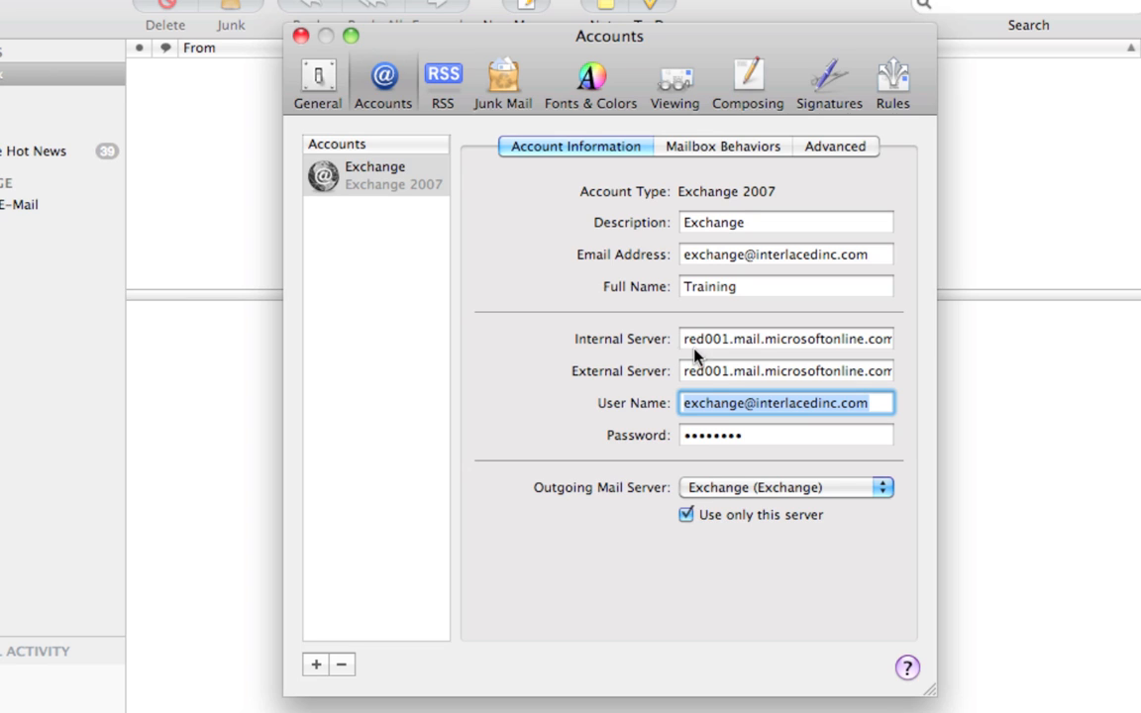
pyautogui.moveTo(691, 392)
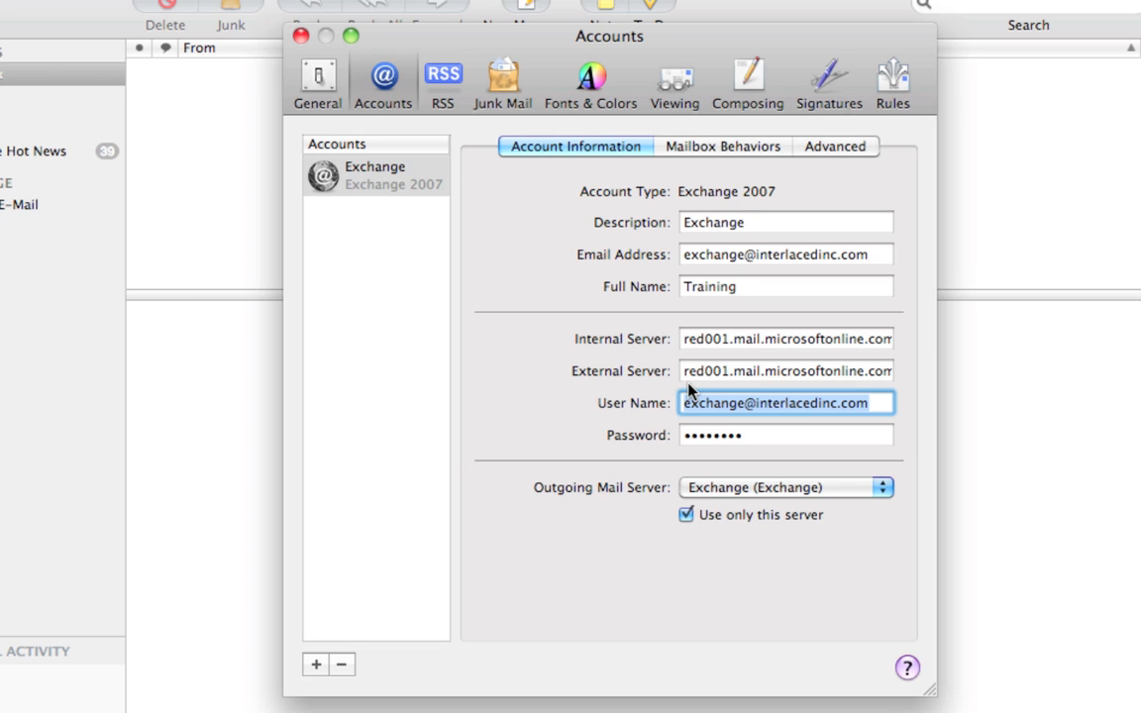
pyautogui.moveTo(717, 307)
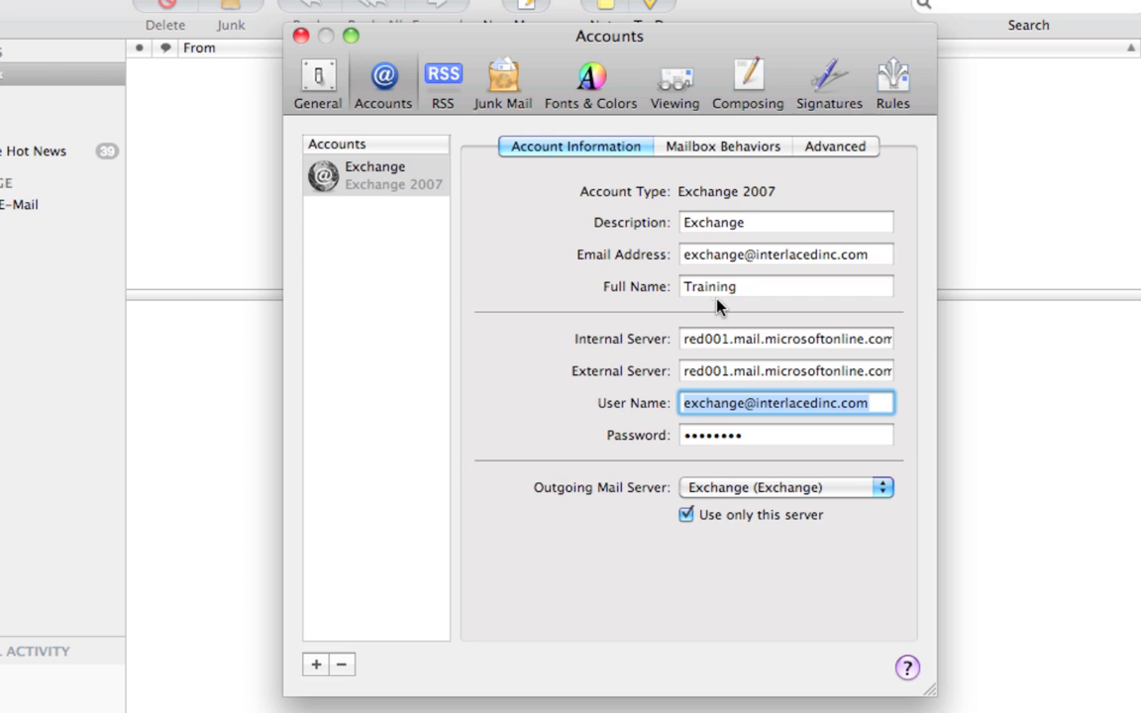
pyautogui.moveTo(711, 291)
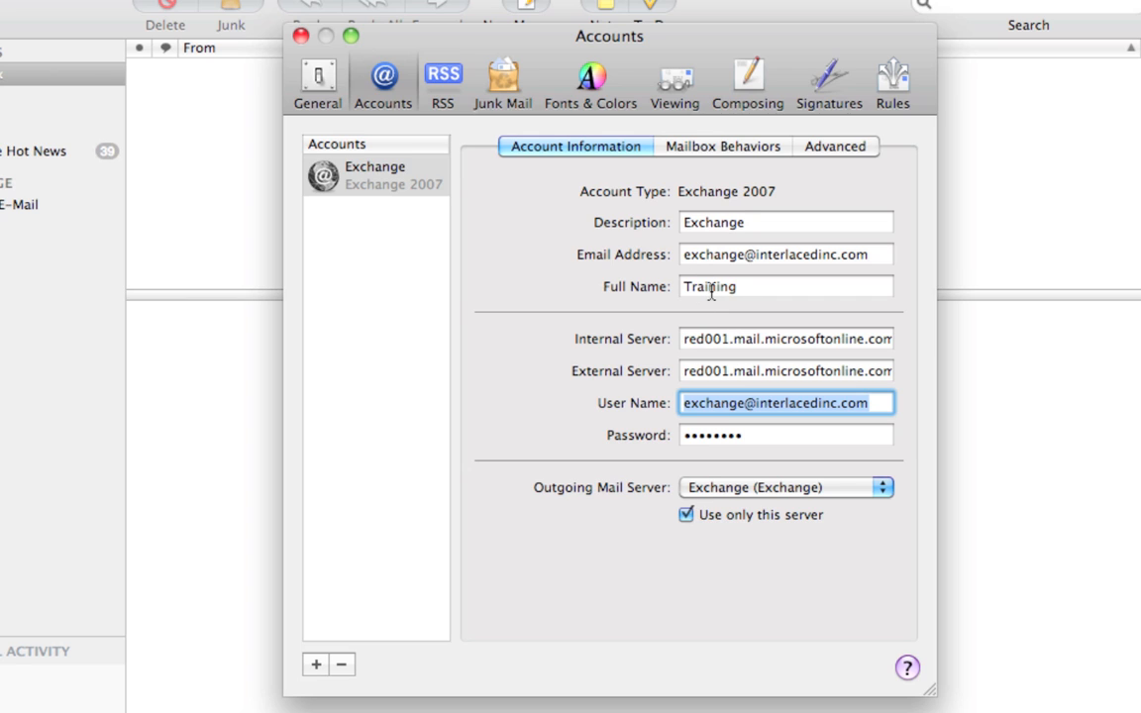
pyautogui.click(785, 285)
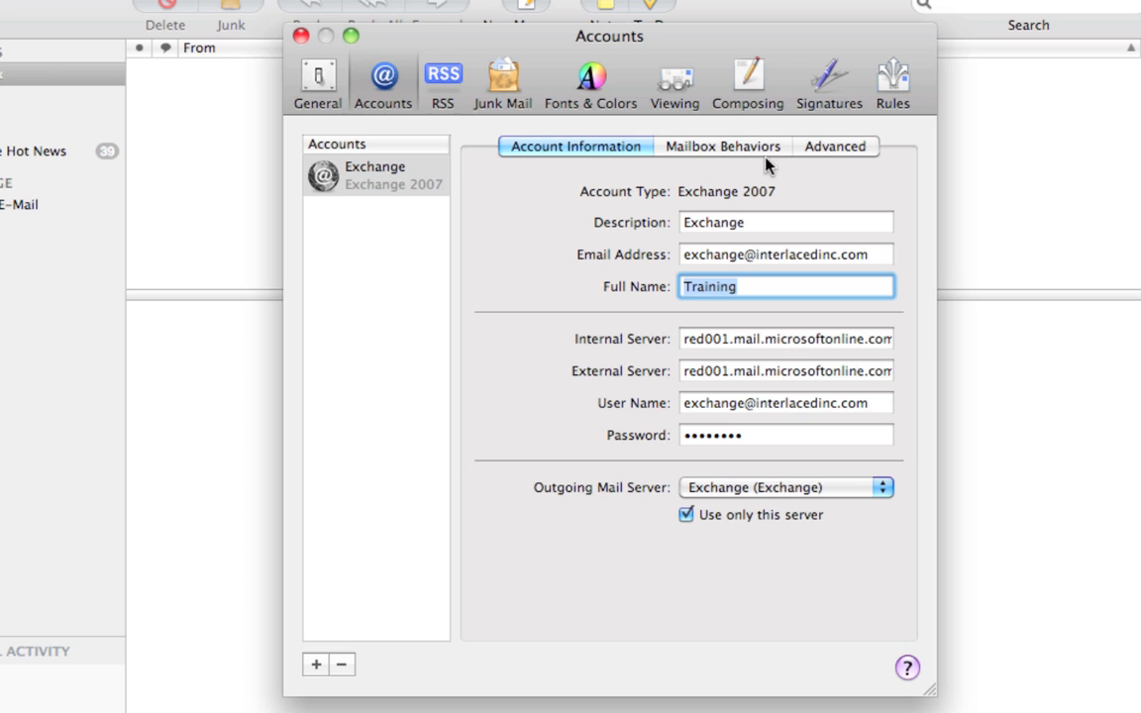
pyautogui.moveTo(836, 159)
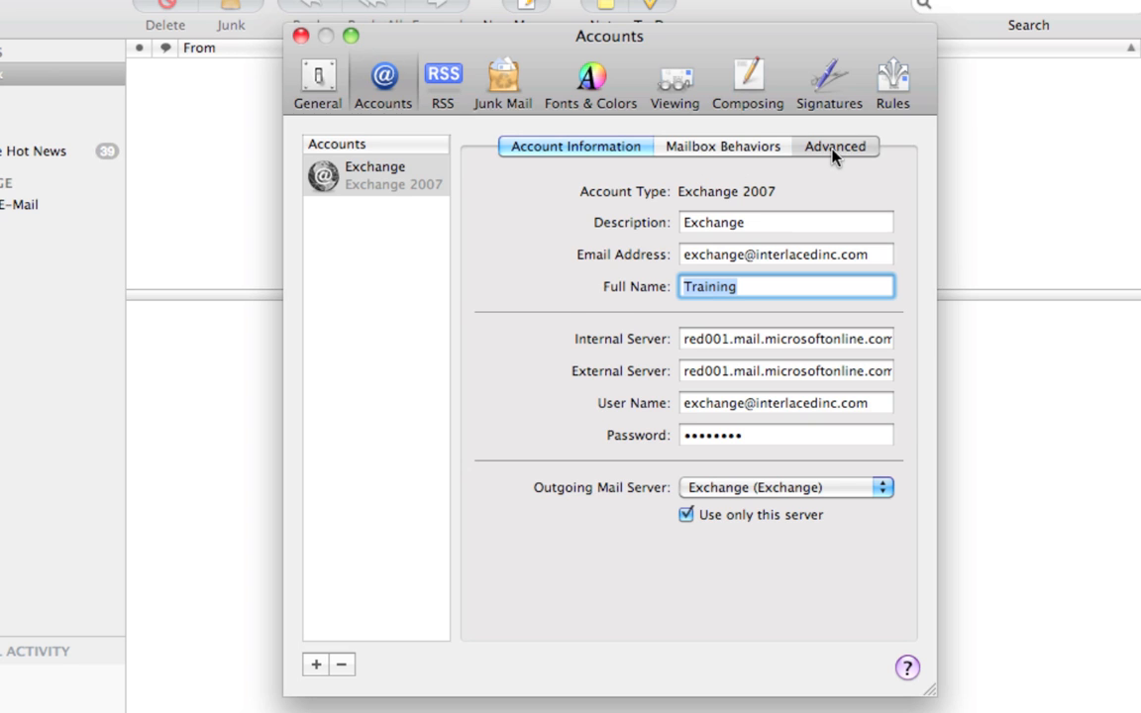
# - Set external server path EWS/Exchange.asmx, port 443 with SSL, in the Advanced settings
pyautogui.click(836, 146)
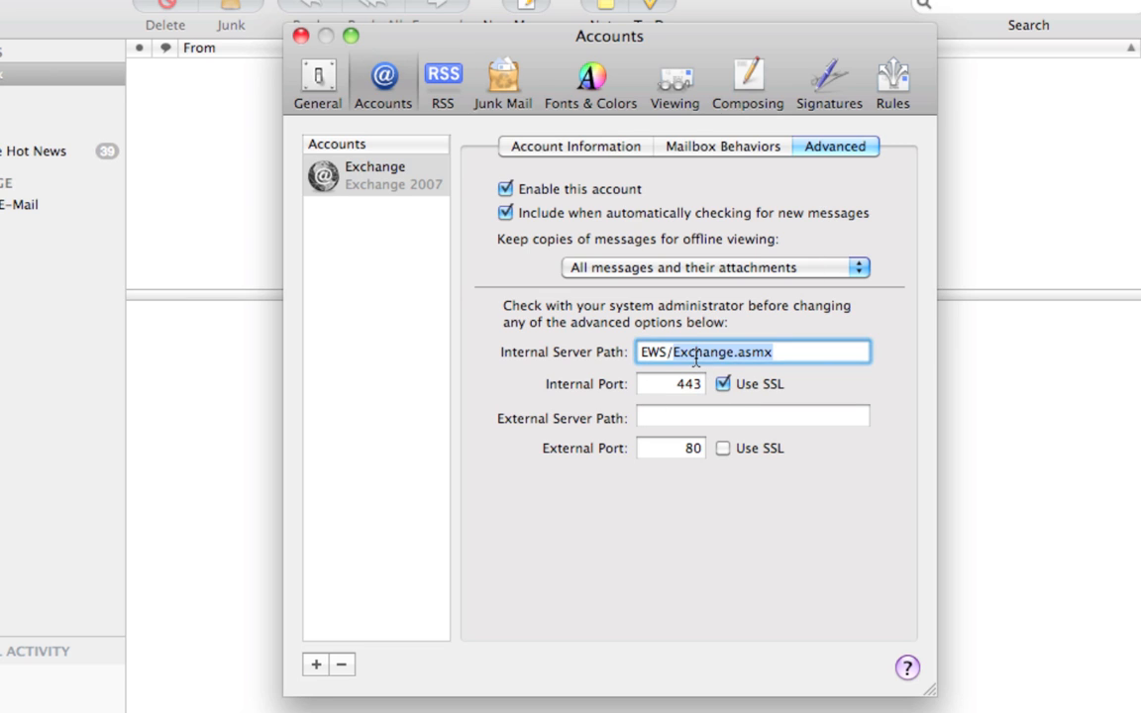
pyautogui.write('EWS/Exchange.asmx')
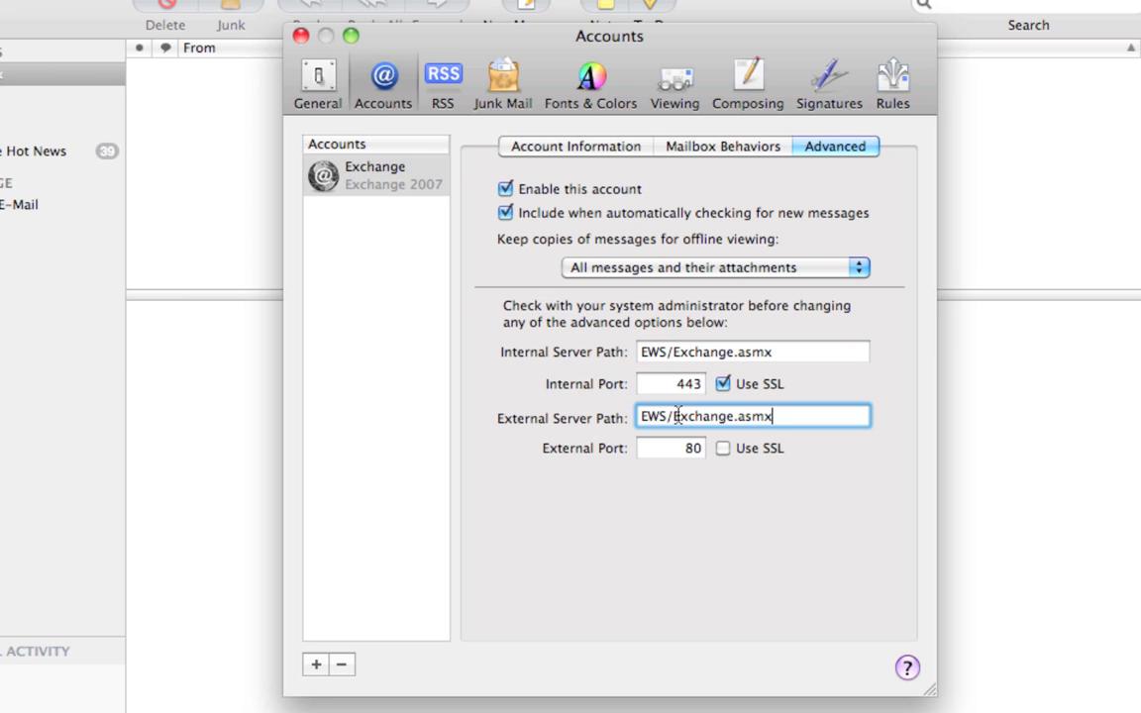
pyautogui.moveTo(550, 384)
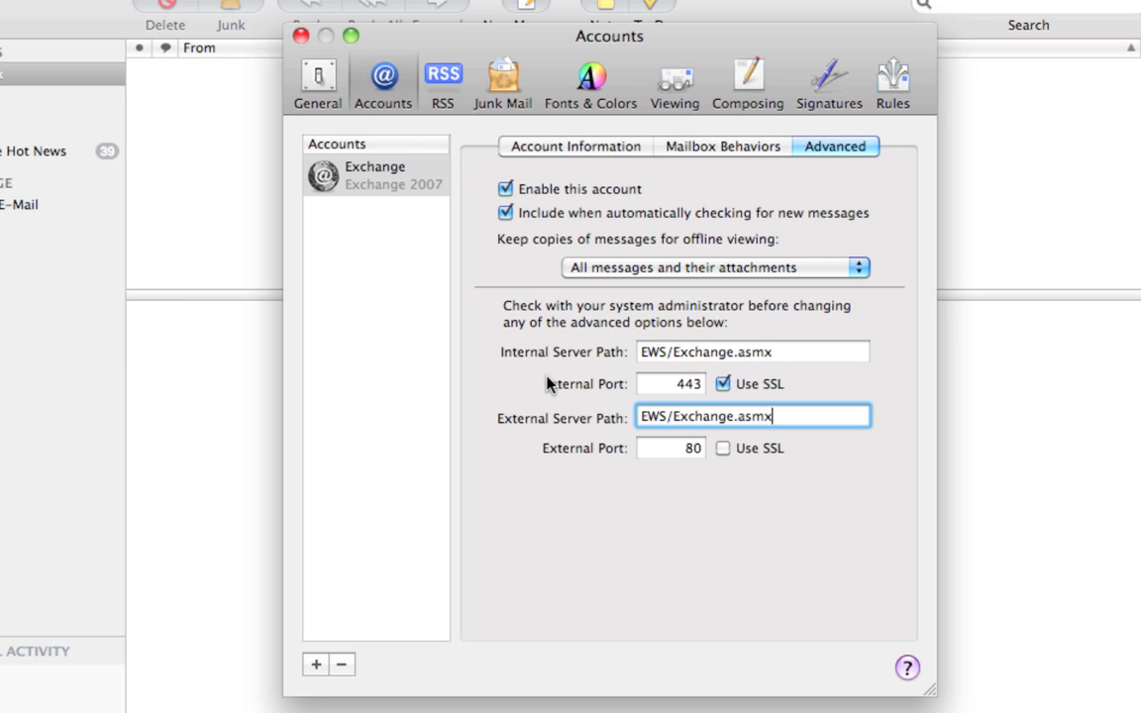
pyautogui.moveTo(610, 372)
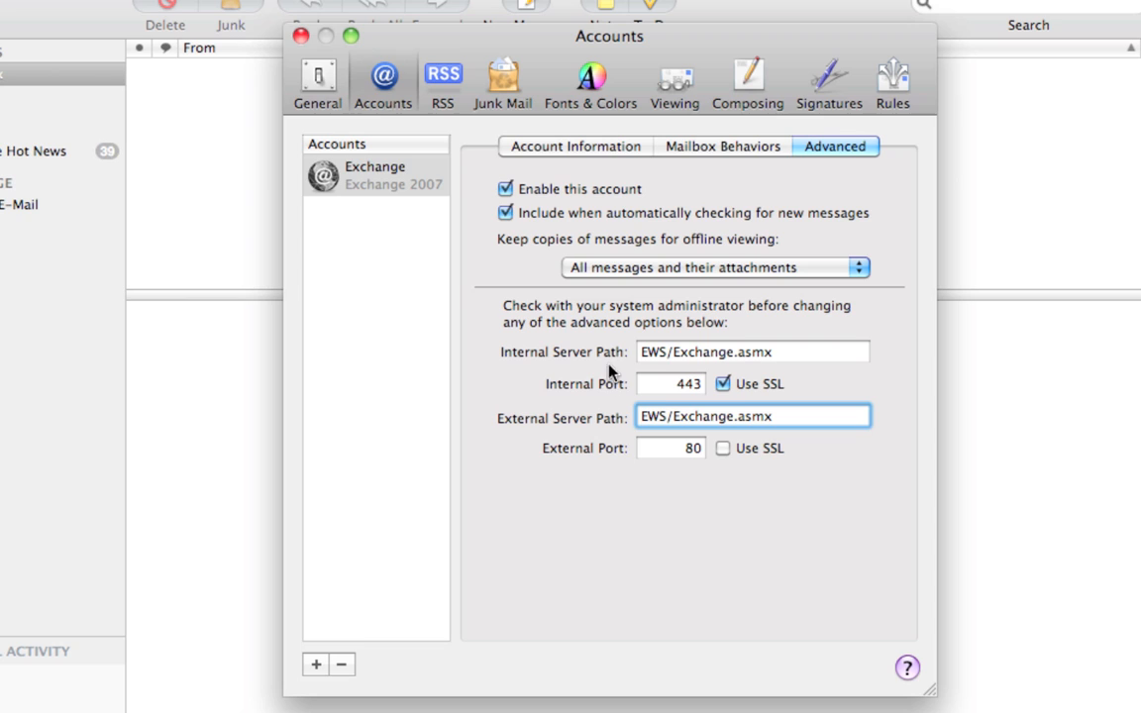
pyautogui.moveTo(621, 355)
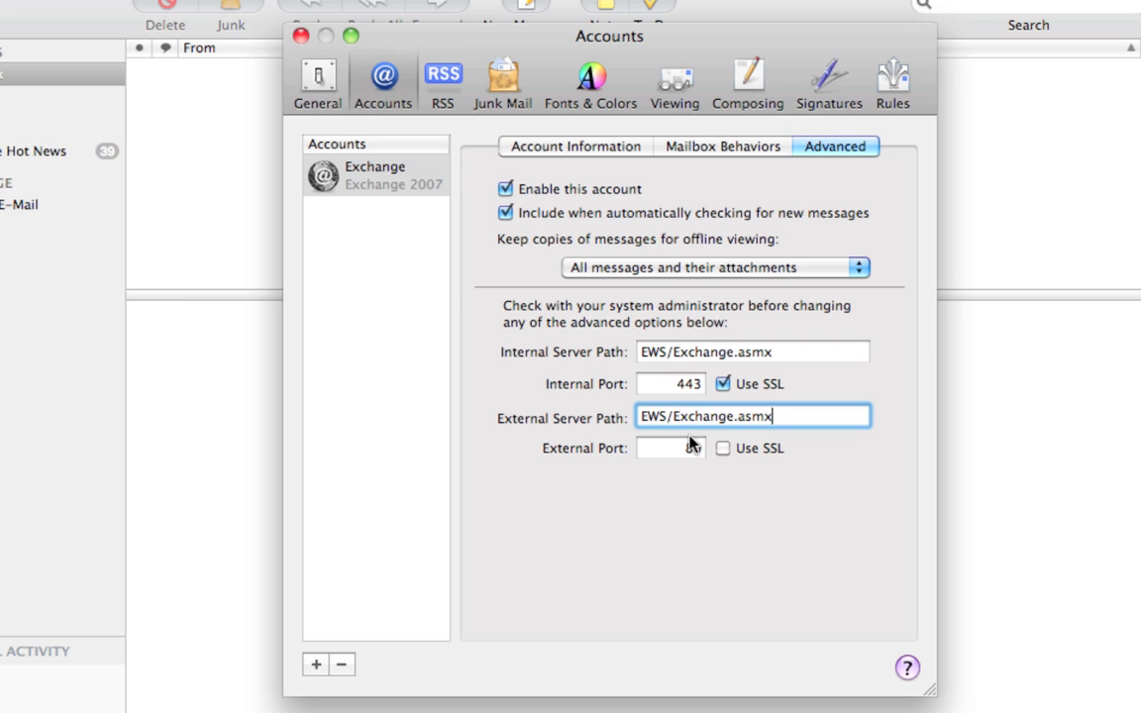
pyautogui.write('443')
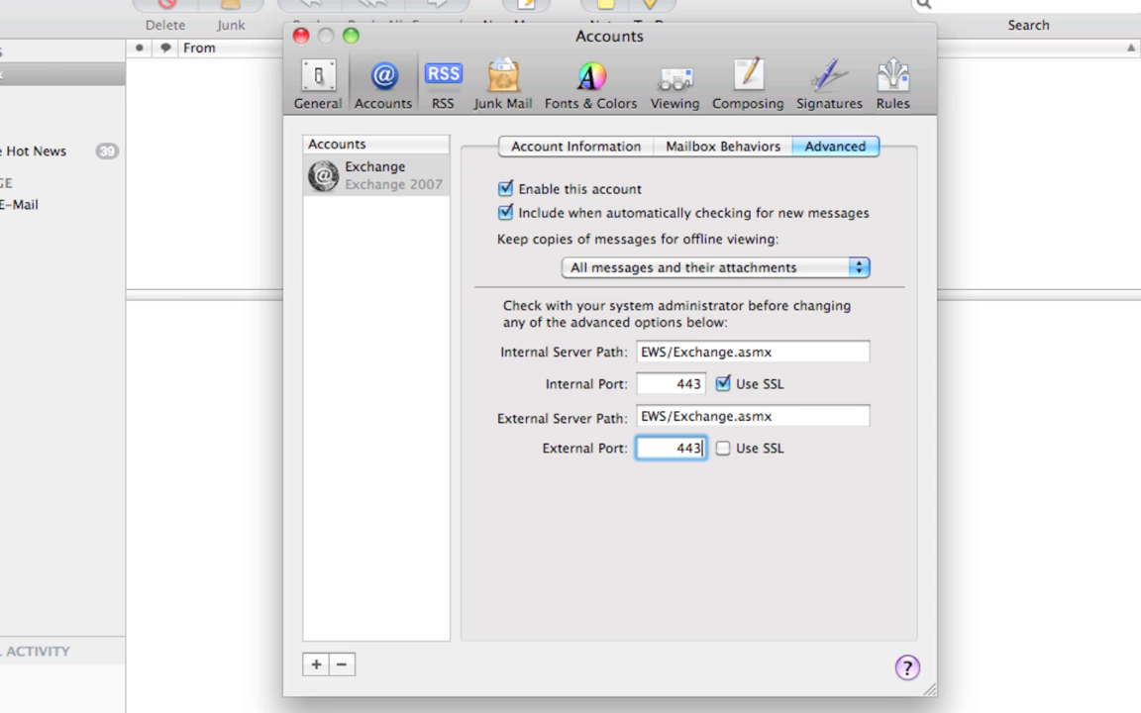
pyautogui.click(722, 448)
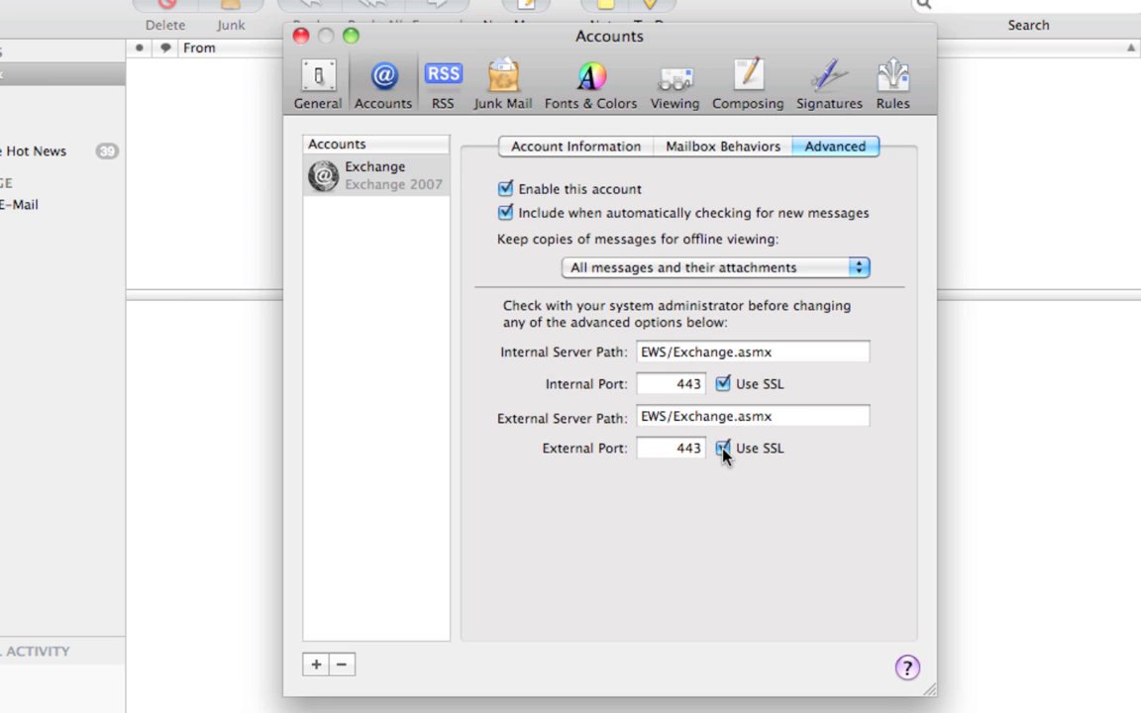
pyautogui.click(725, 447)
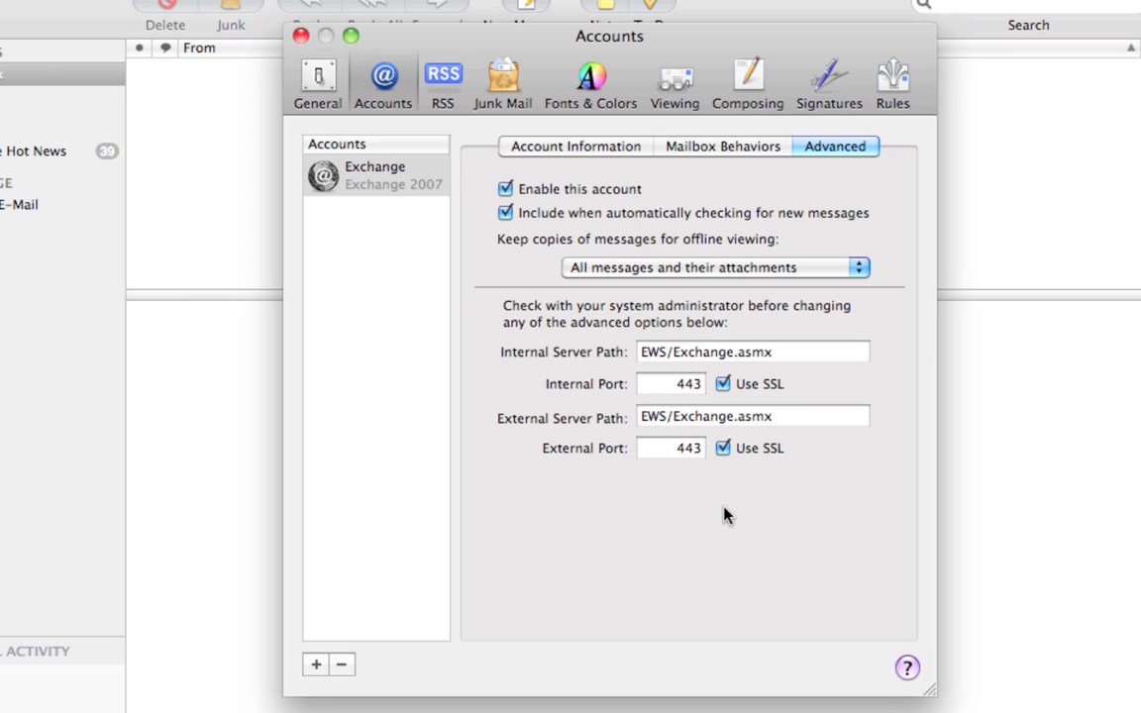
pyautogui.moveTo(829, 172)
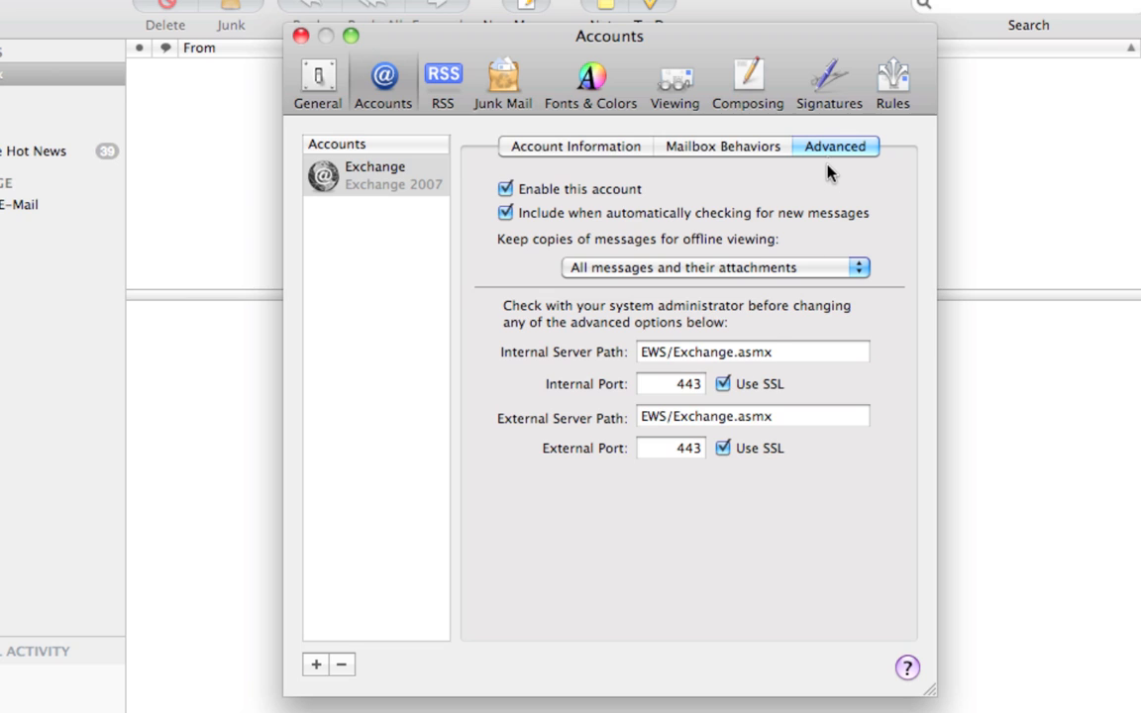
pyautogui.moveTo(413, 83)
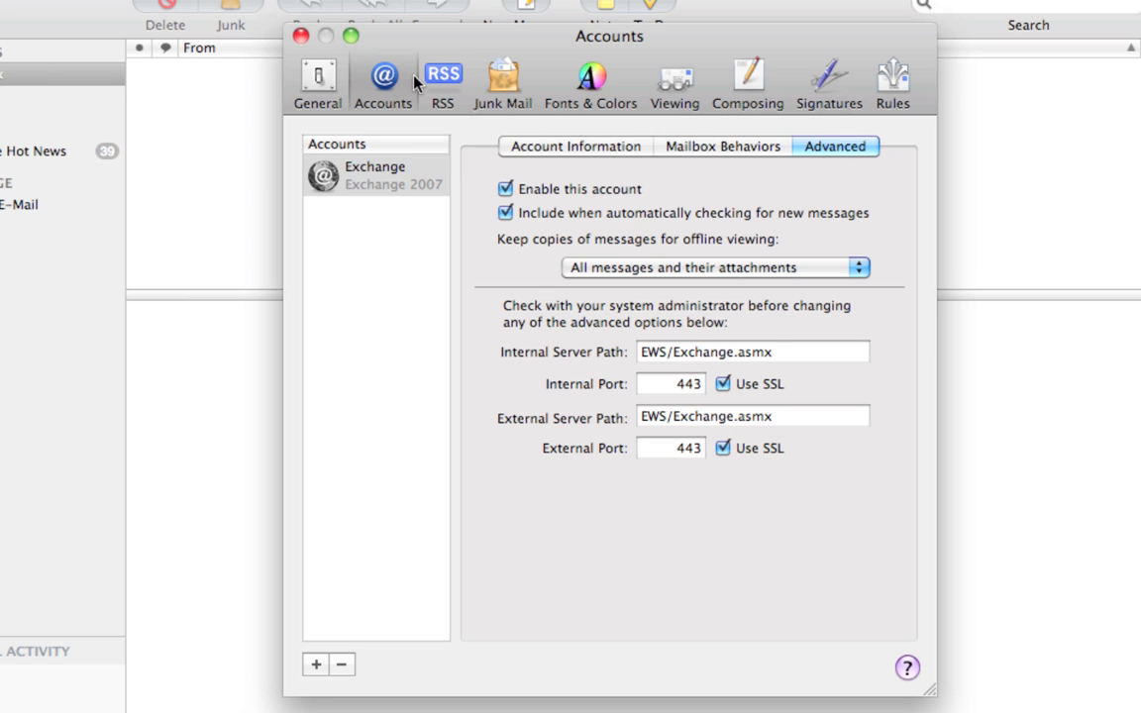
pyautogui.click(376, 174)
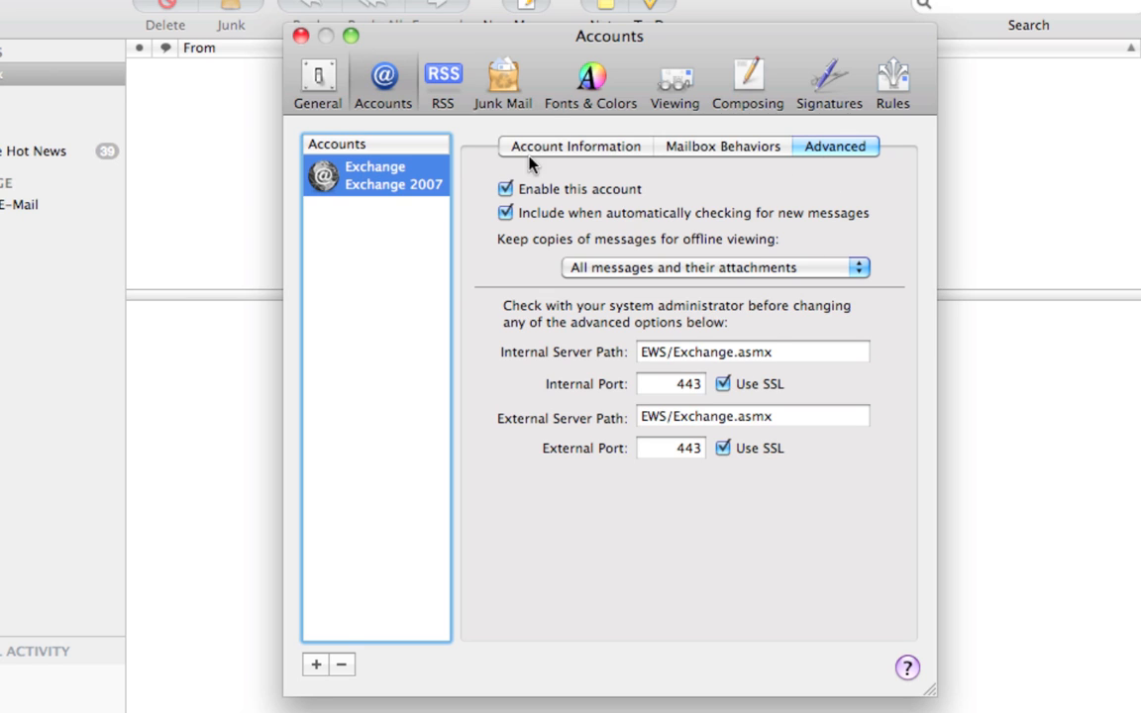
pyautogui.moveTo(617, 325)
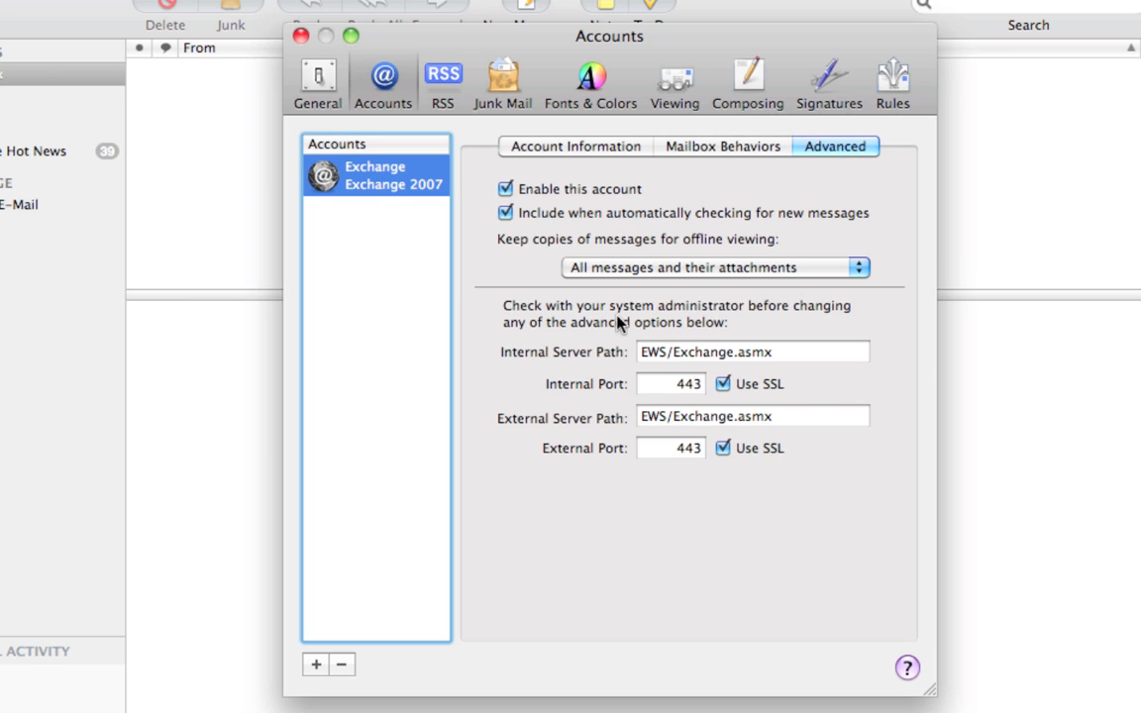
pyautogui.moveTo(883, 530)
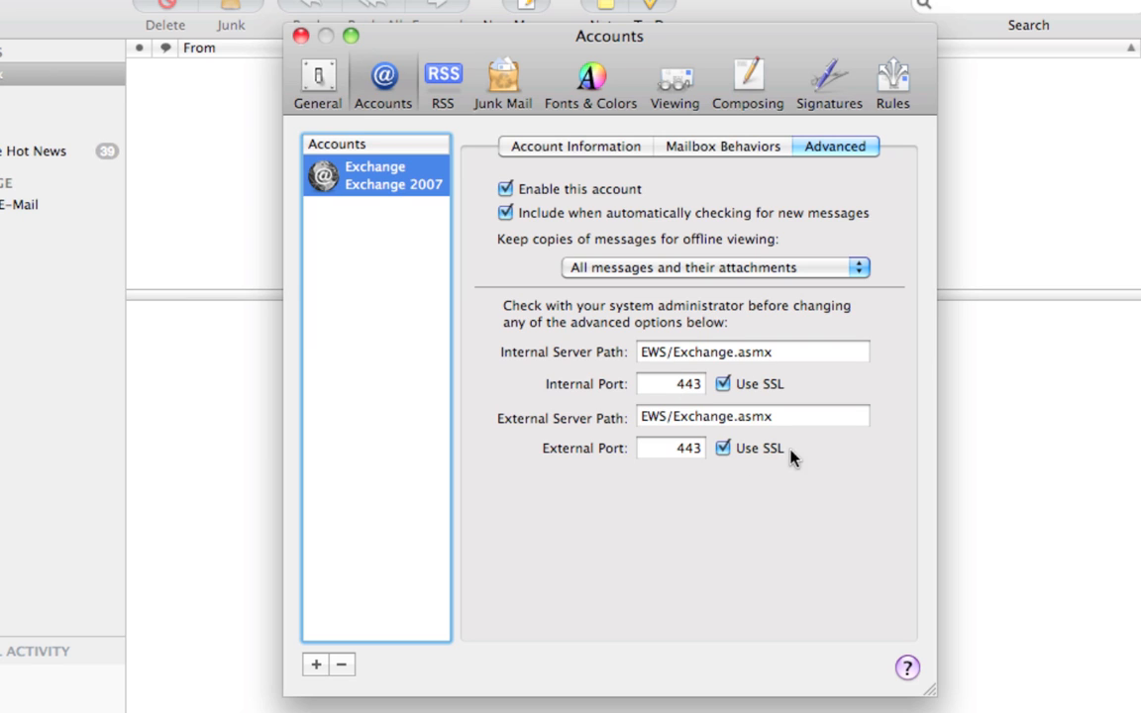
pyautogui.moveTo(796, 455)
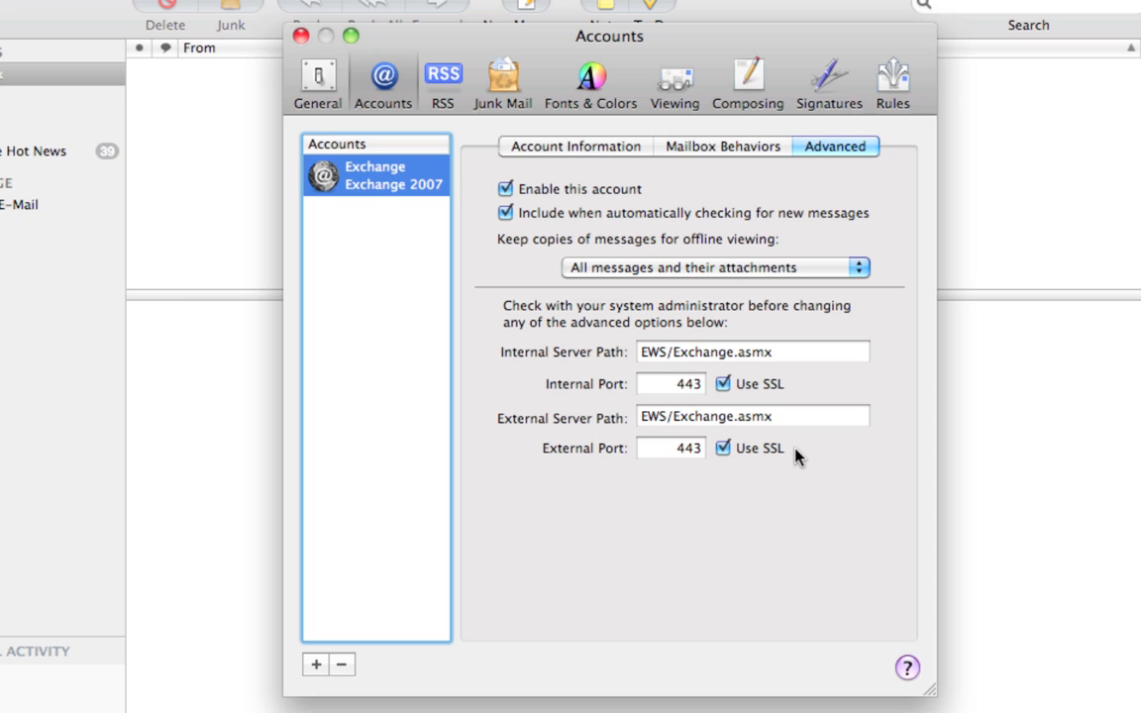
pyautogui.moveTo(784, 426)
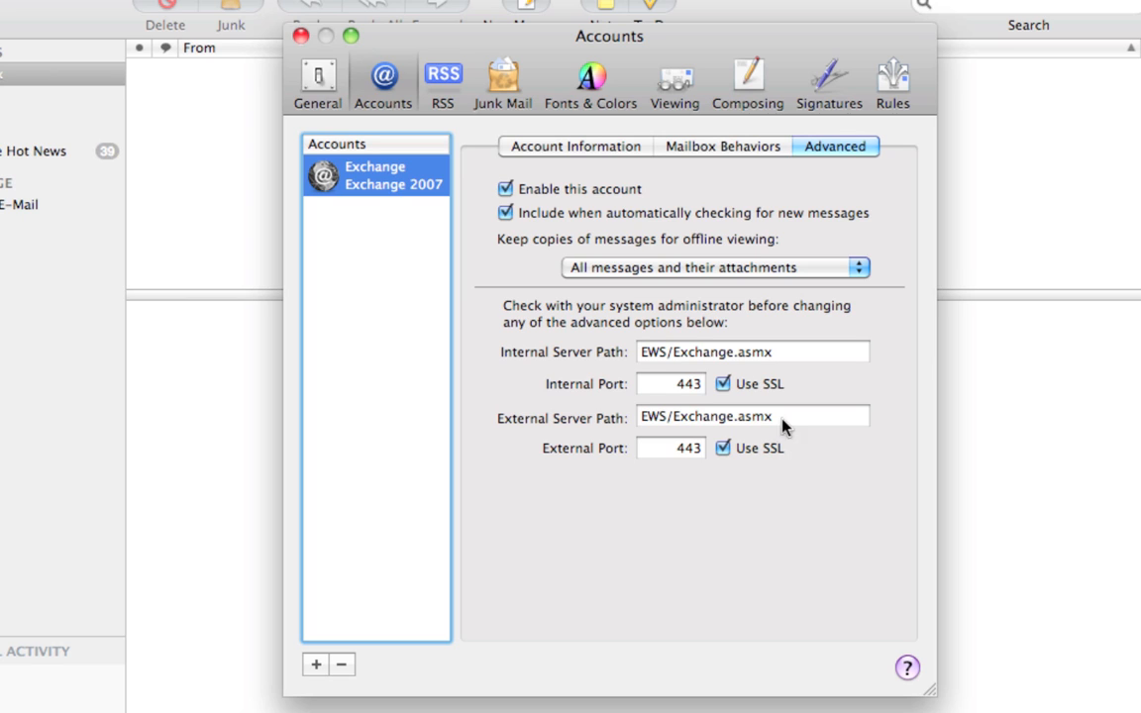
pyautogui.moveTo(732, 234)
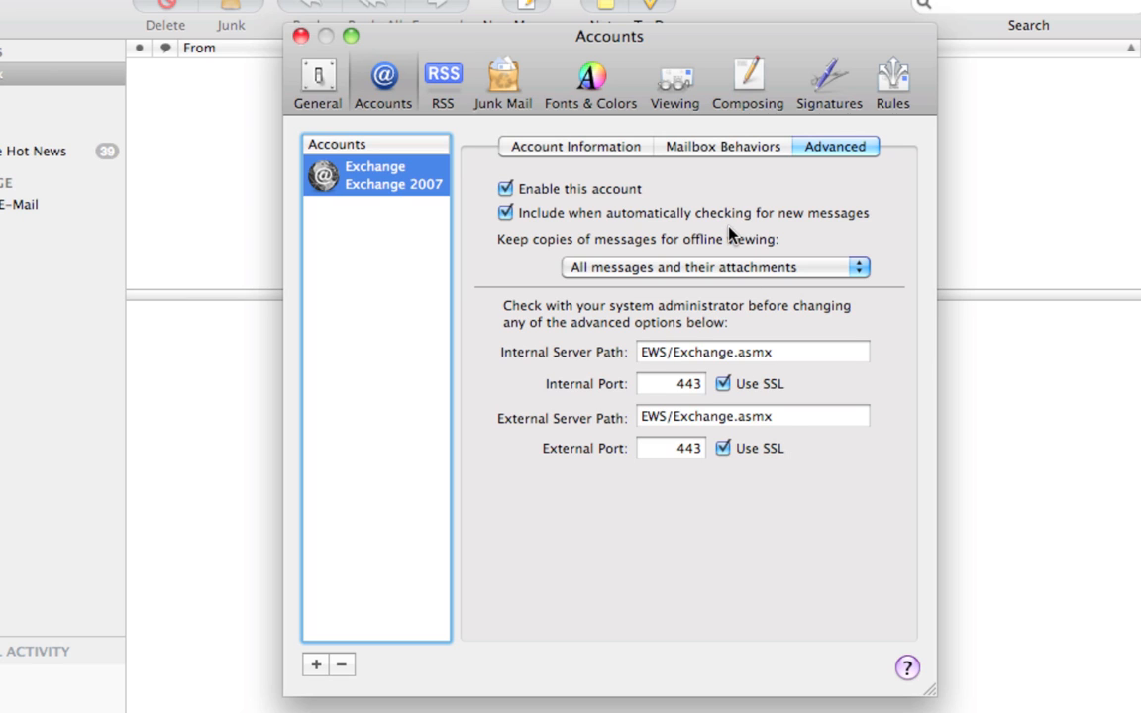
pyautogui.moveTo(721, 170)
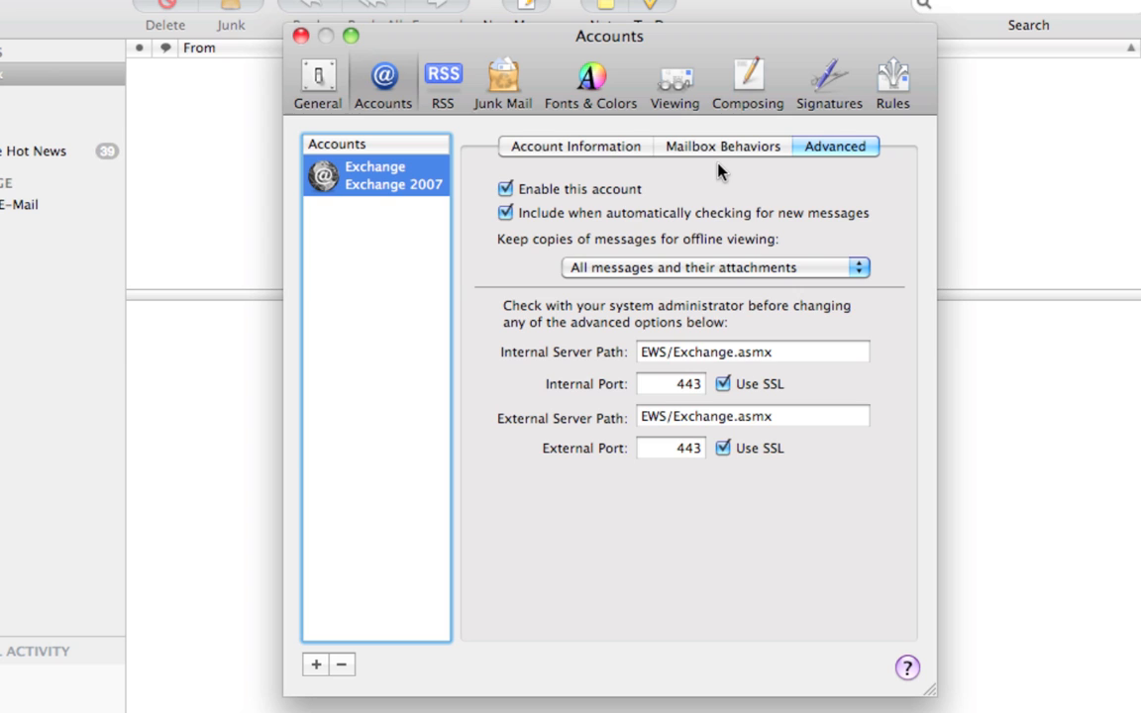
# - Untick 'Store draft messages on the server' in Mailbox Behaviors
pyautogui.click(723, 147)
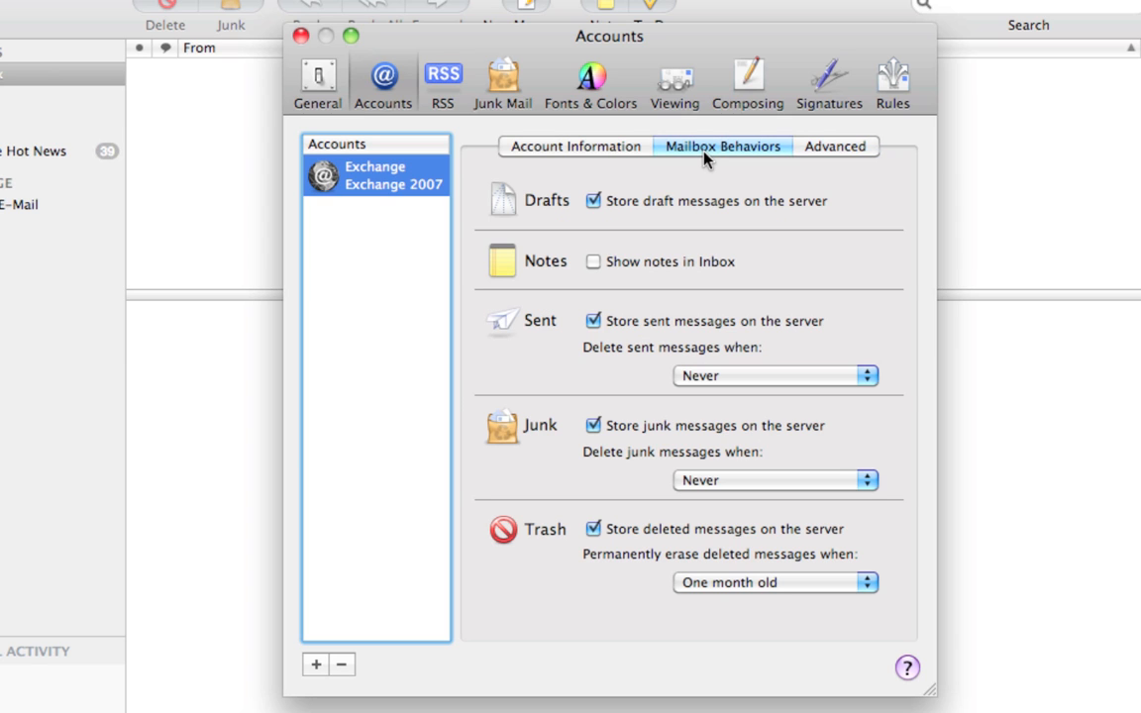
pyautogui.moveTo(614, 214)
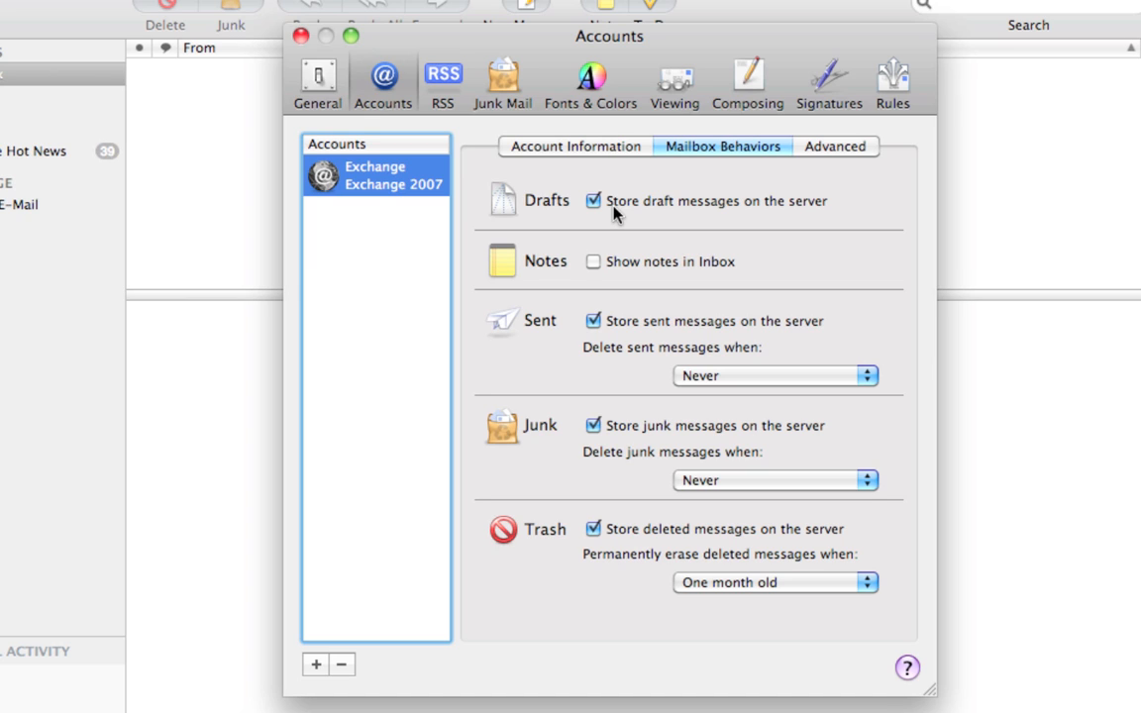
pyautogui.click(594, 202)
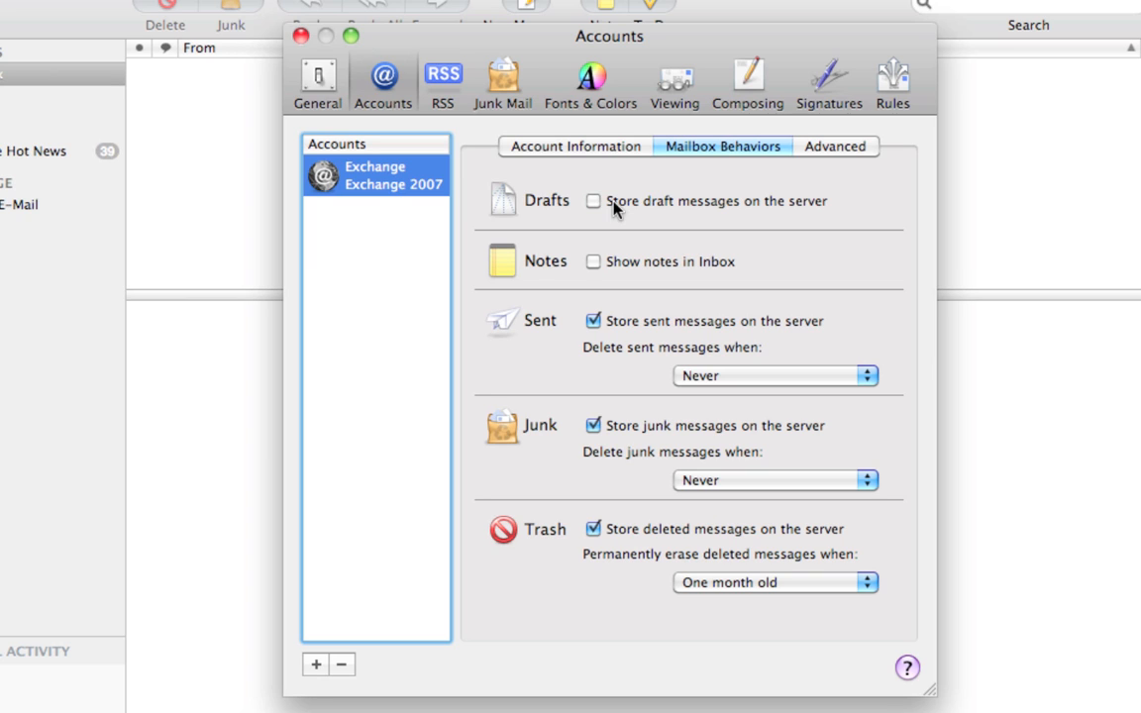
pyautogui.moveTo(594, 206)
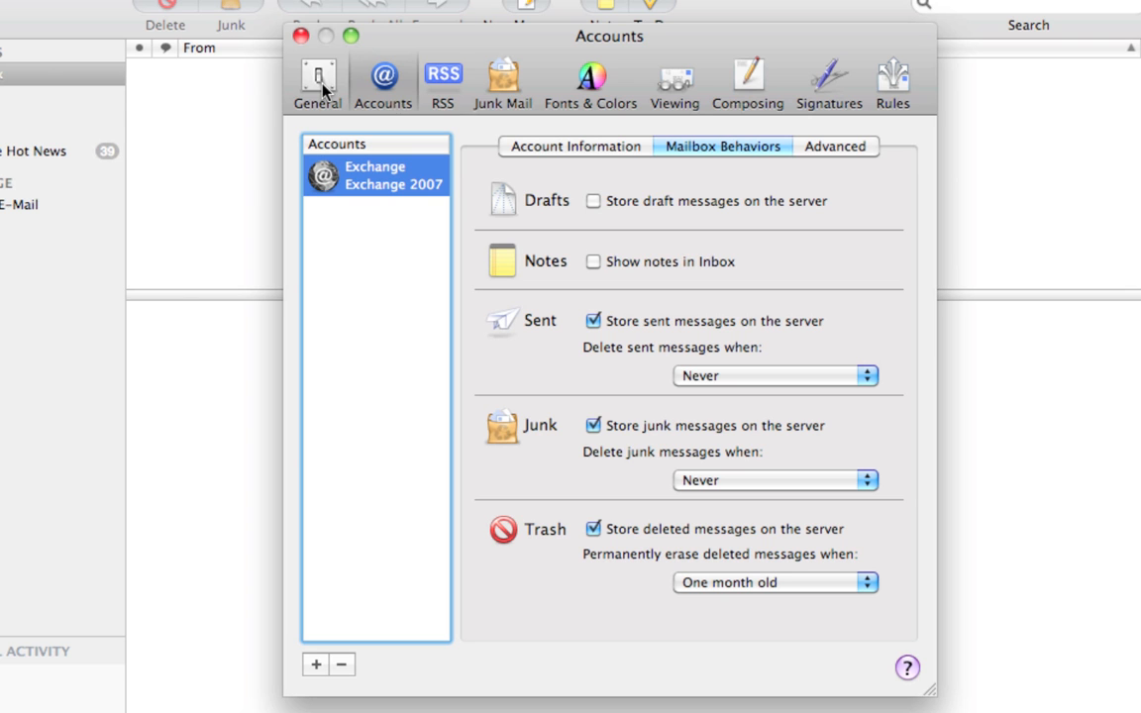
# - Save the Exchange account changes and keep checking for new mail every minute
pyautogui.click(317, 83)
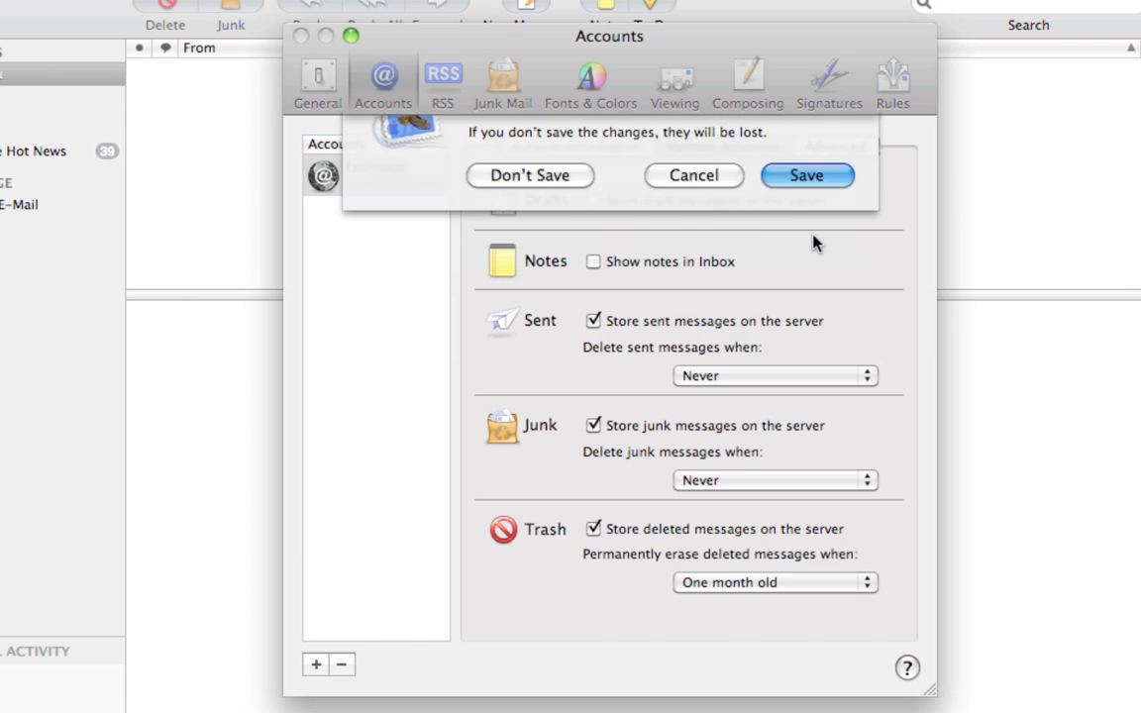
pyautogui.click(531, 174)
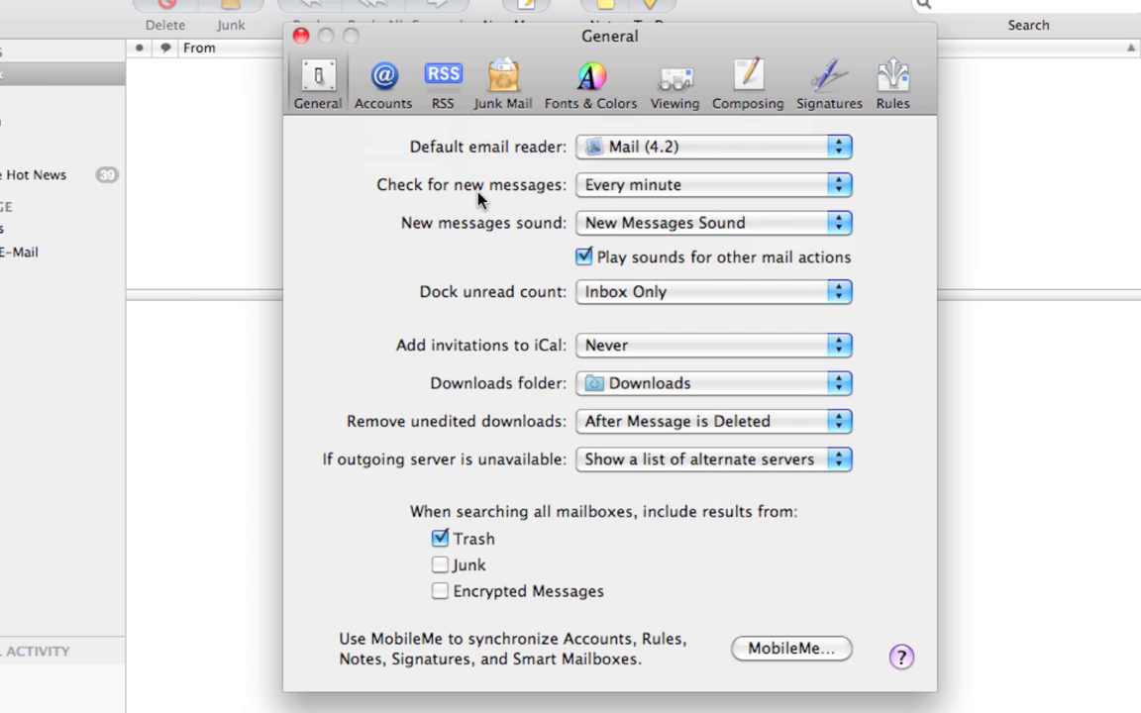
pyautogui.click(711, 184)
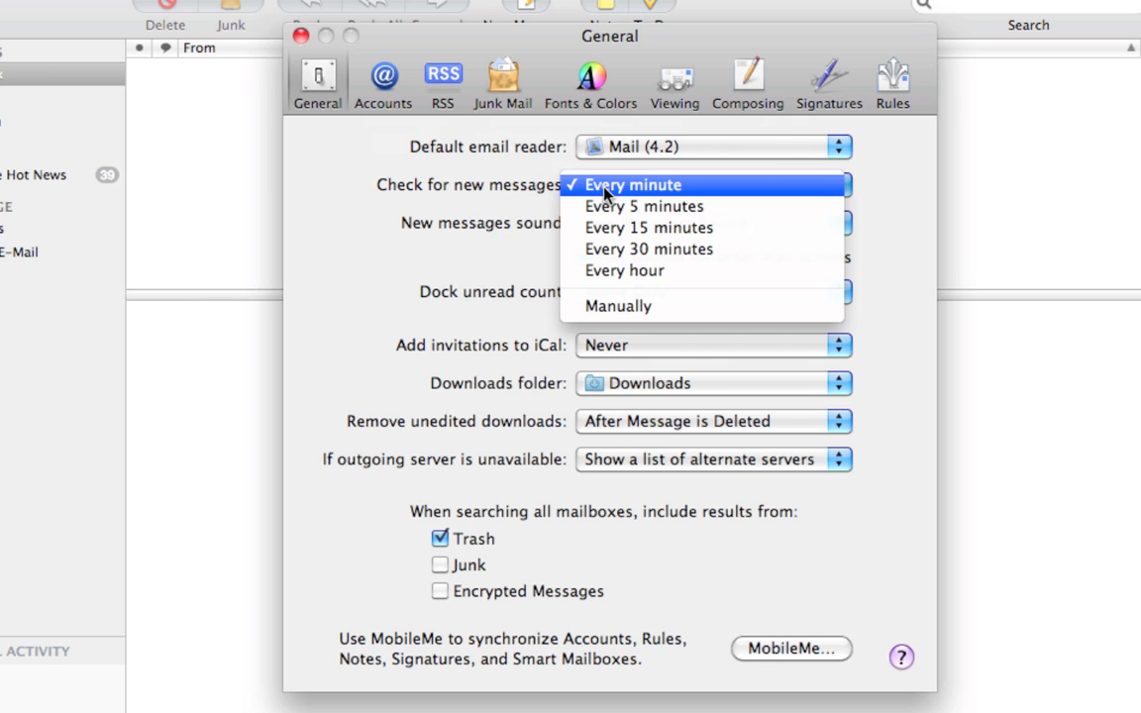
pyautogui.moveTo(652, 196)
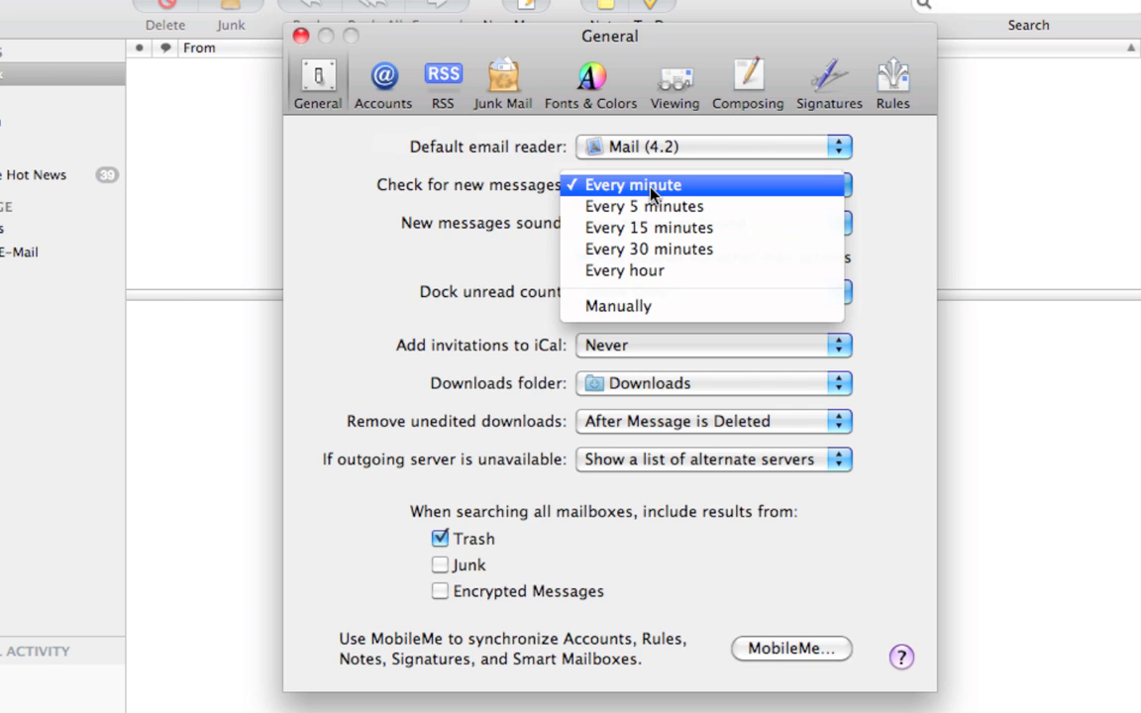
pyautogui.click(634, 186)
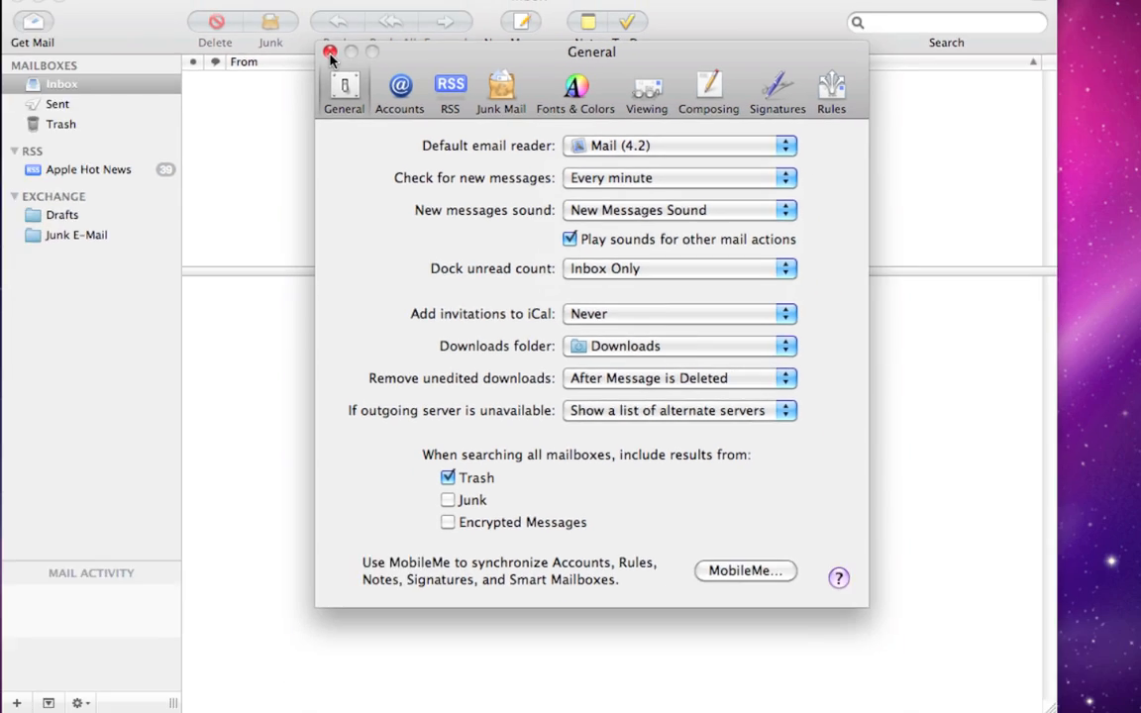
# - Close Preferences and get new mail so the Inbox shows Test 2 from Exchange Example
pyautogui.click(331, 52)
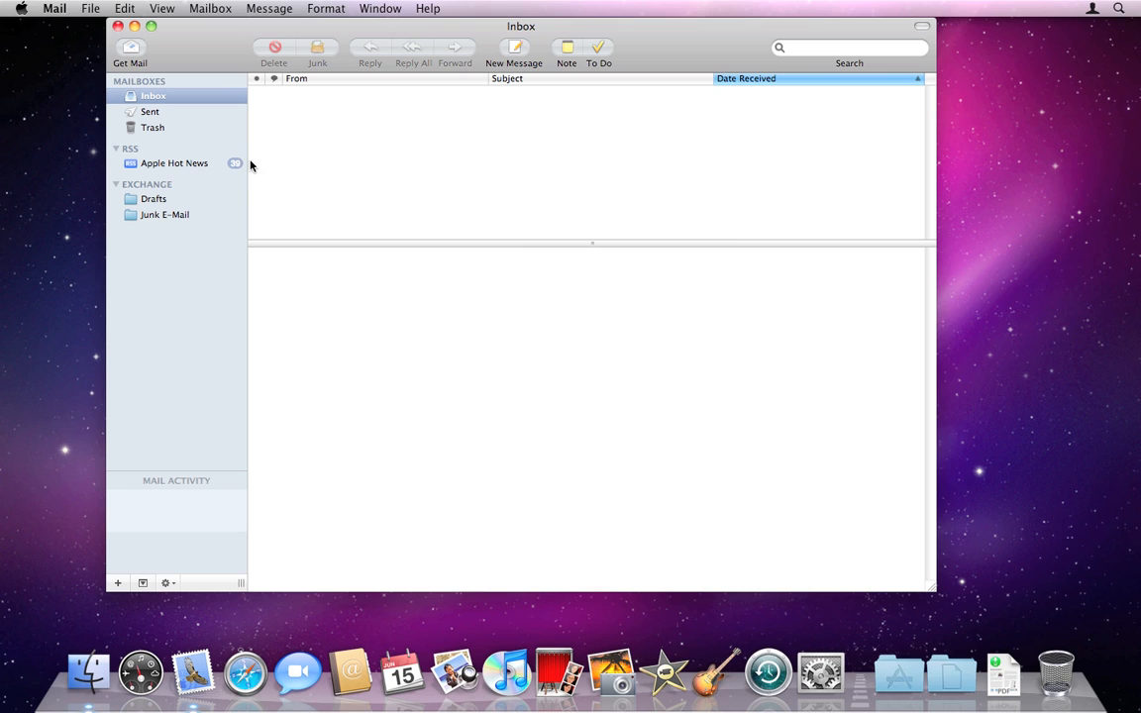
pyautogui.moveTo(174, 234)
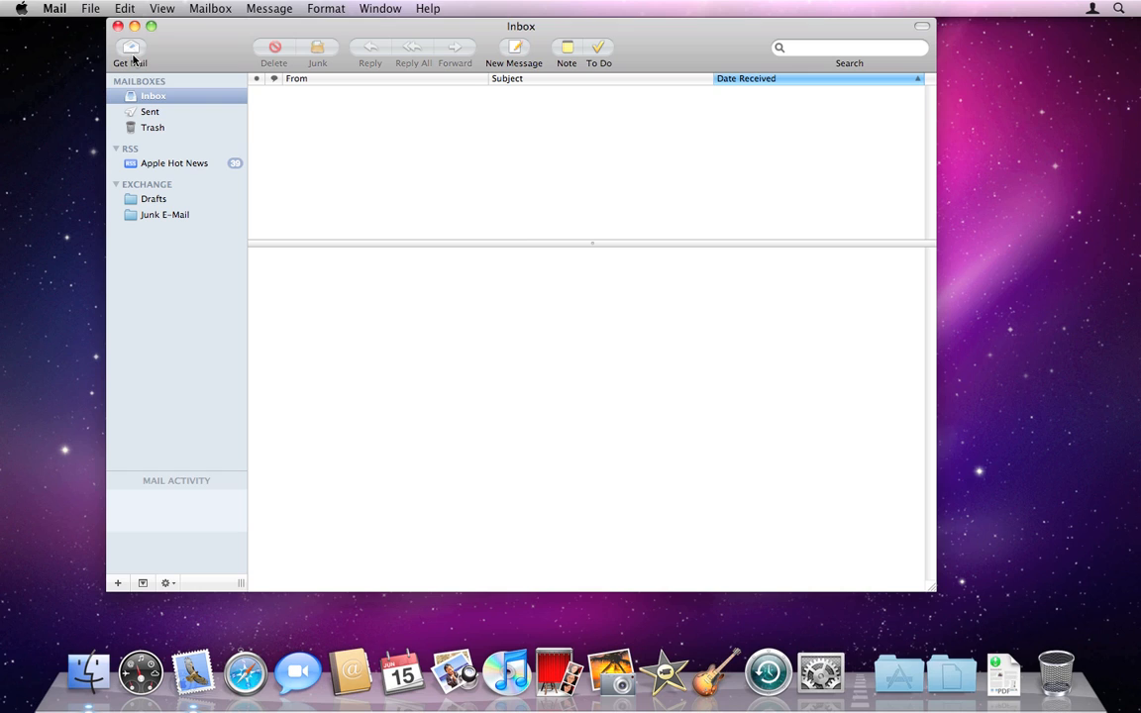
pyautogui.moveTo(258, 95)
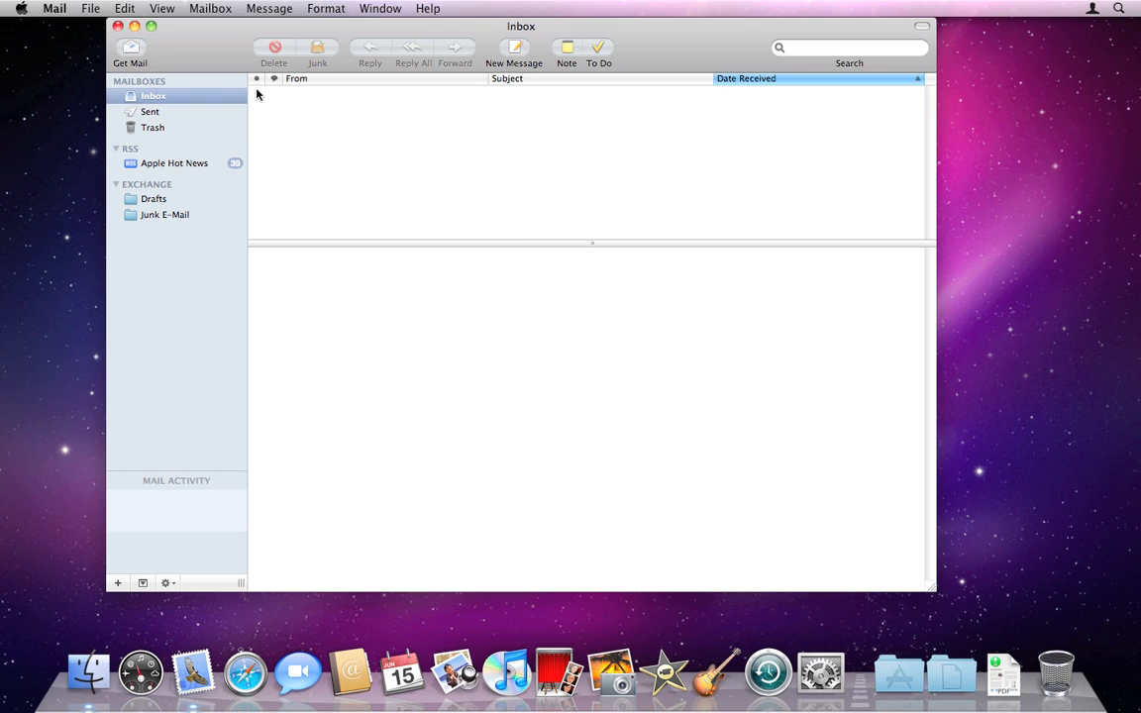
pyautogui.click(130, 52)
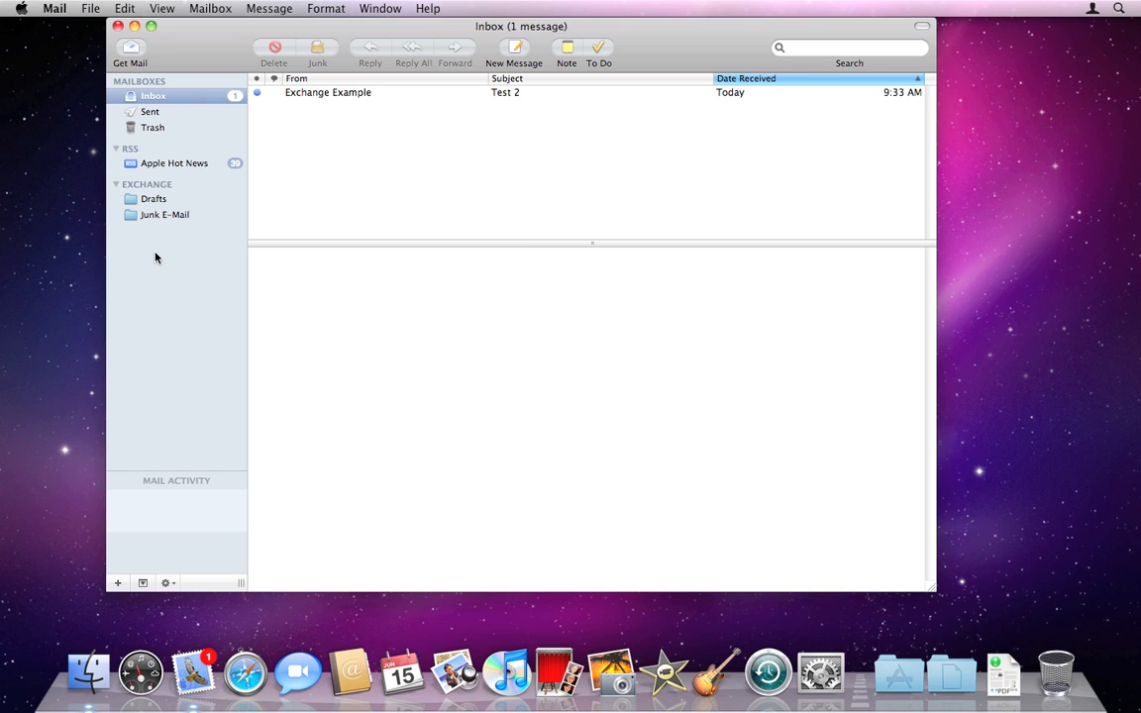
pyautogui.click(131, 52)
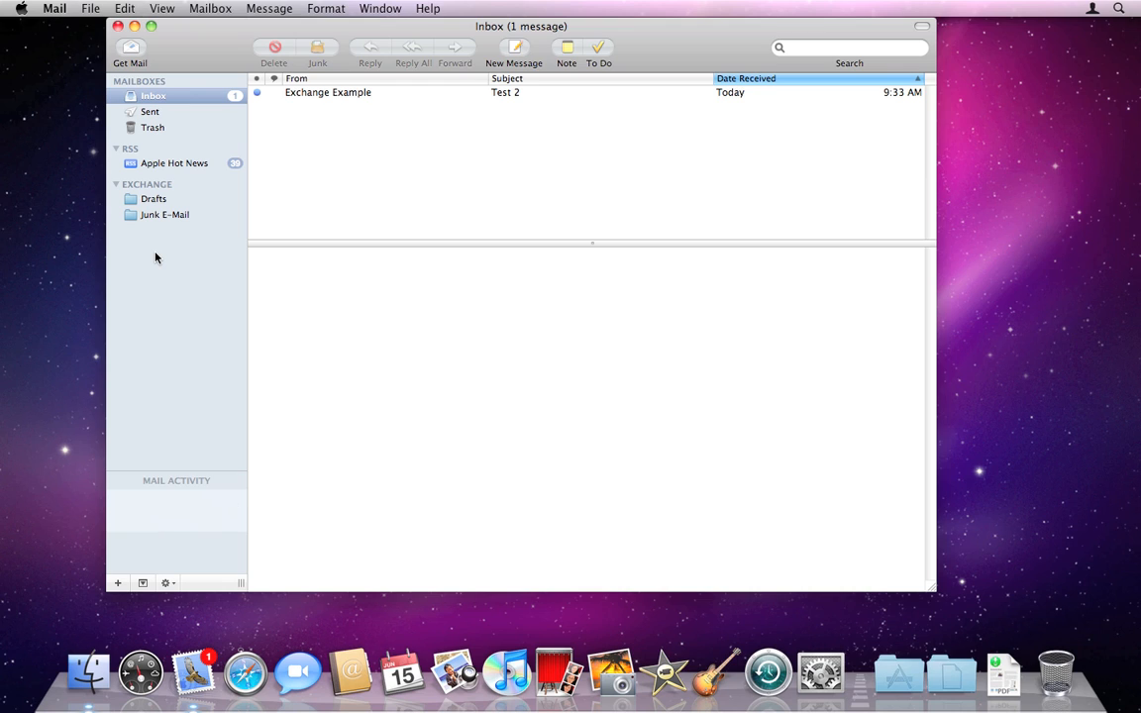
pyautogui.moveTo(309, 99)
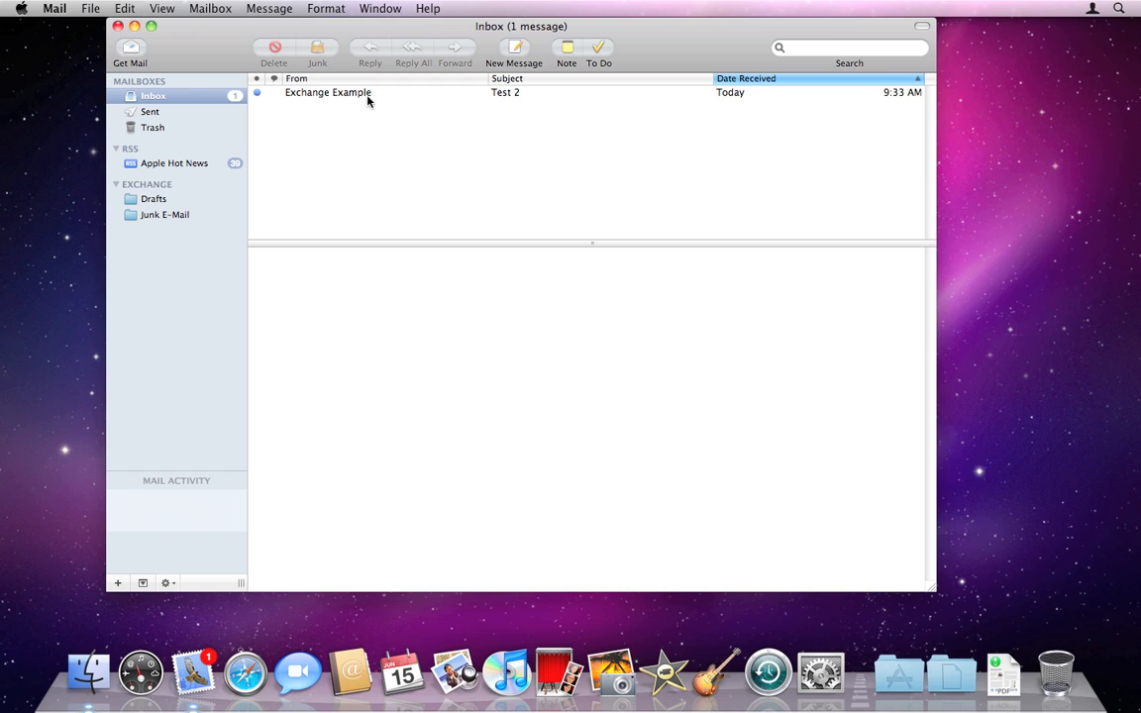
pyautogui.moveTo(281, 178)
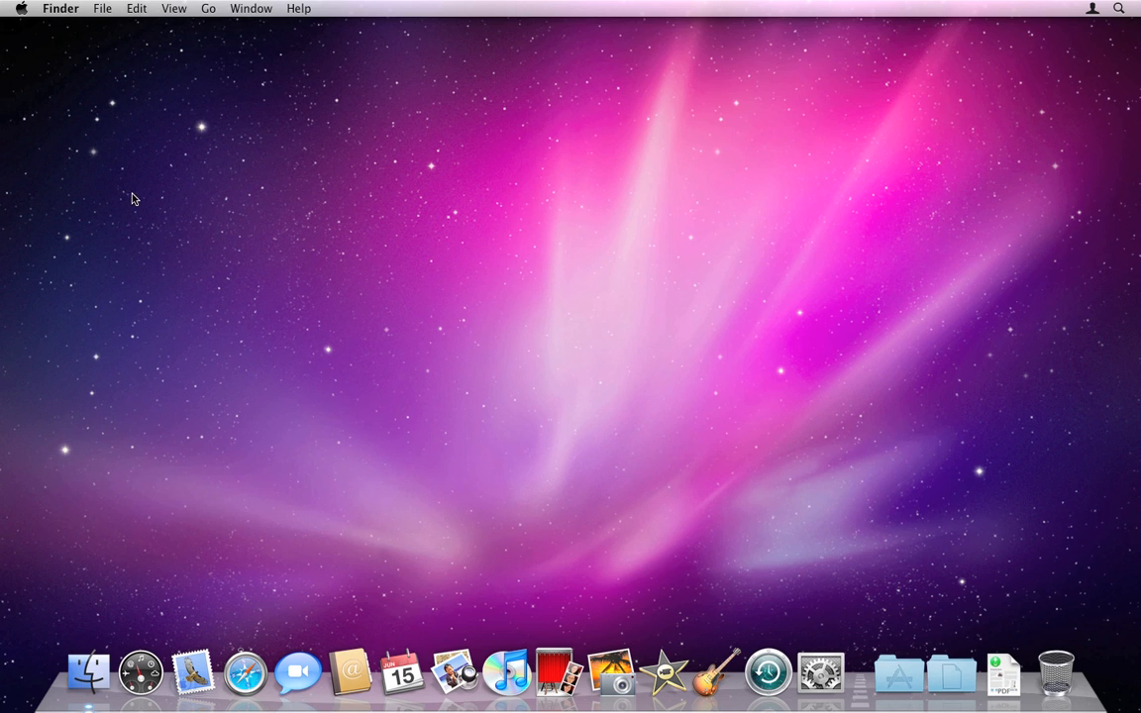
pyautogui.moveTo(208, 242)
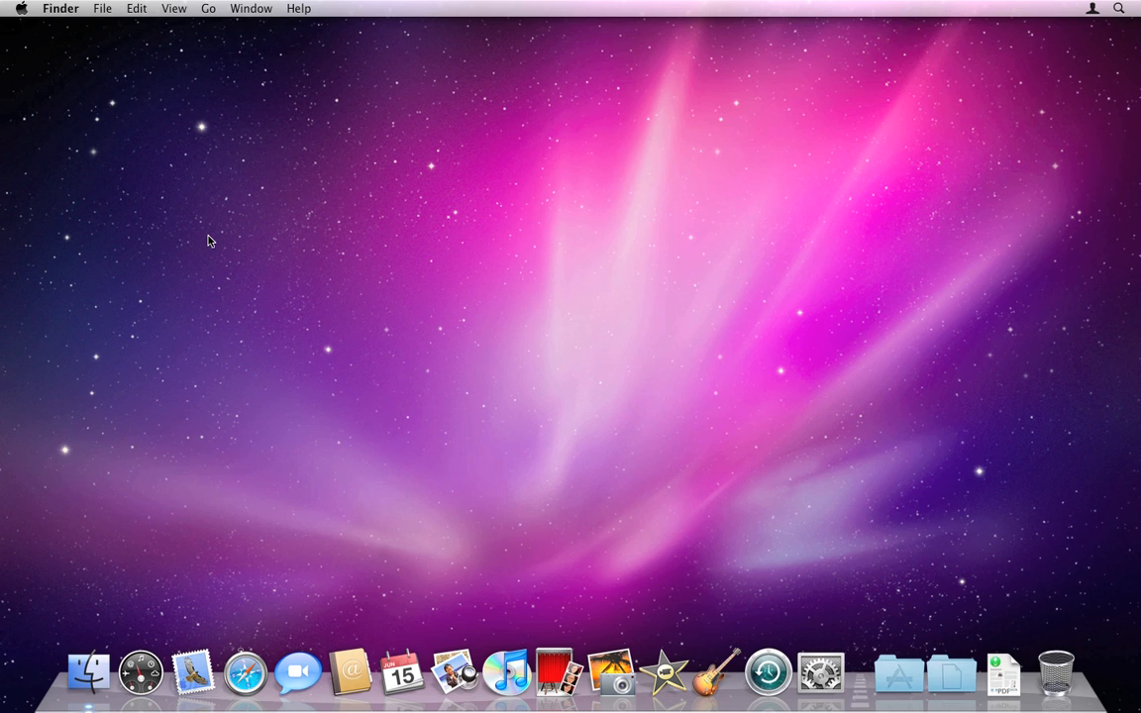
pyautogui.moveTo(348, 671)
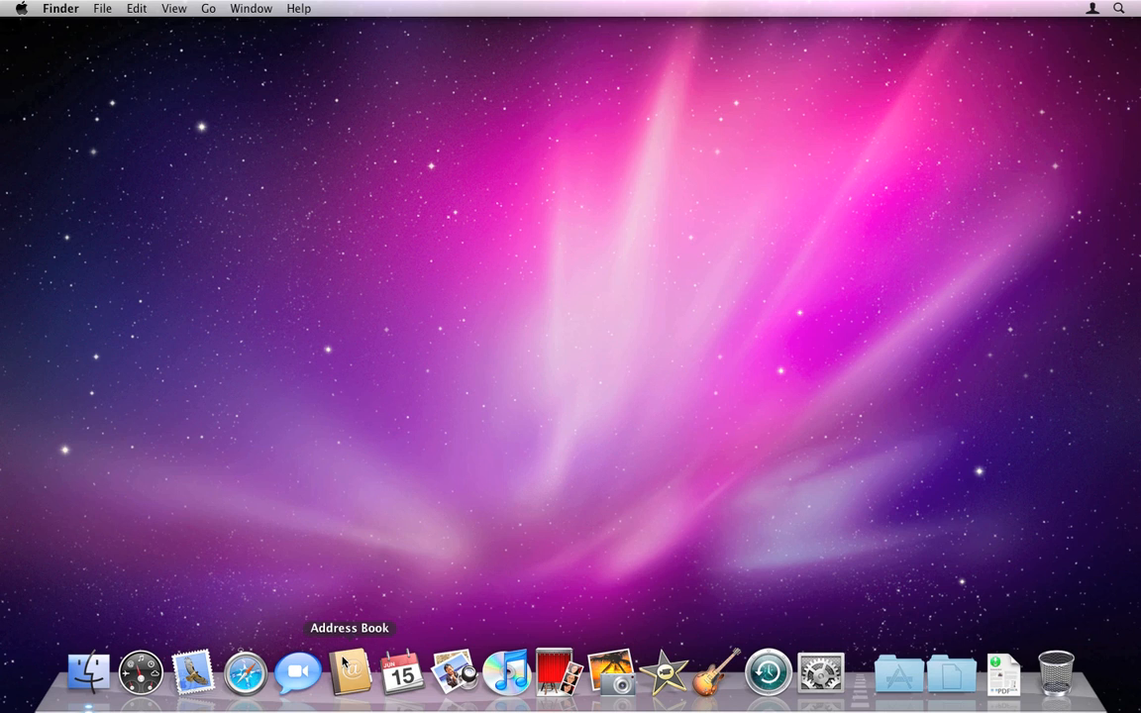
pyautogui.moveTo(348, 677)
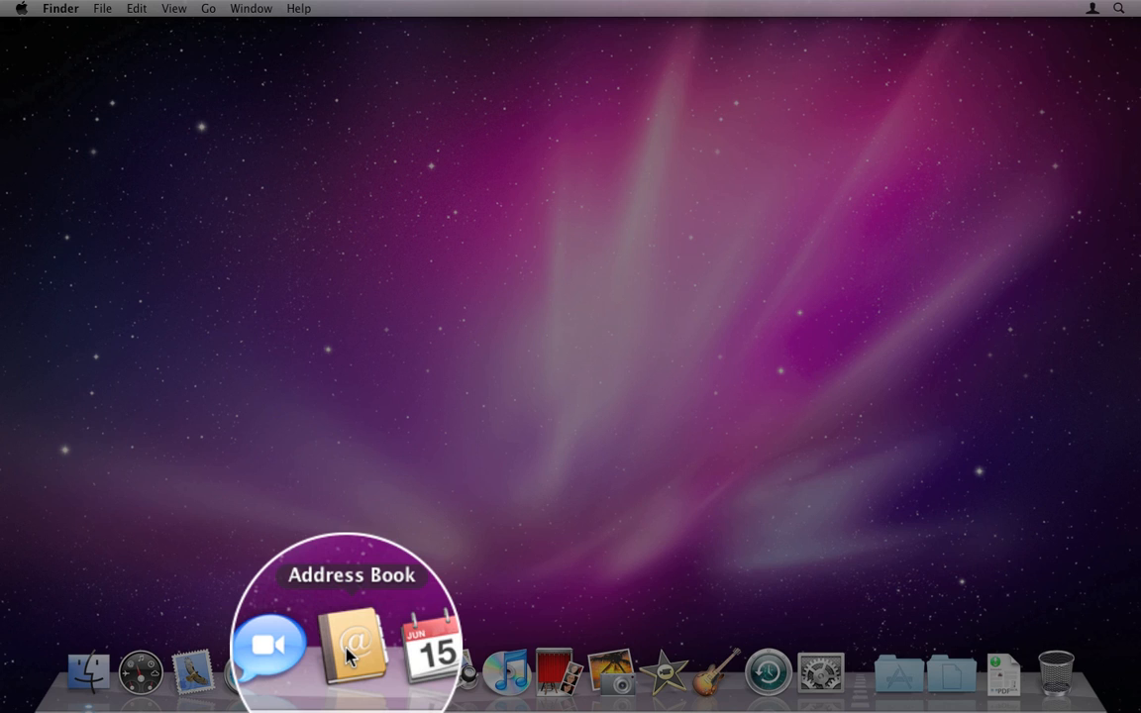
# - Launch Address Book and select the Exchange group showing John Smith's card
pyautogui.click(349, 649)
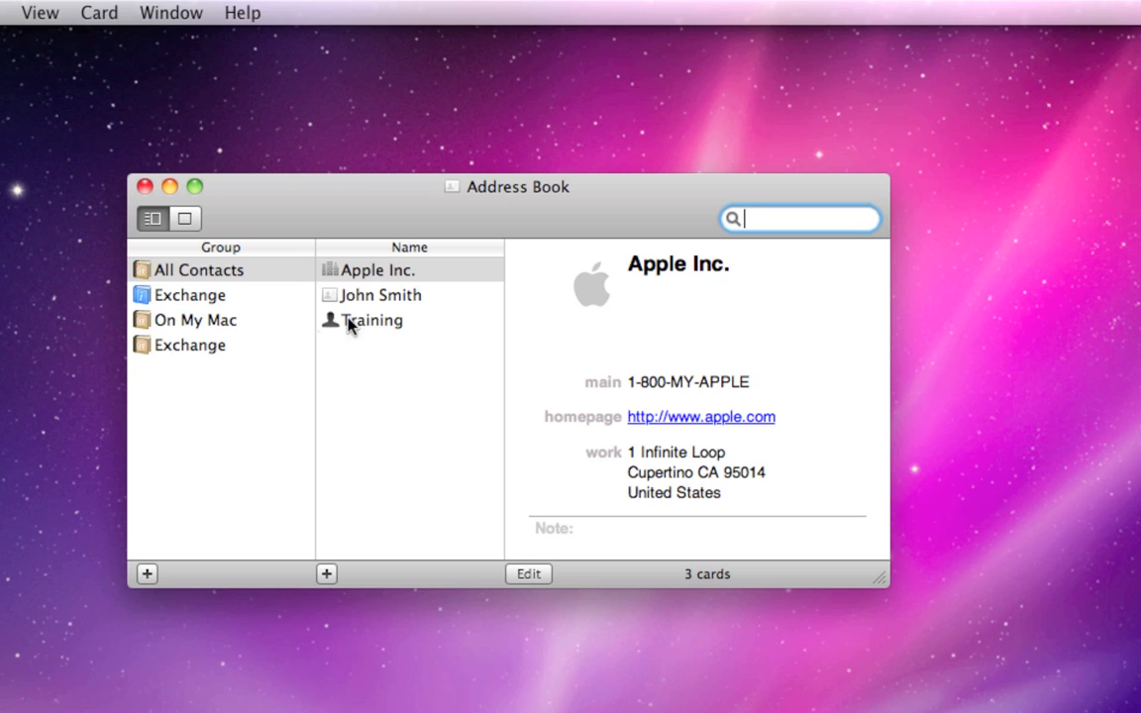
pyautogui.click(380, 293)
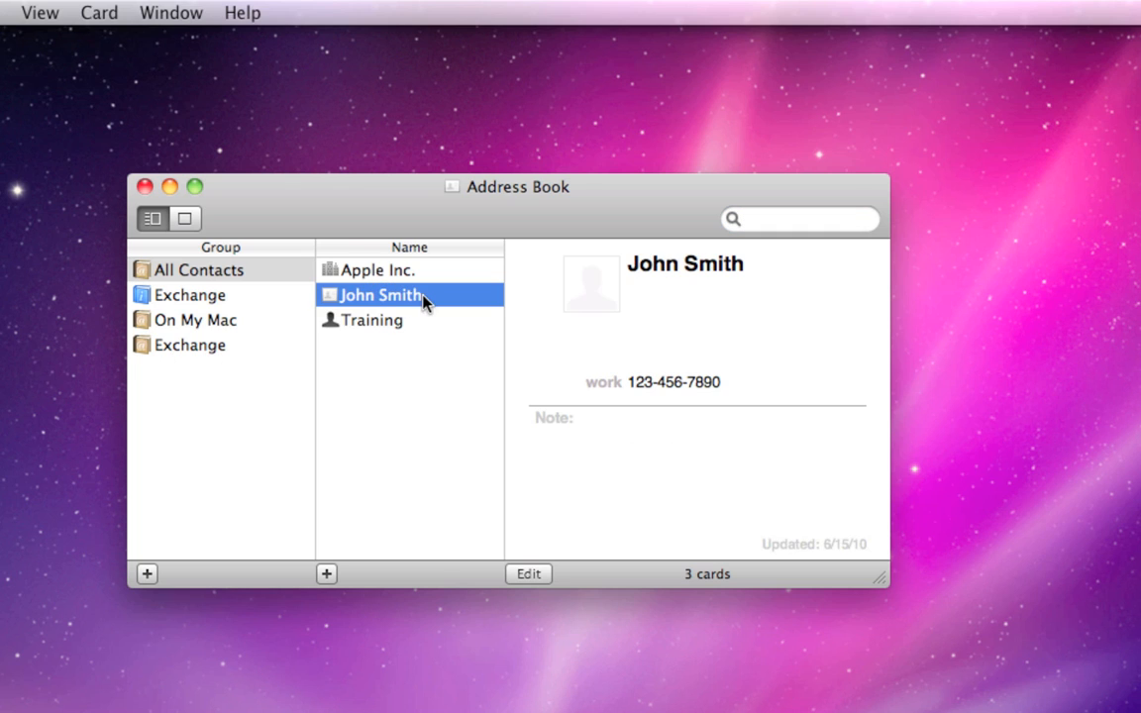
pyautogui.click(191, 344)
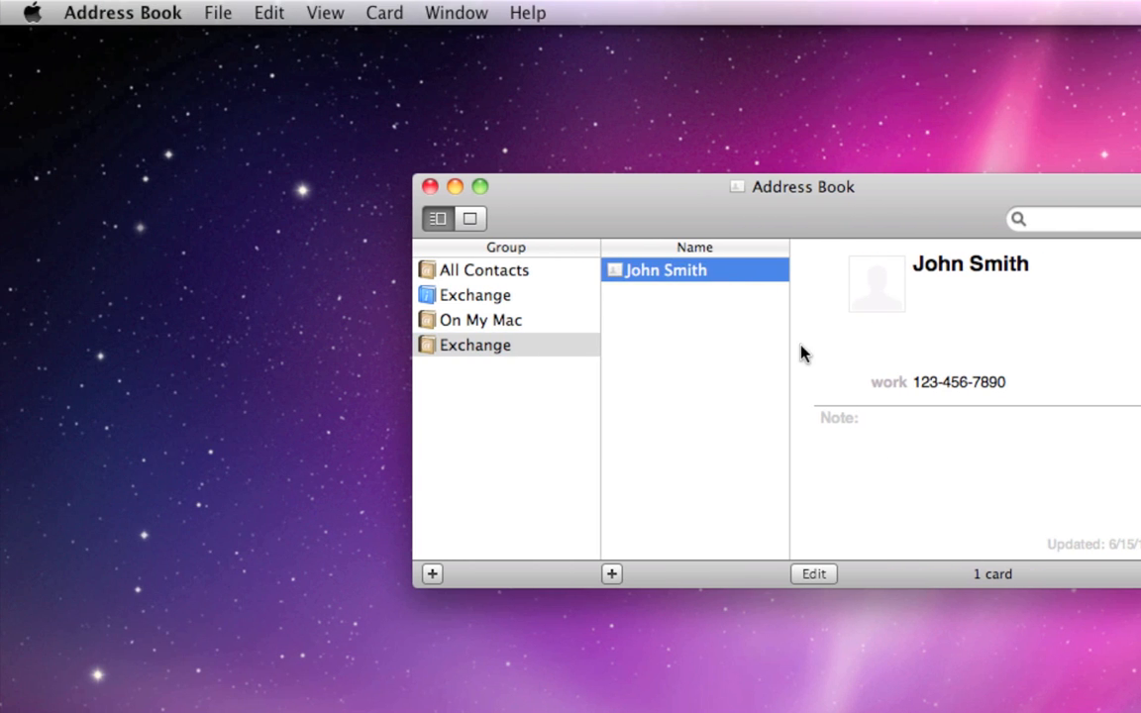
pyautogui.click(123, 12)
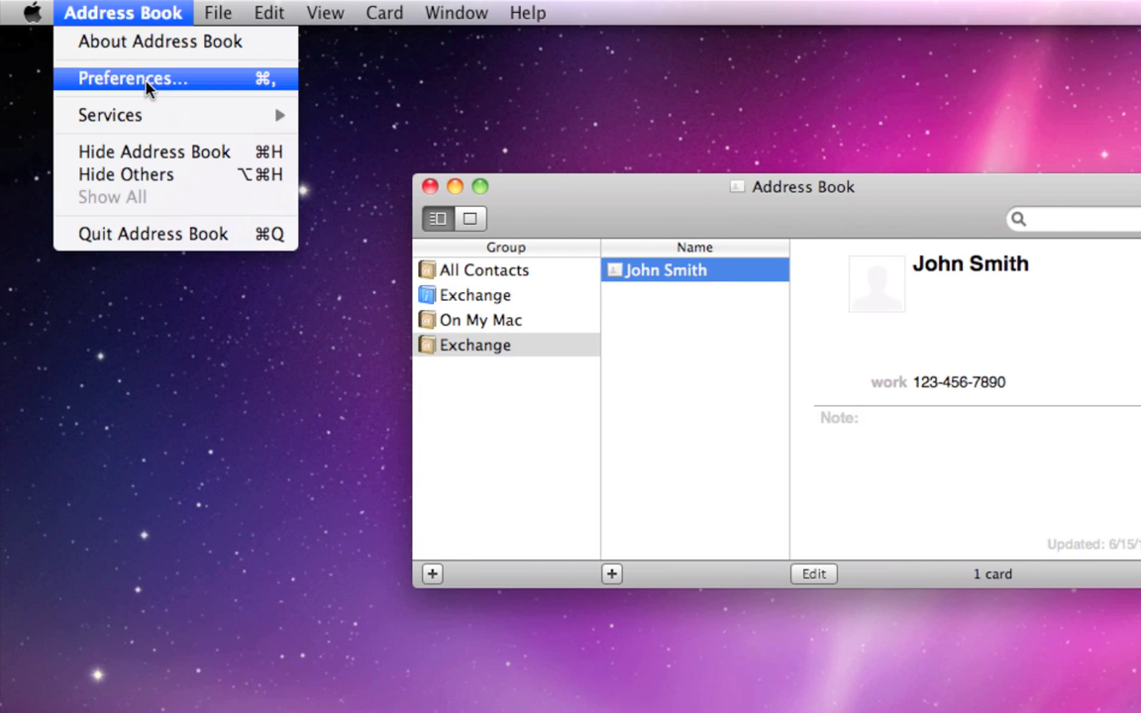
# - In Accounts preferences select the Exchange 2007 account, keeping Refresh contacts set to Automatically
pyautogui.click(133, 79)
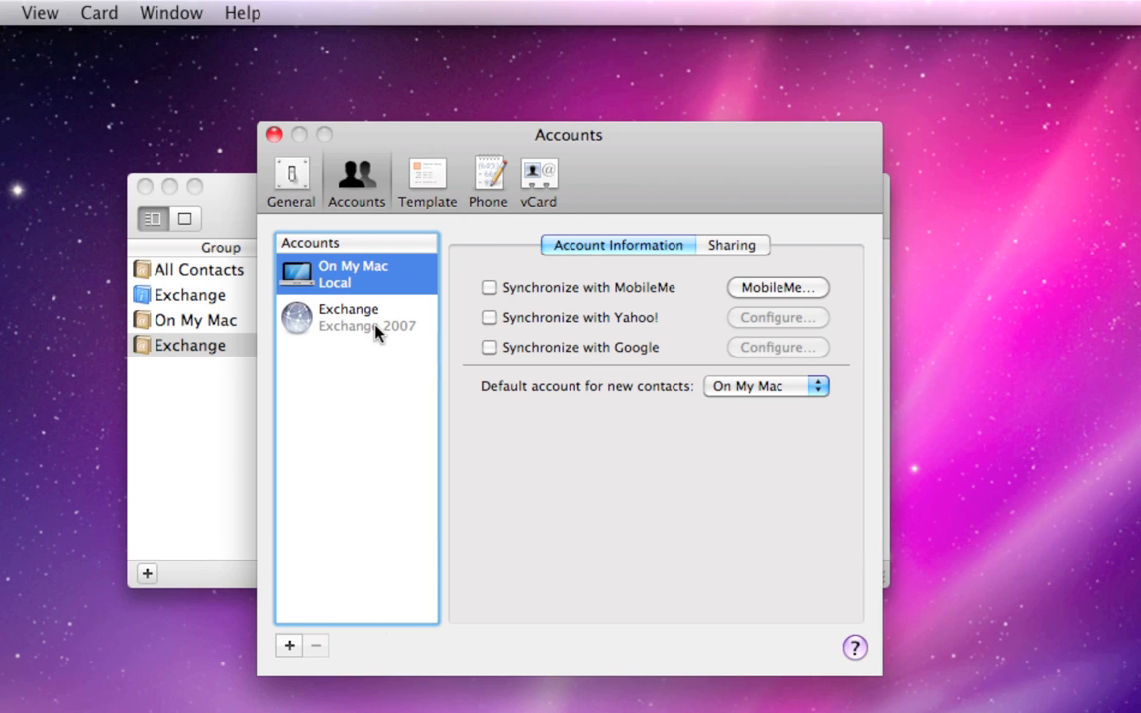
pyautogui.click(357, 317)
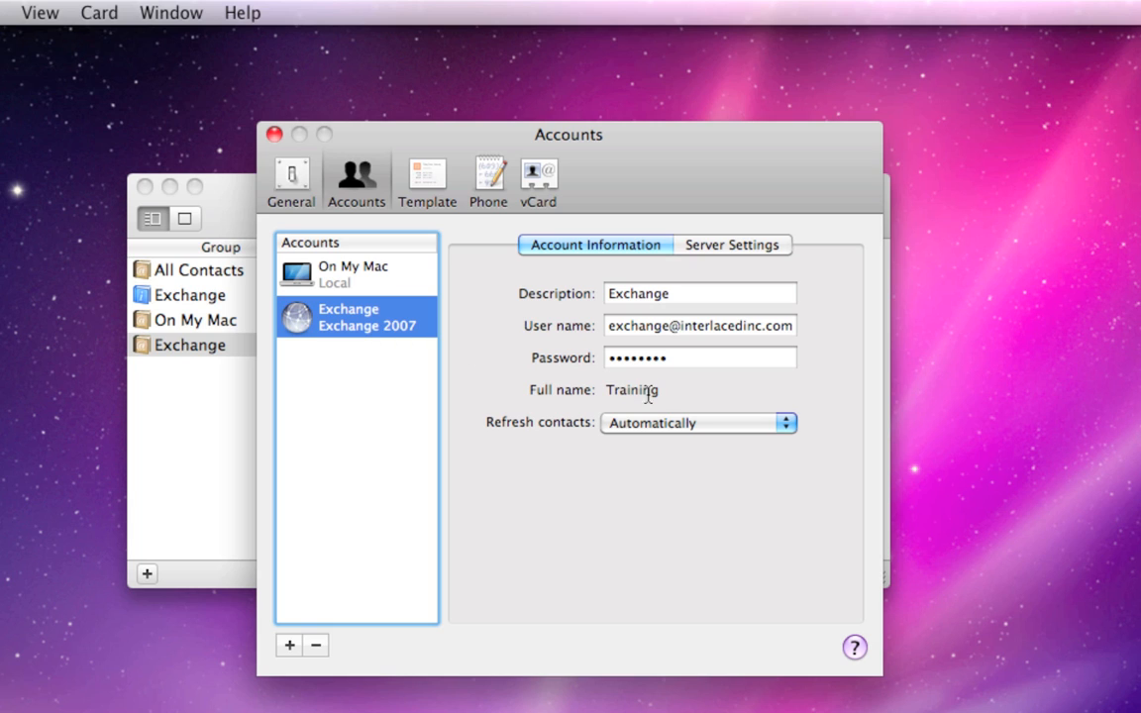
pyautogui.click(697, 424)
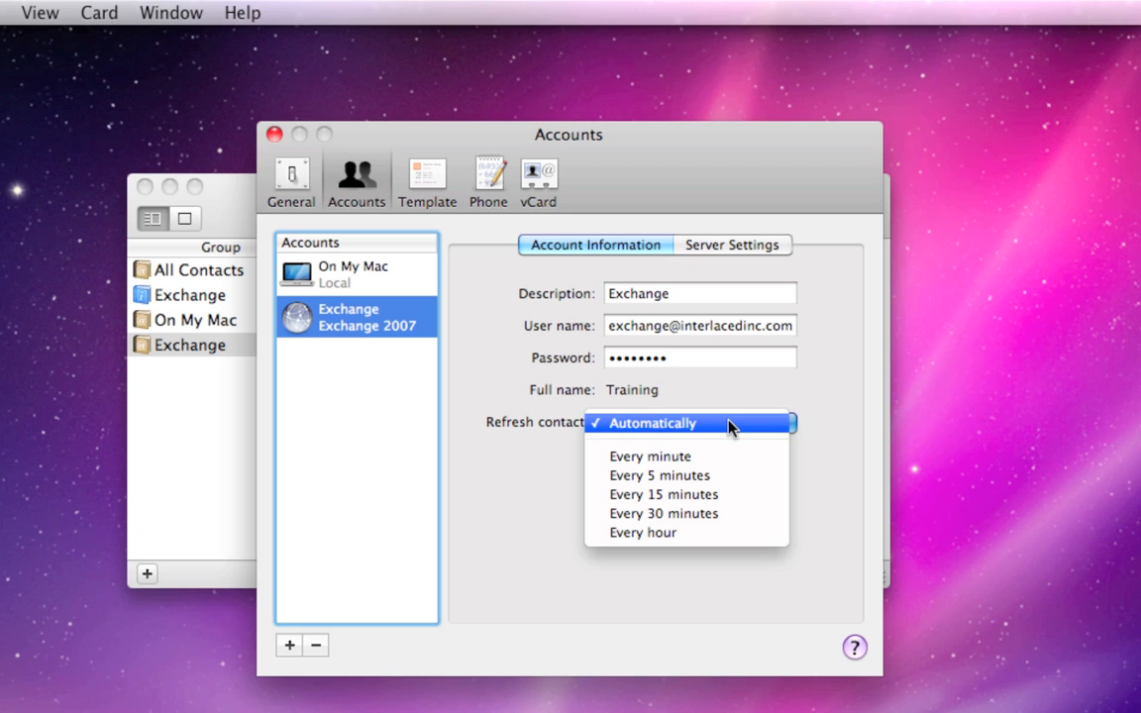
pyautogui.moveTo(729, 428)
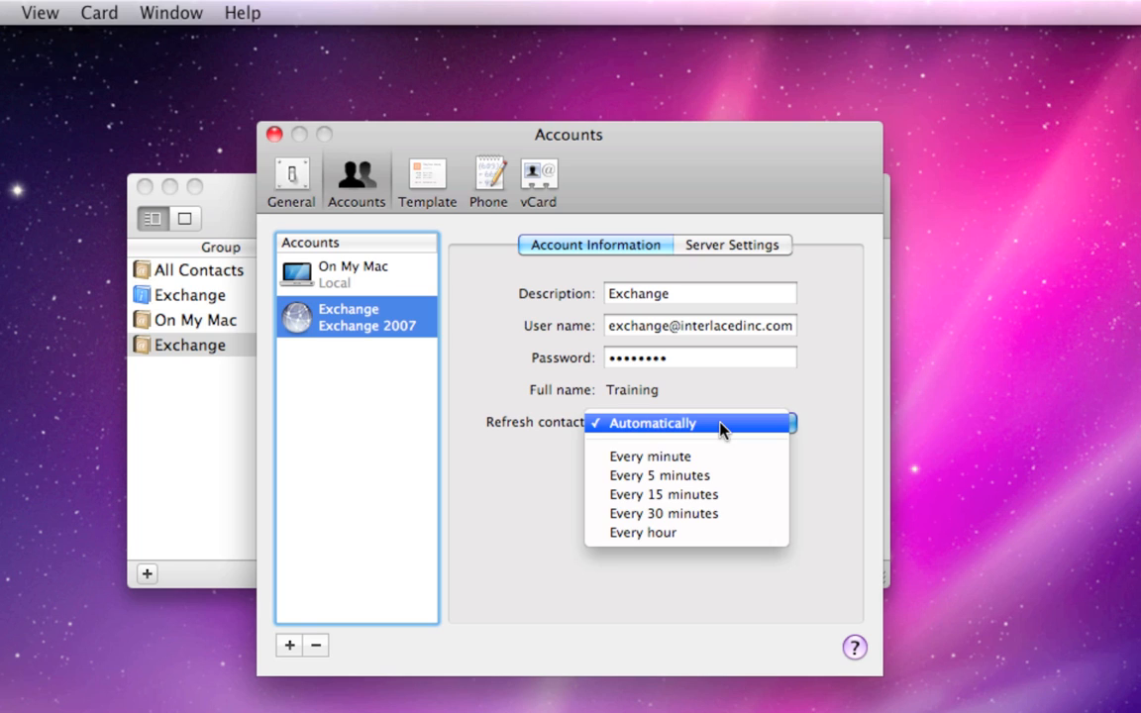
pyautogui.click(653, 424)
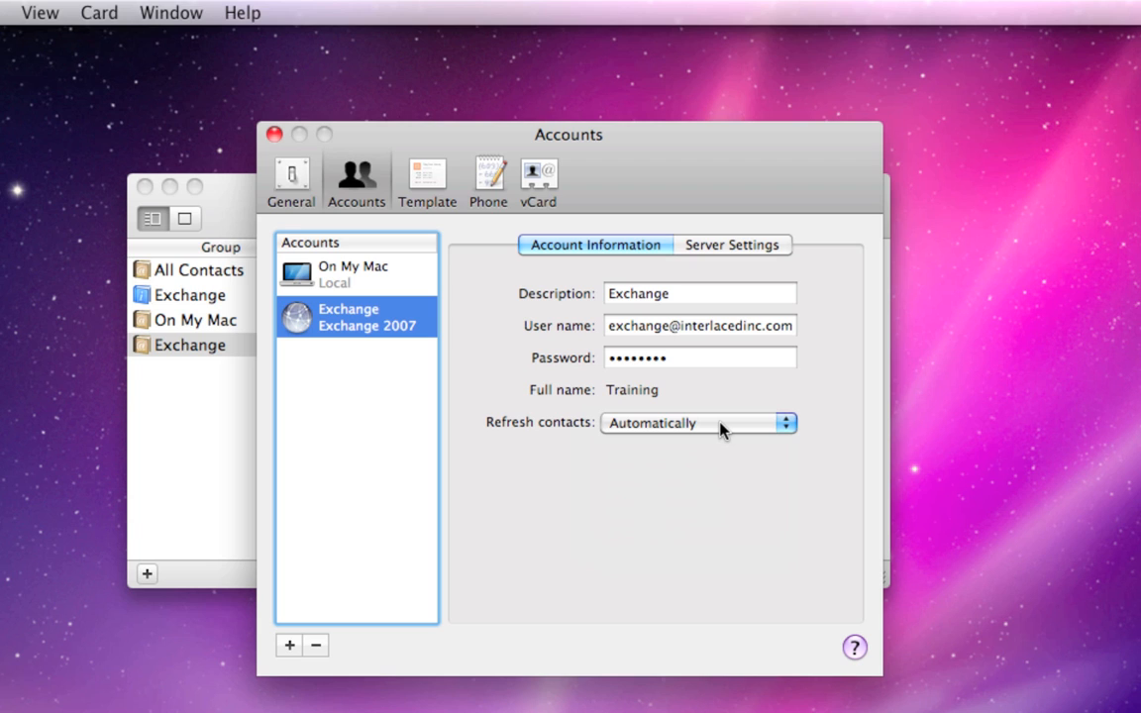
pyautogui.moveTo(737, 254)
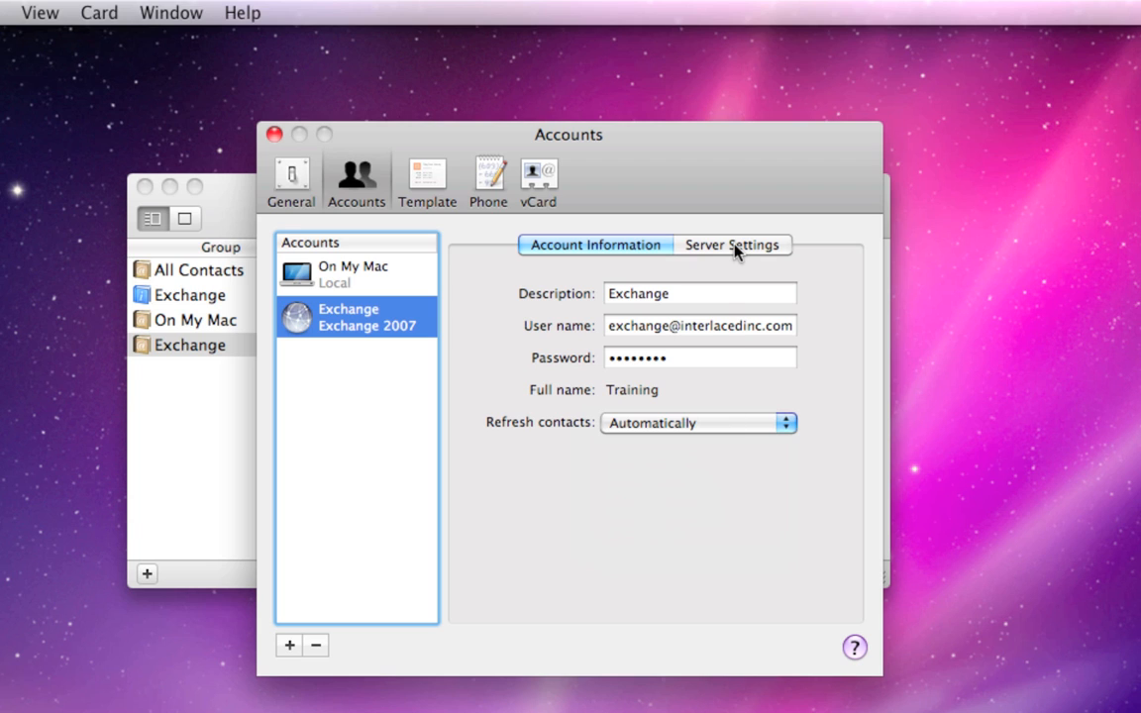
# - In Server Settings, set external server and path to match the internal Microsoft Online ones and enable Use SSL
pyautogui.click(733, 245)
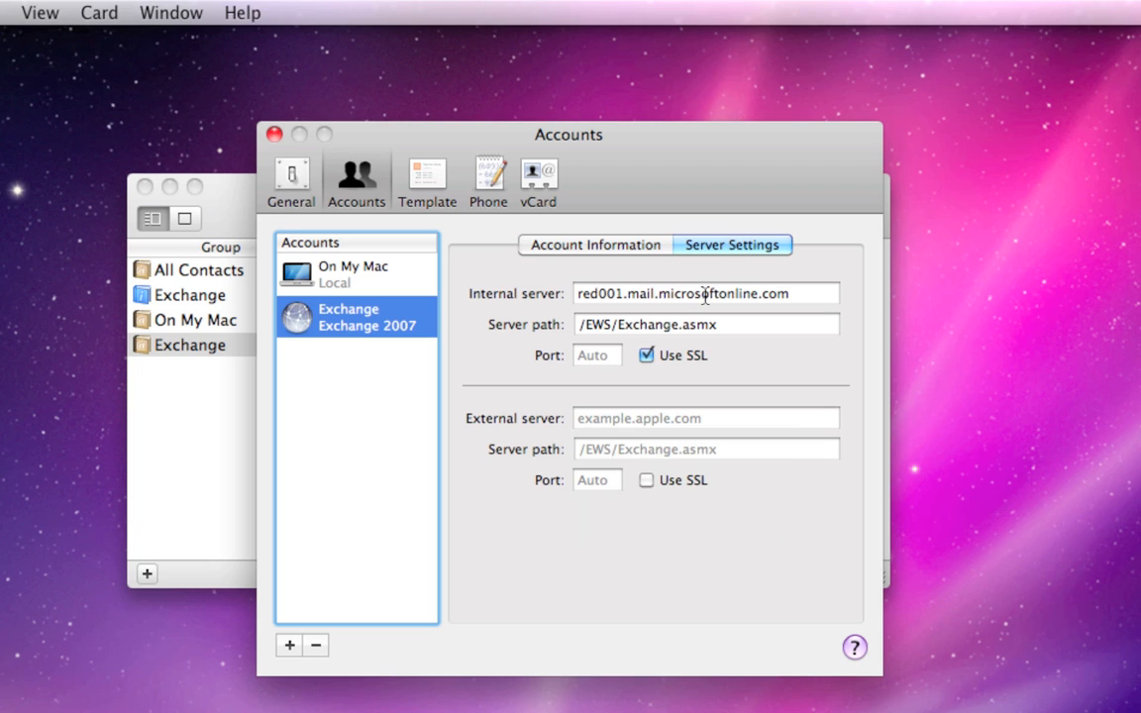
pyautogui.click(705, 293)
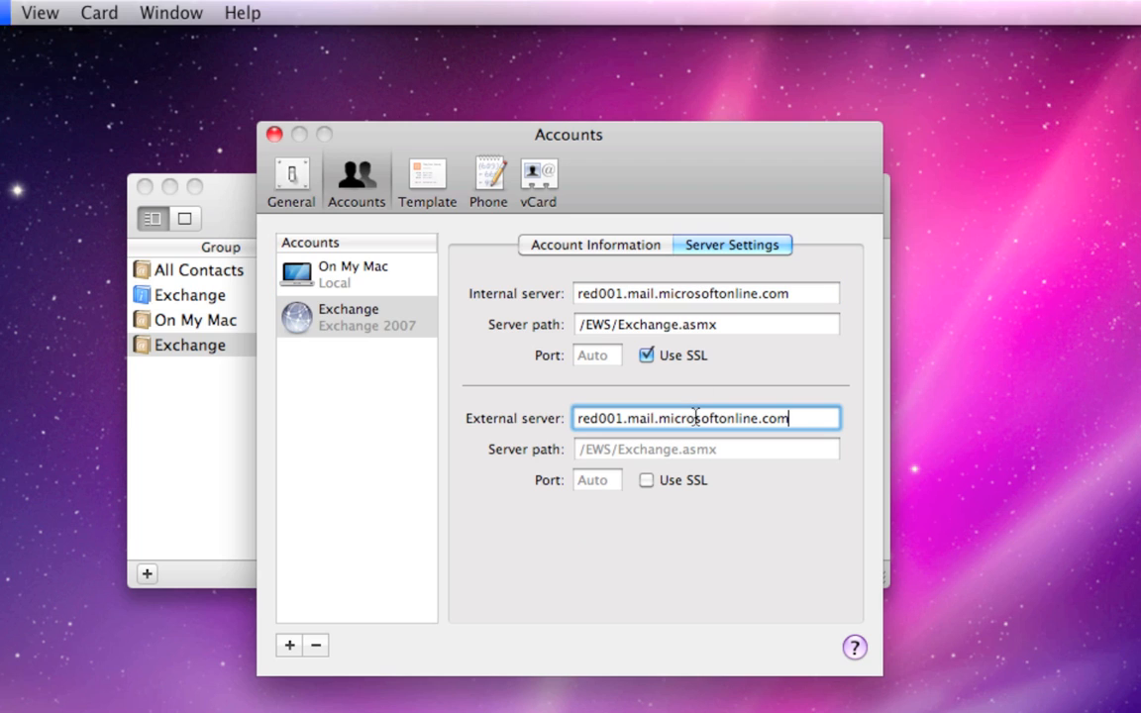
pyautogui.click(705, 325)
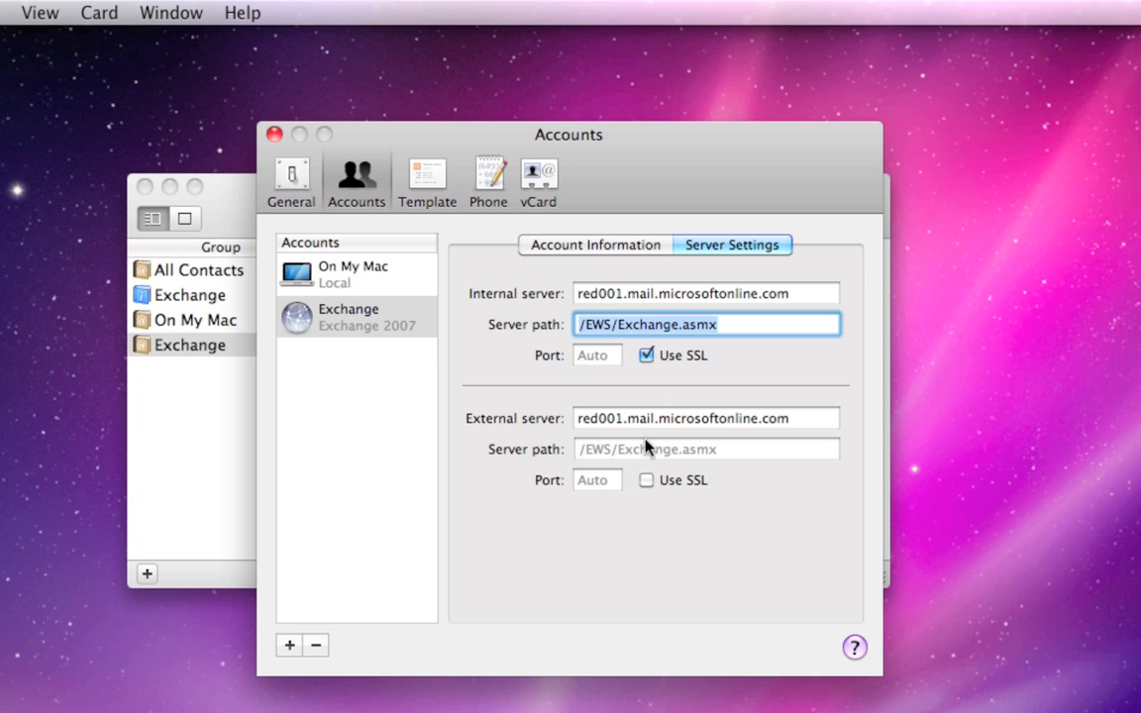
pyautogui.click(598, 480)
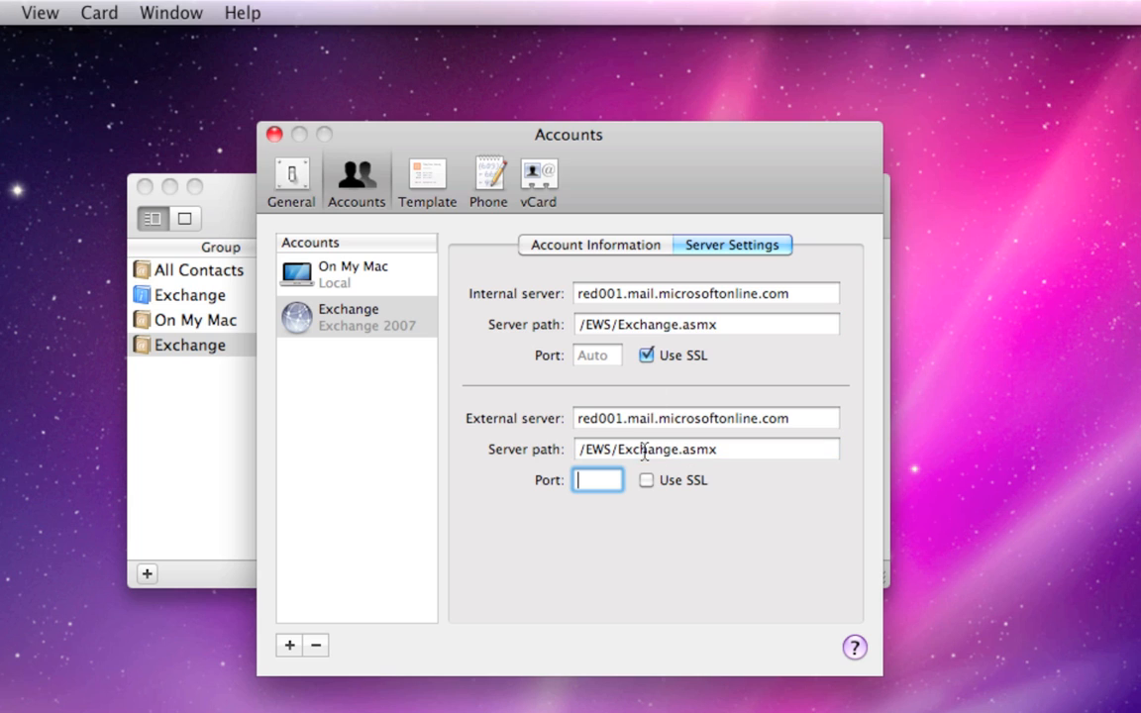
pyautogui.click(646, 482)
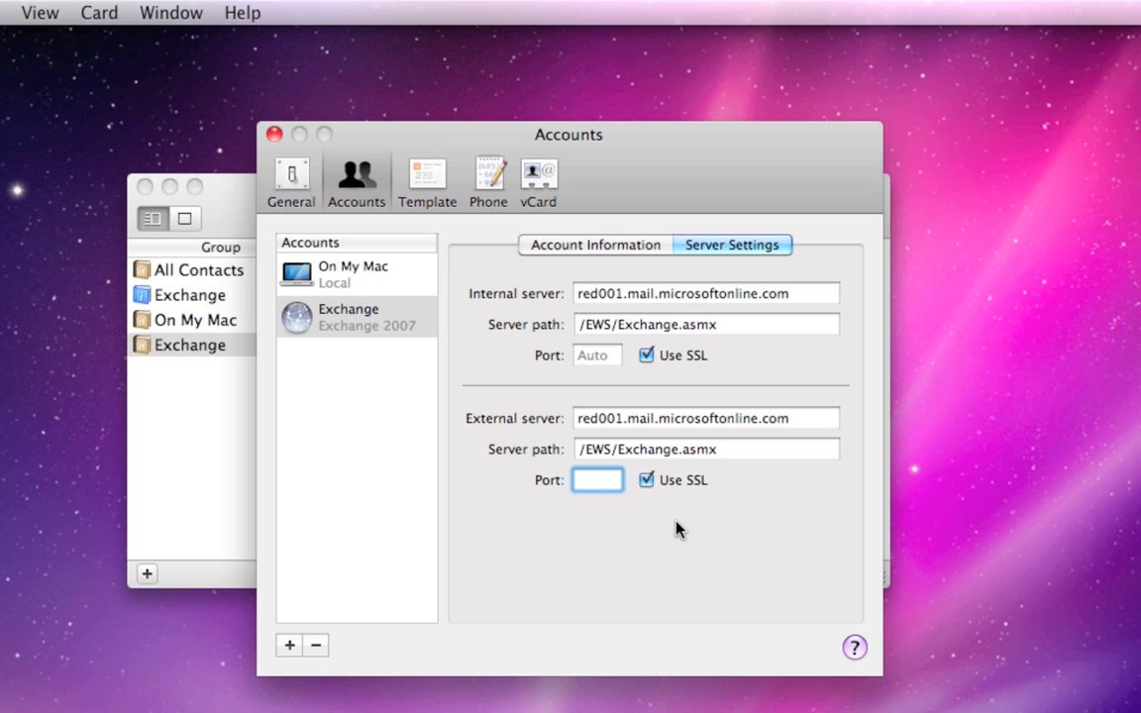
pyautogui.click(598, 479)
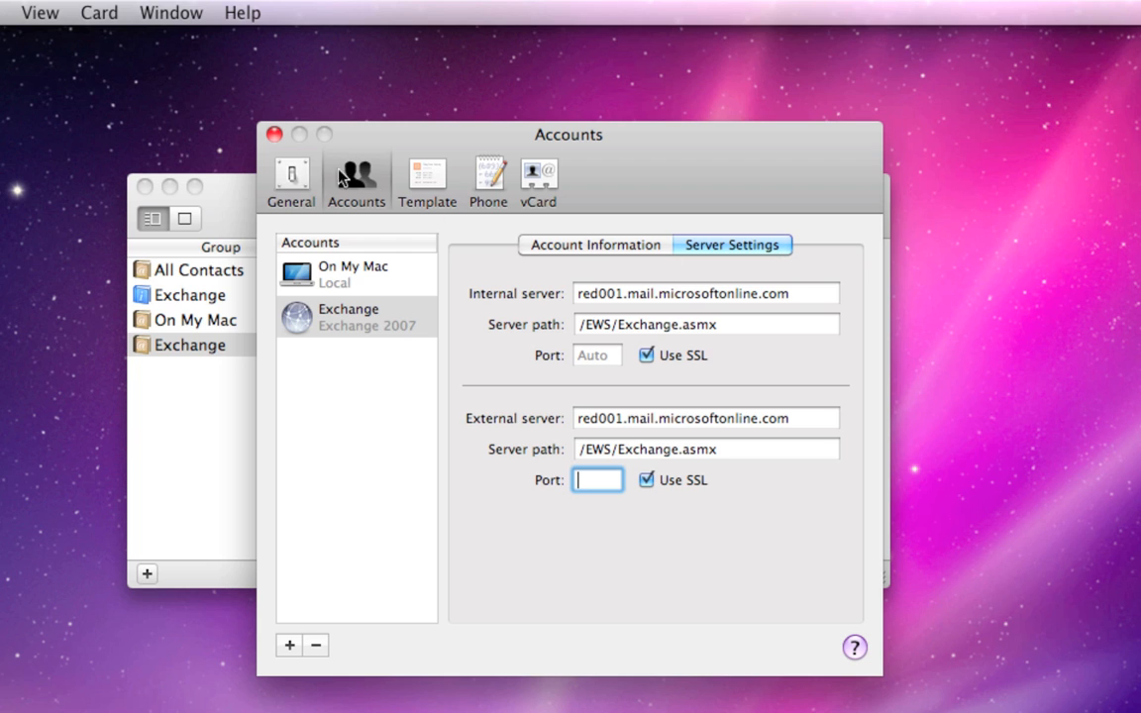
# - Close the preferences, quit Address Book and launch iCal
pyautogui.click(275, 135)
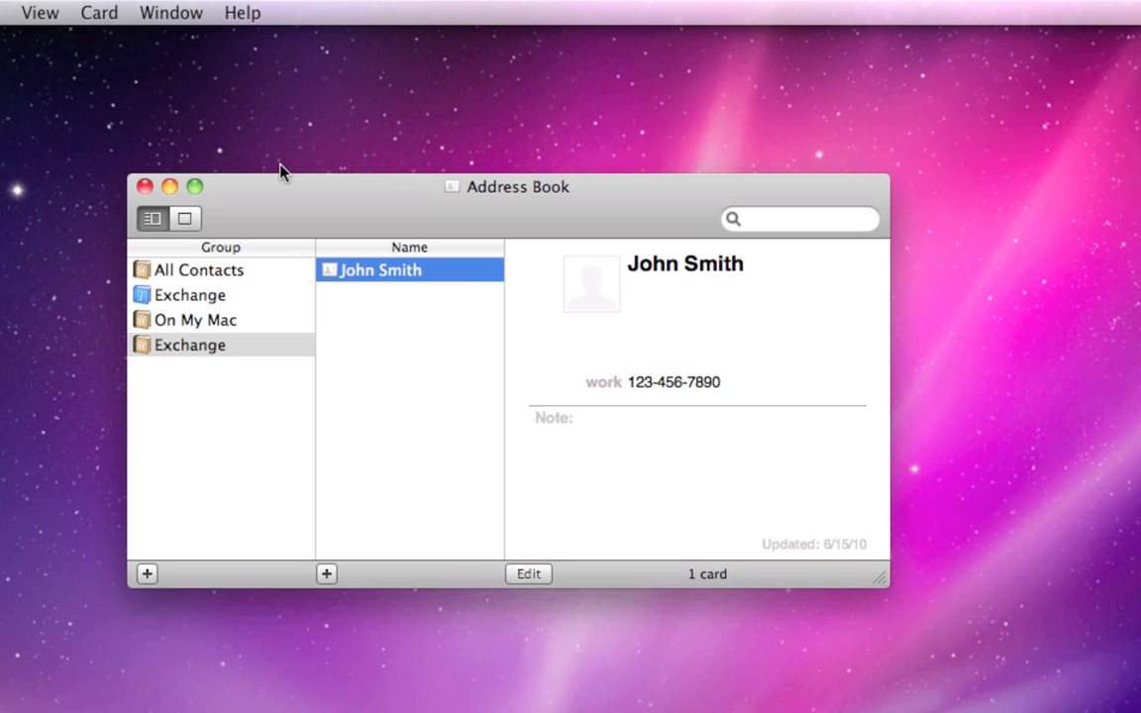
pyautogui.moveTo(335, 297)
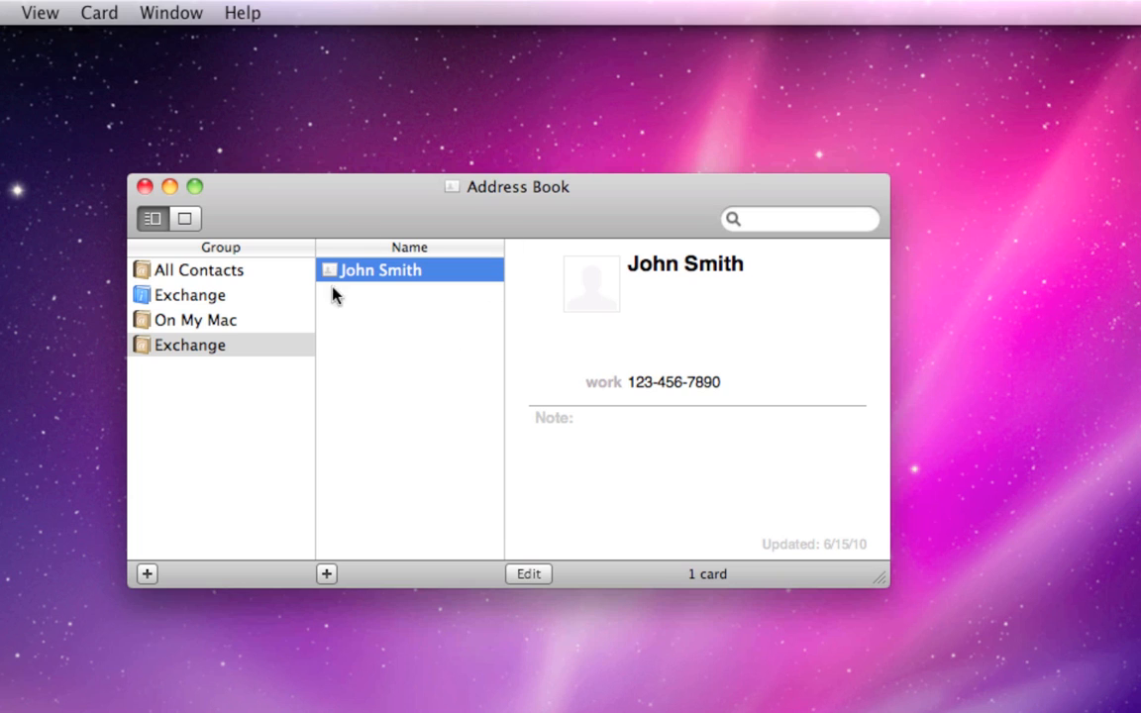
pyautogui.moveTo(369, 511)
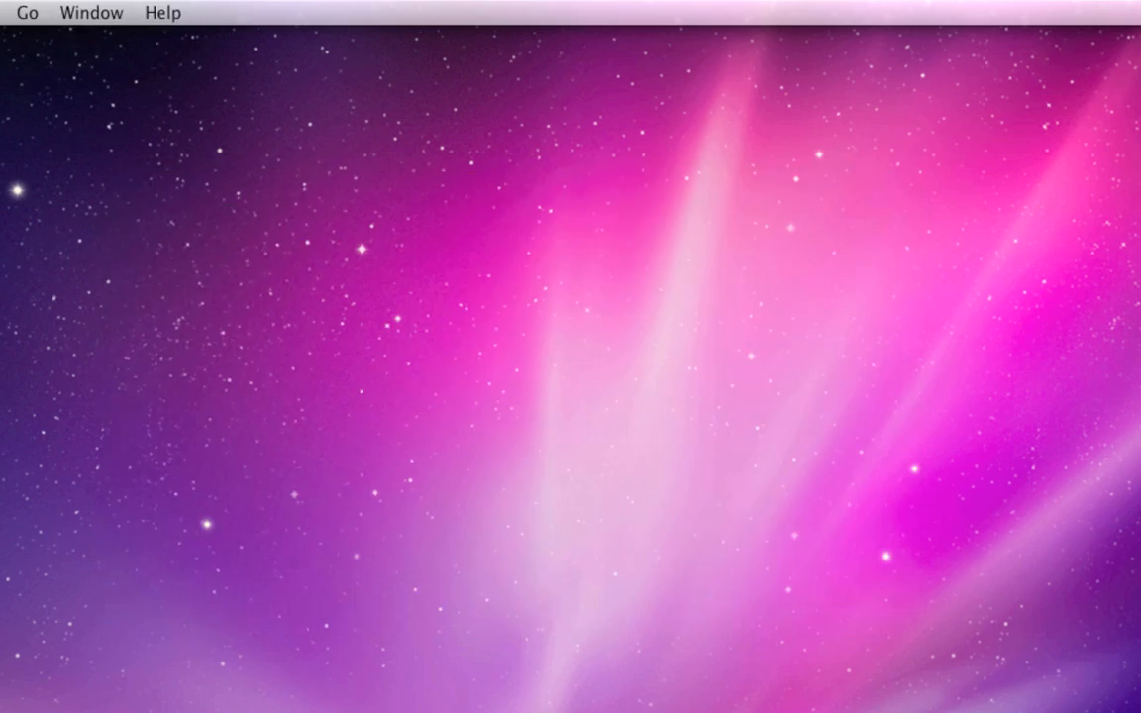
pyautogui.click(400, 629)
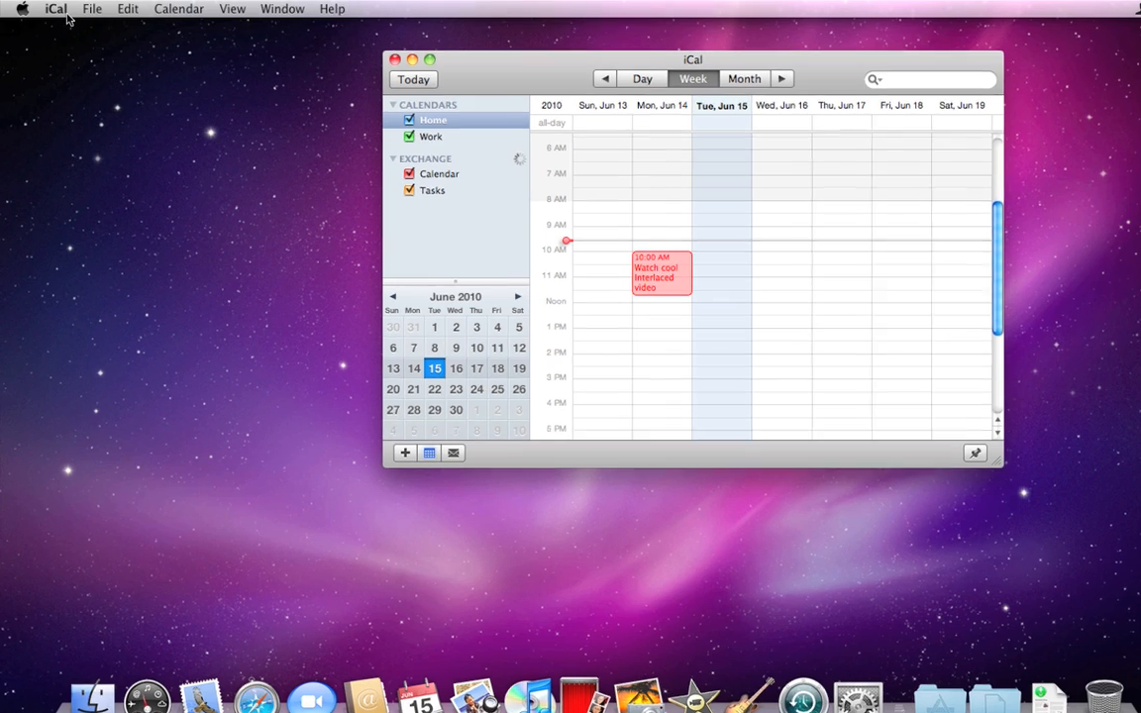
# - In iCal's Accounts preferences select the Exchange 2007 account
pyautogui.click(55, 8)
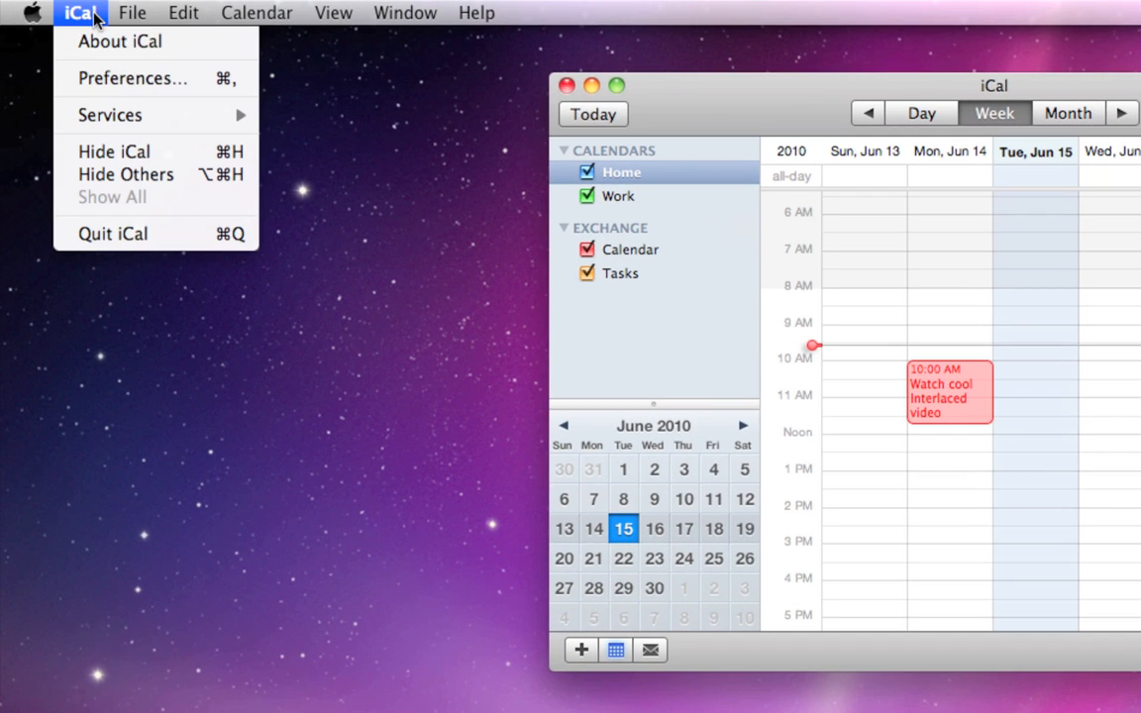
pyautogui.click(133, 77)
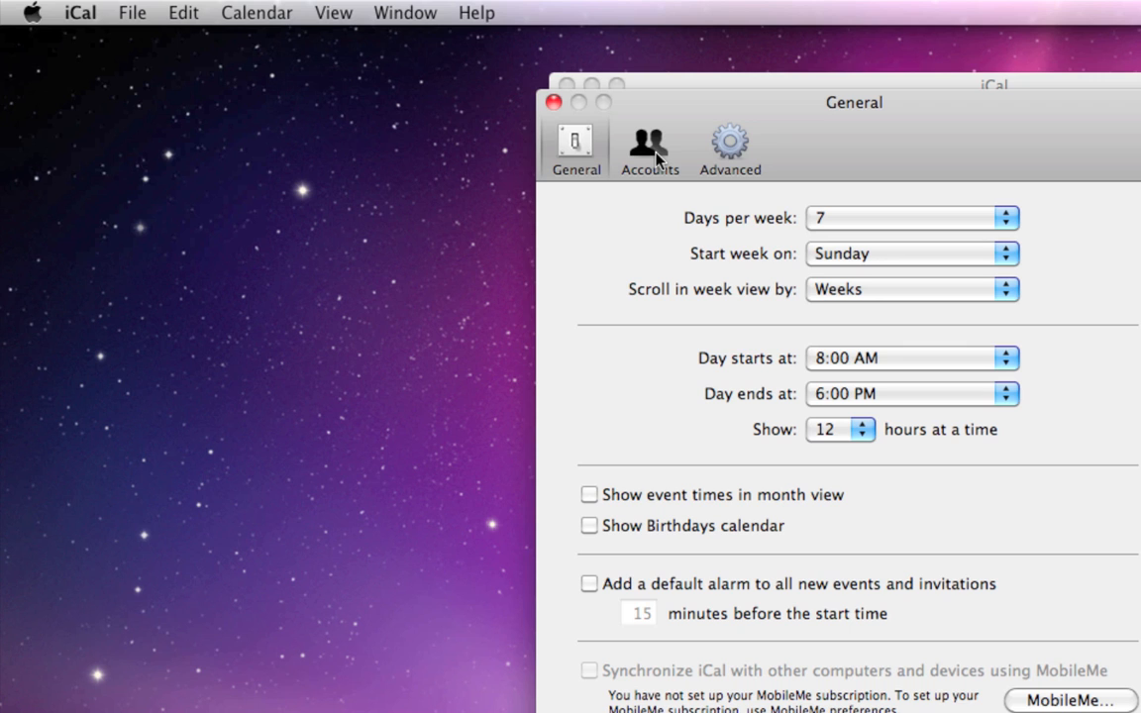
pyautogui.click(649, 142)
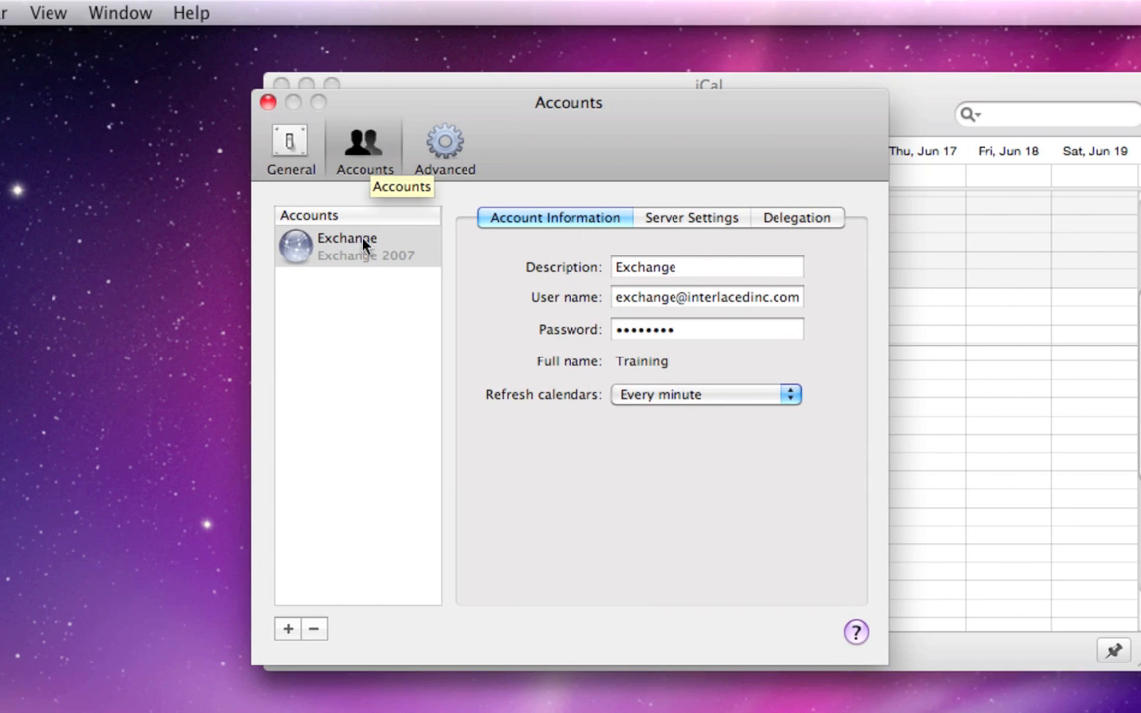
pyautogui.click(347, 245)
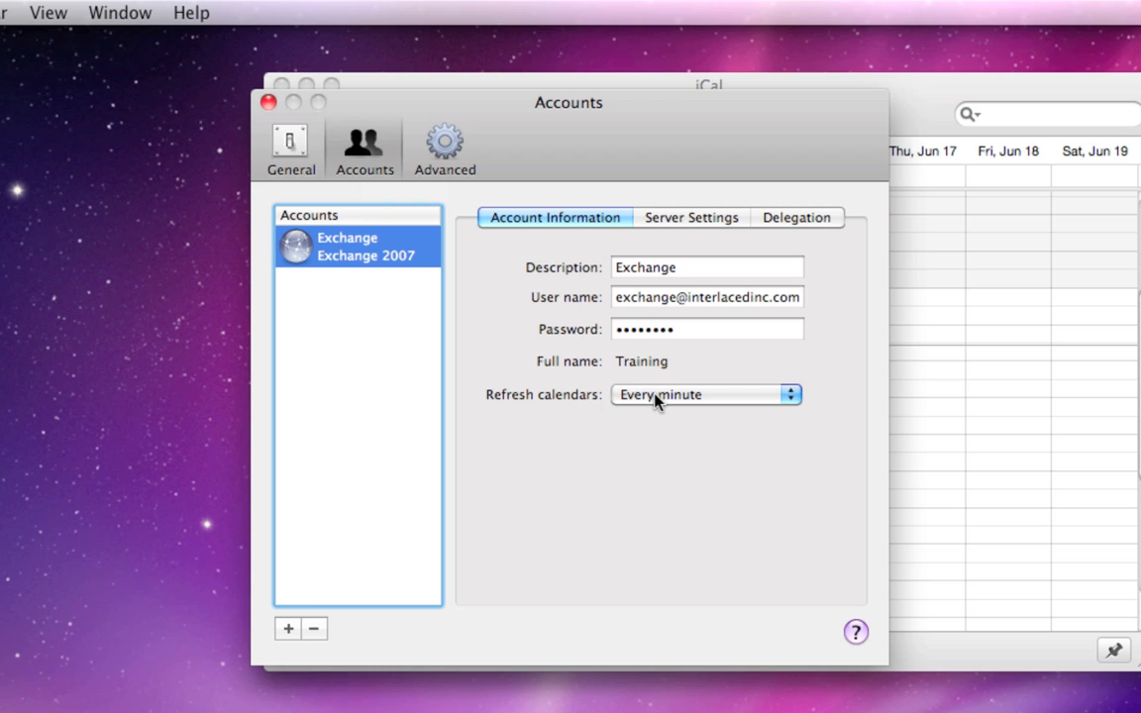
pyautogui.moveTo(703, 400)
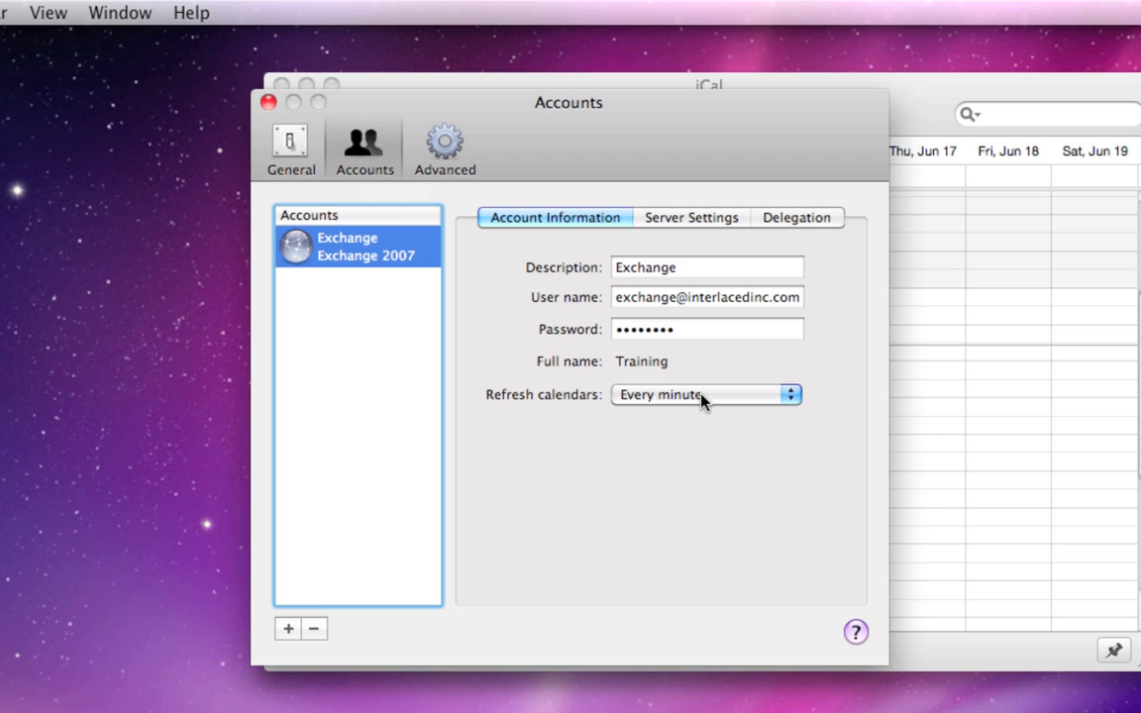
pyautogui.moveTo(699, 226)
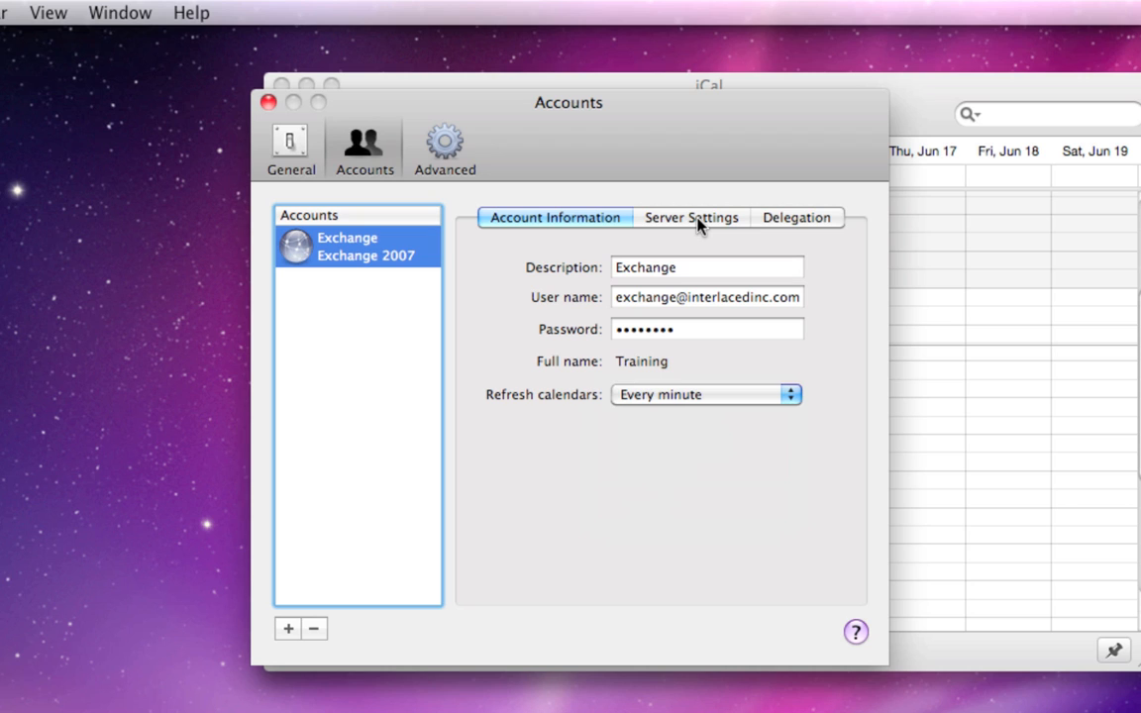
# - Show the Exchange Server Settings, confirming matching external server, path and SSL on
pyautogui.click(689, 216)
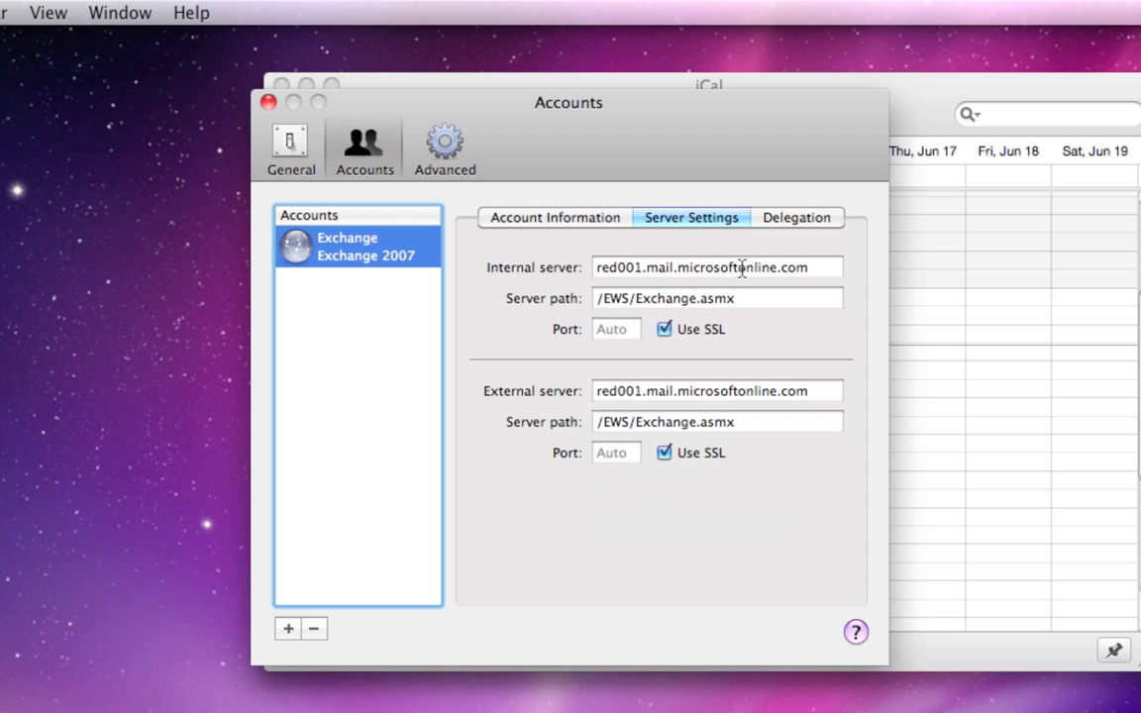
pyautogui.moveTo(728, 390)
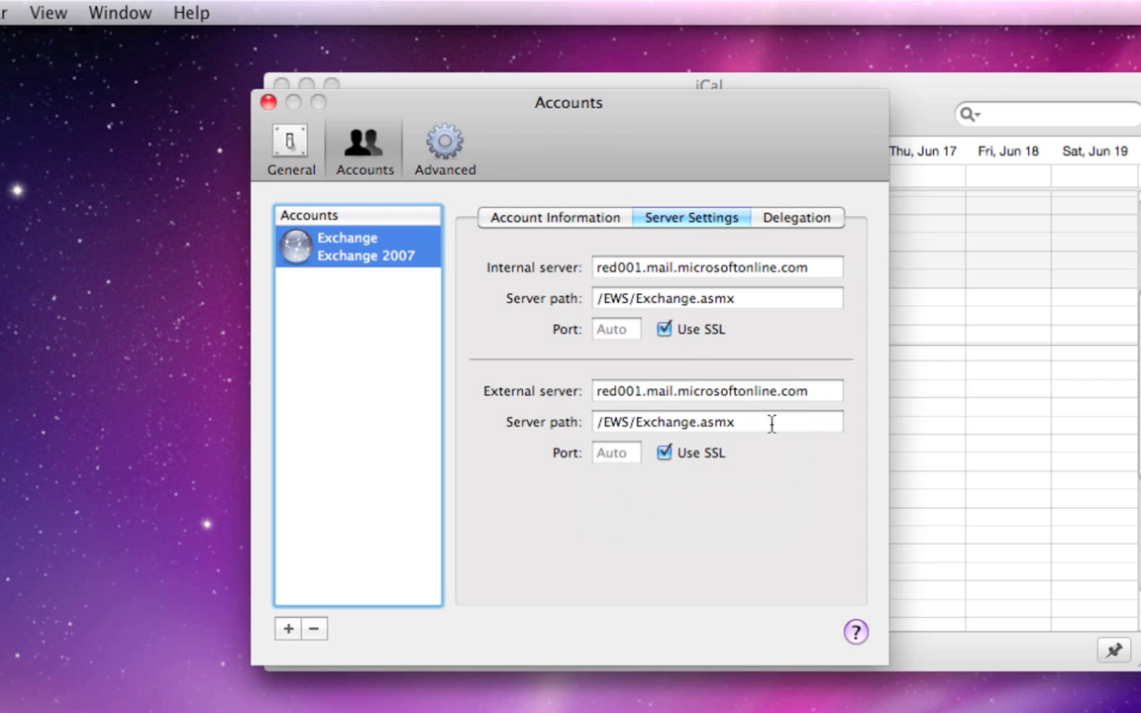
pyautogui.moveTo(479, 325)
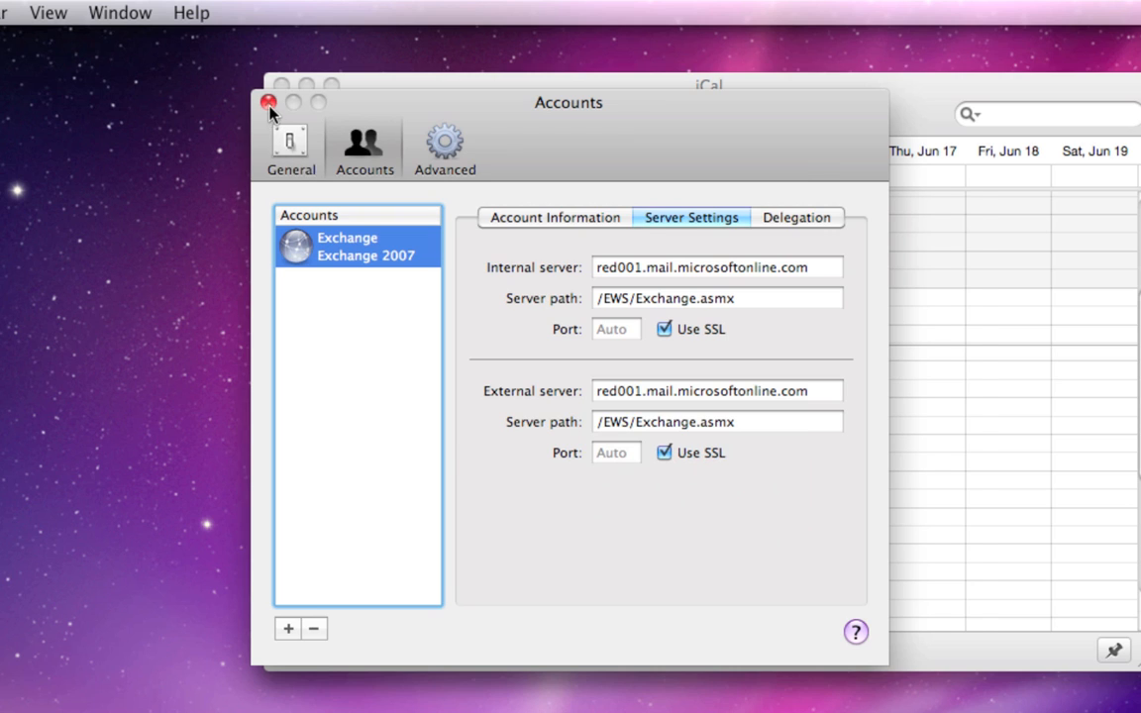
# - Close the Accounts window and return to the week calendar
pyautogui.click(270, 103)
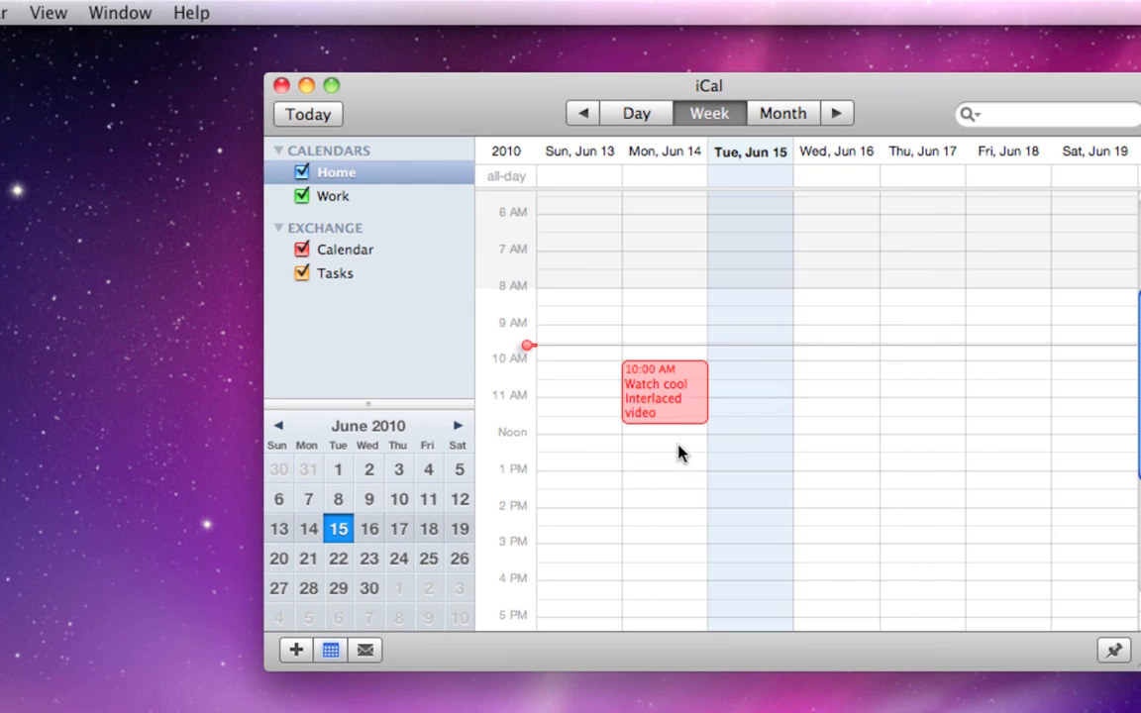
pyautogui.moveTo(666, 415)
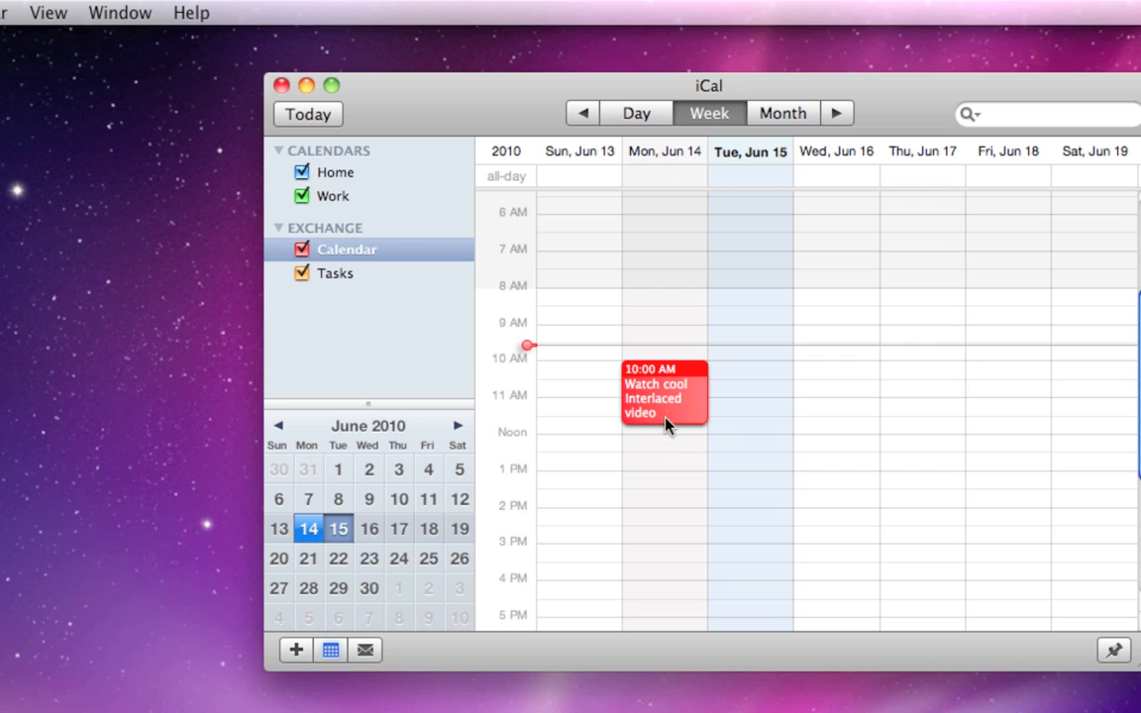
pyautogui.moveTo(685, 477)
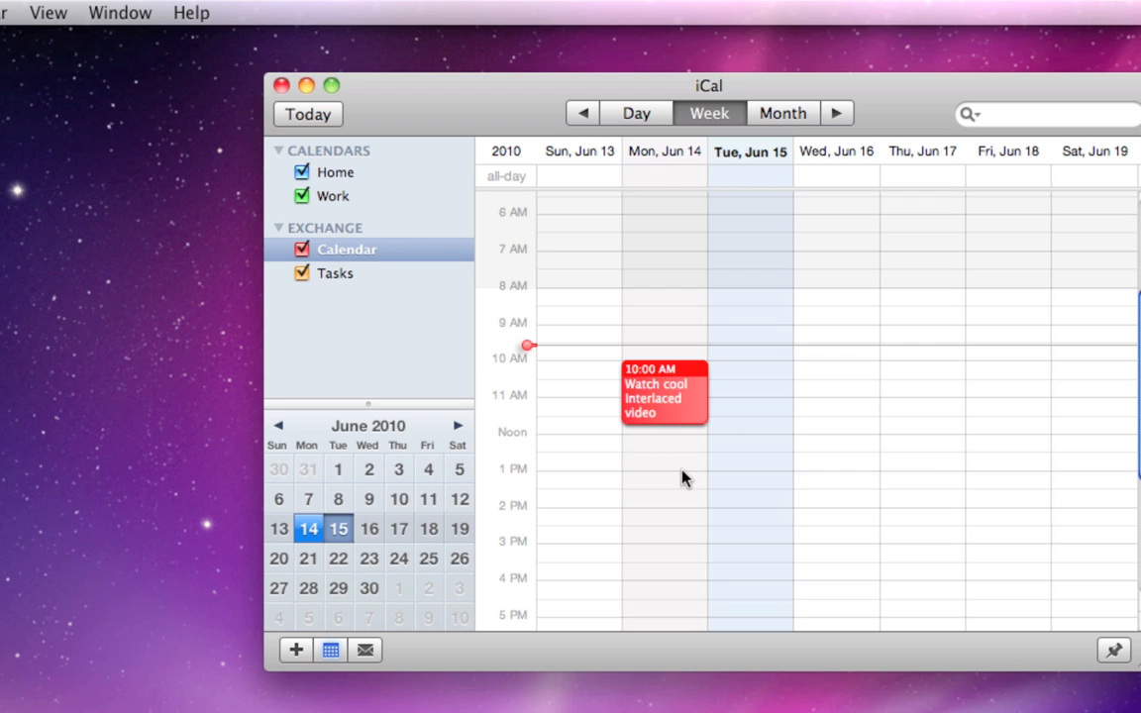